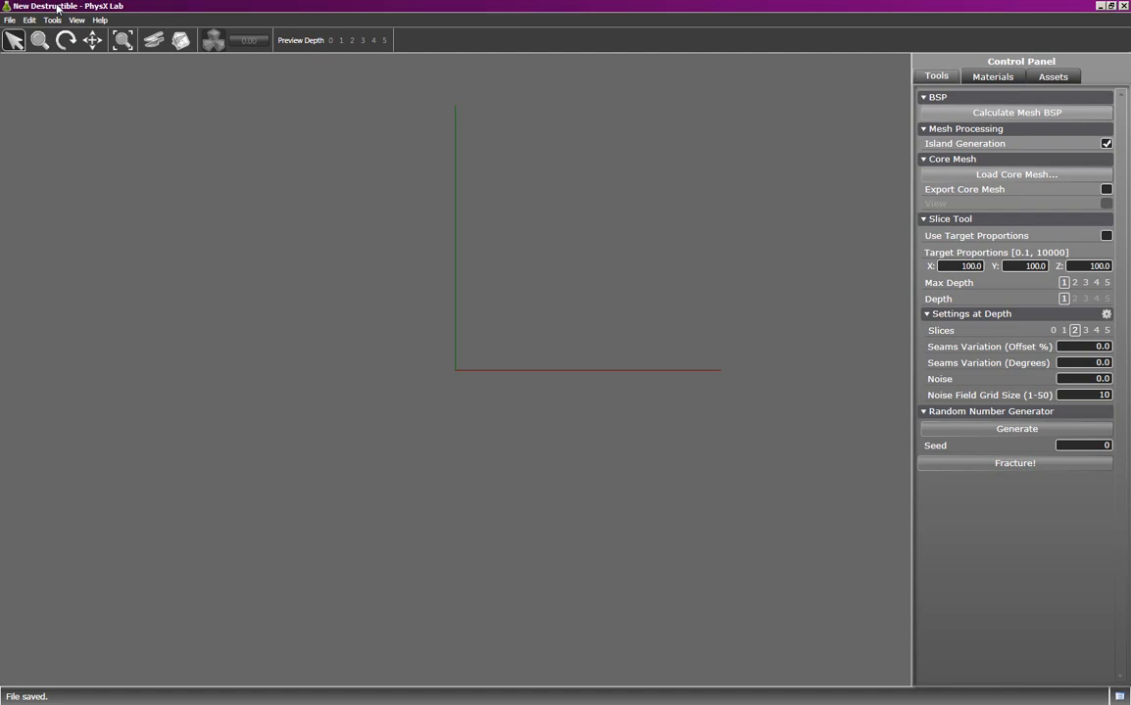
Step: Import the brick pillar FBX mesh from the Pillar folder via Import 3D Mesh
{"action": "left_click", "coordinate": [10, 19]}
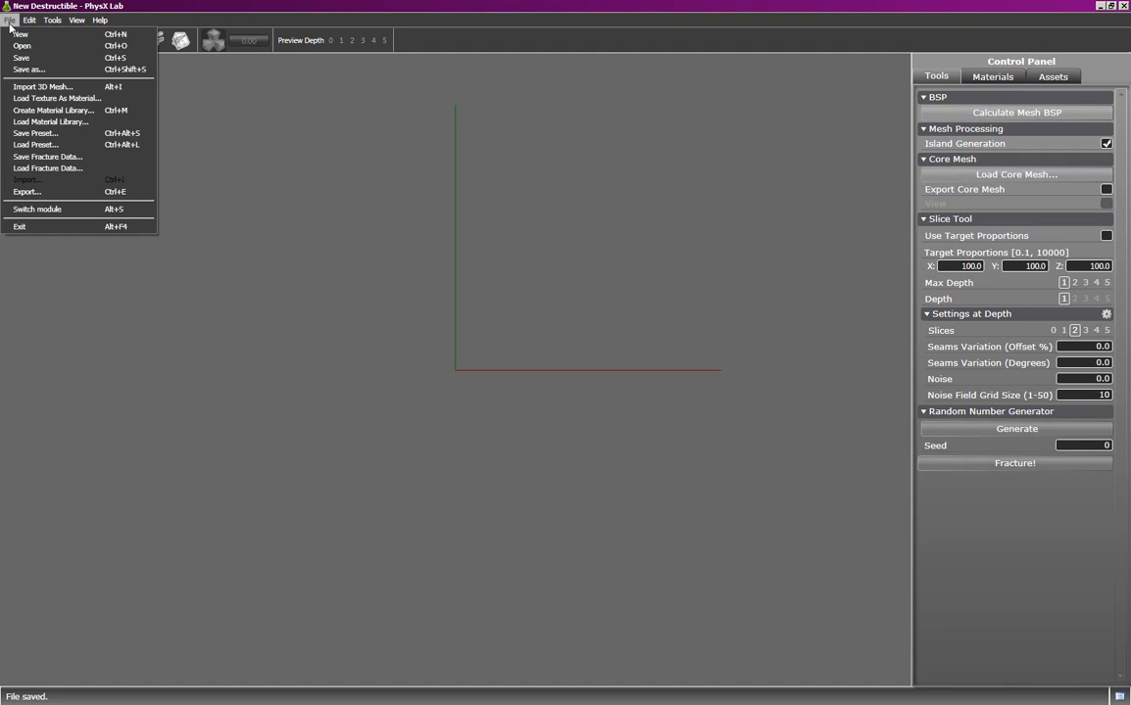
{"action": "left_click", "coordinate": [44, 86]}
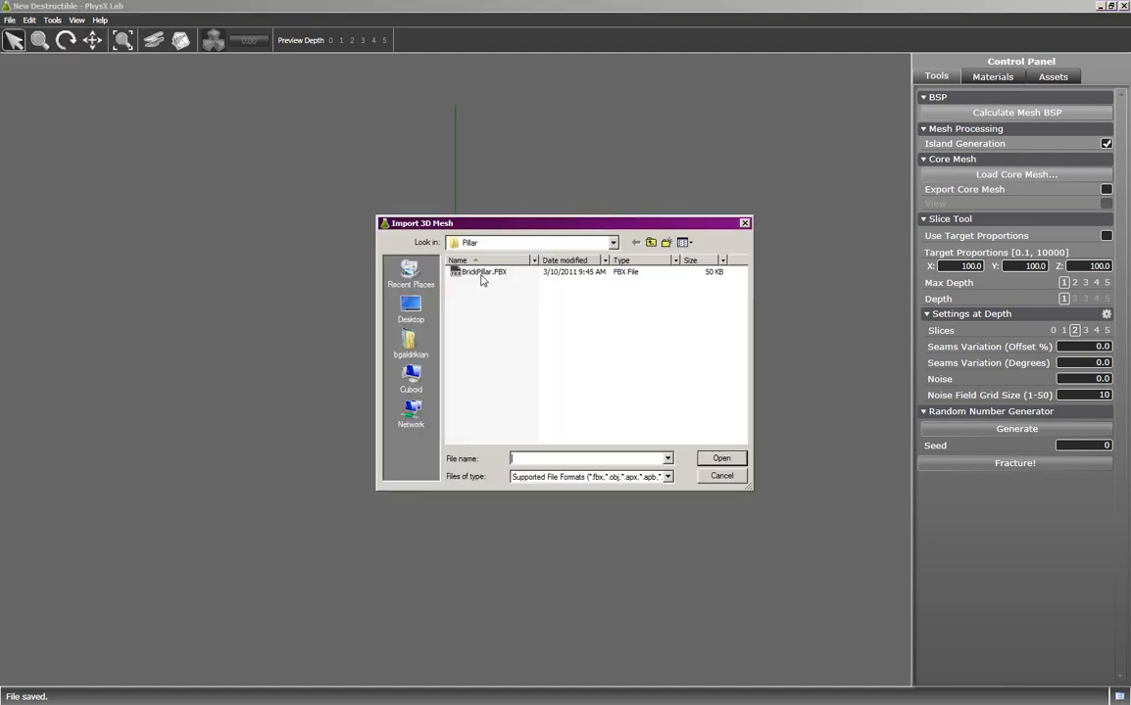
{"action": "double_click", "coordinate": [480, 271]}
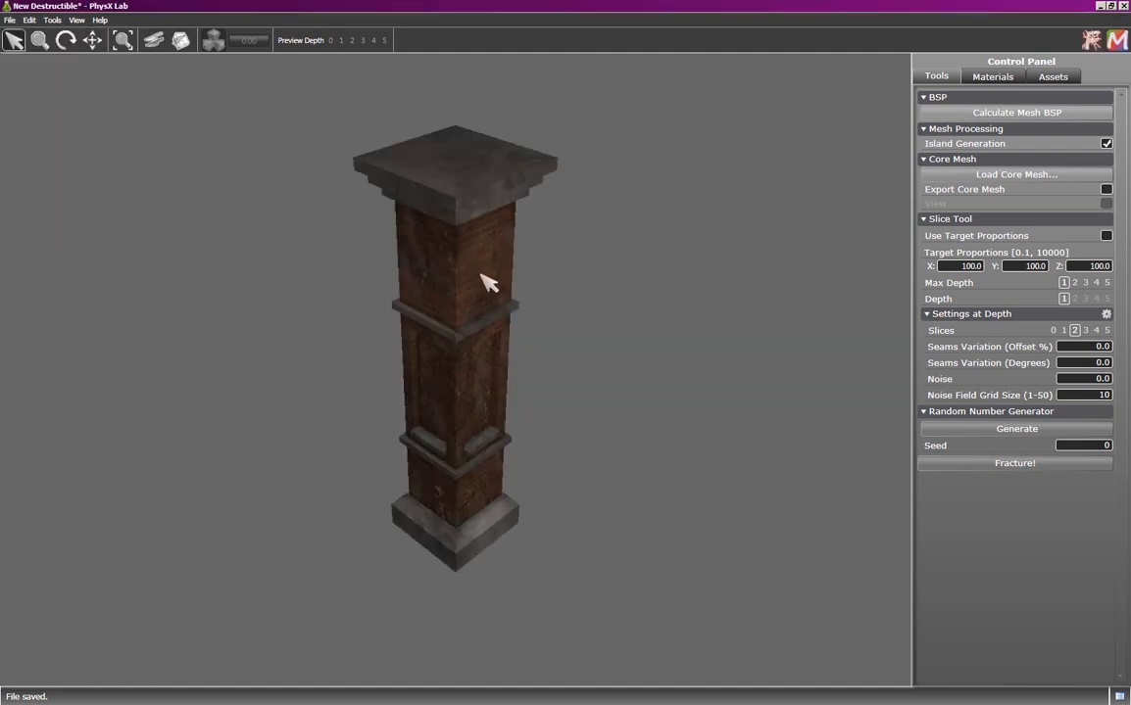
{"action": "mouse_move", "coordinate": [184, 137]}
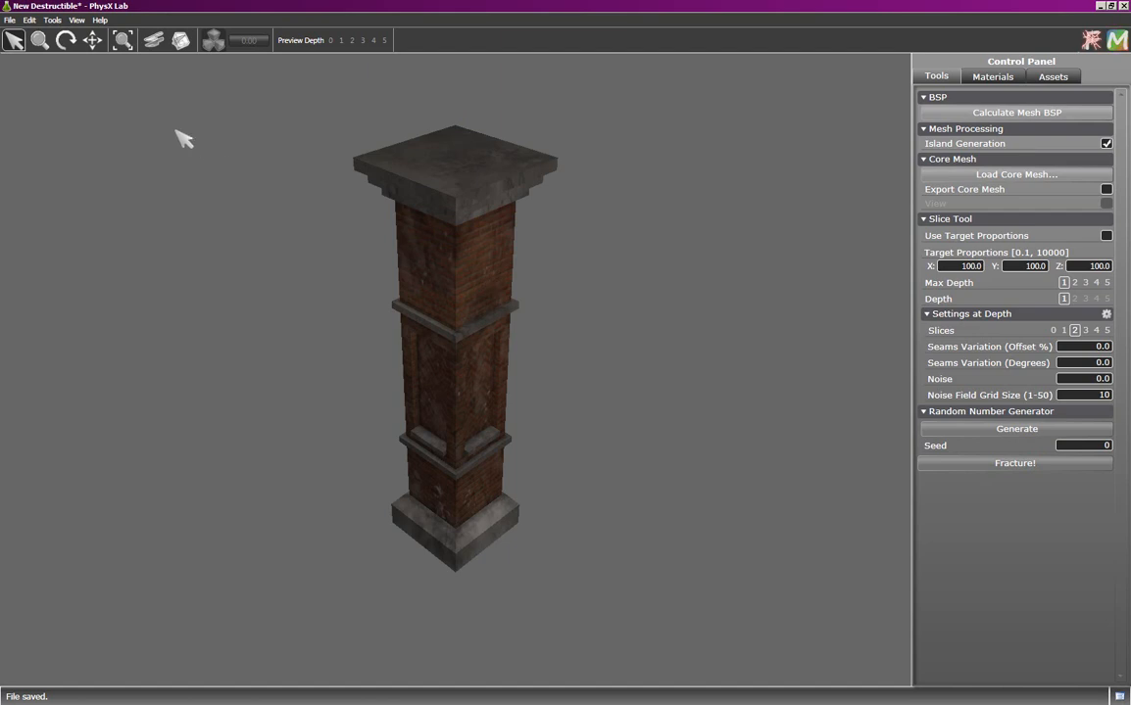
{"action": "left_click", "coordinate": [51, 19]}
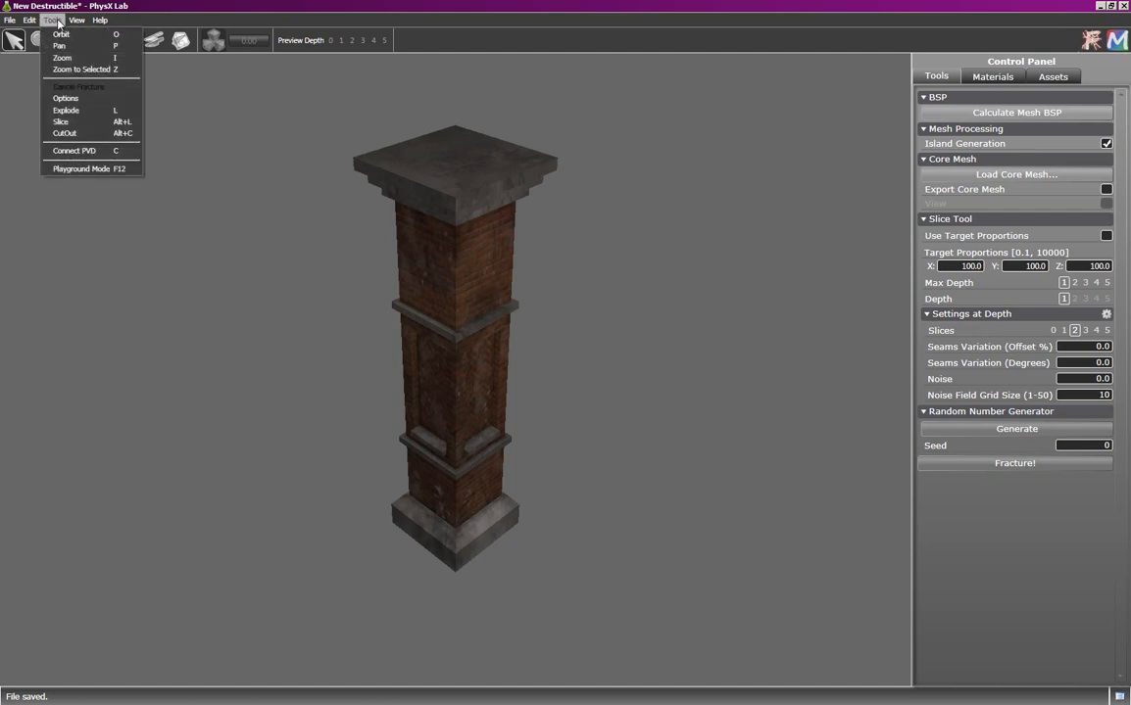
{"action": "mouse_move", "coordinate": [59, 47]}
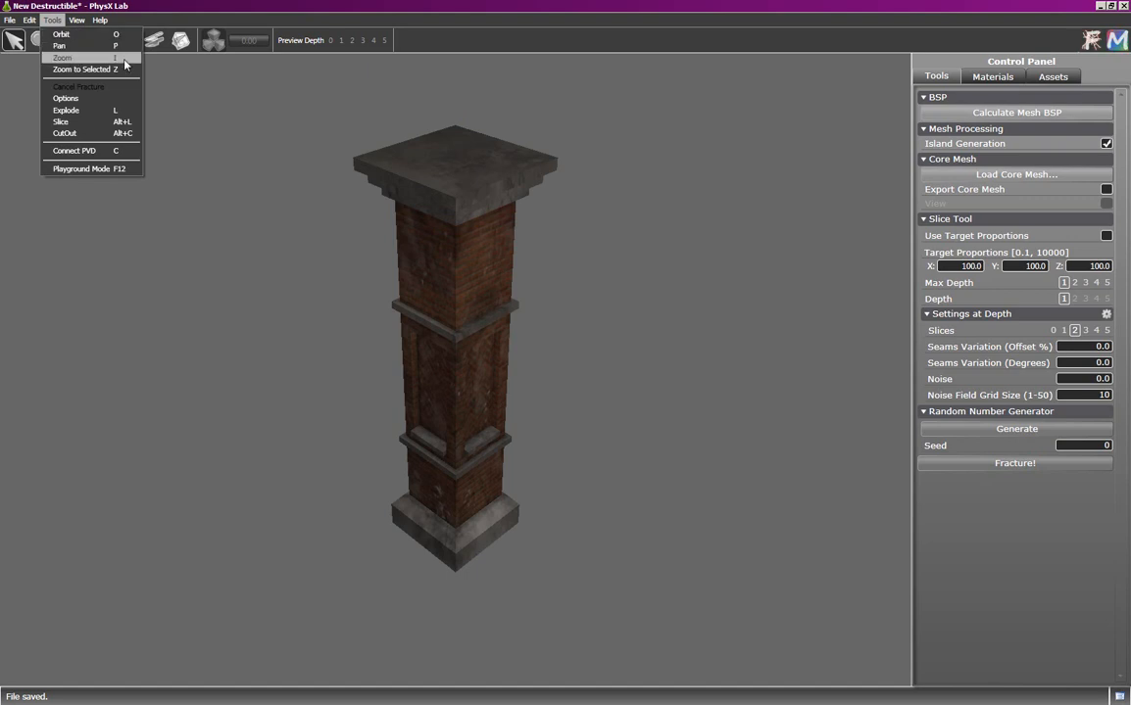
{"action": "mouse_move", "coordinate": [87, 69]}
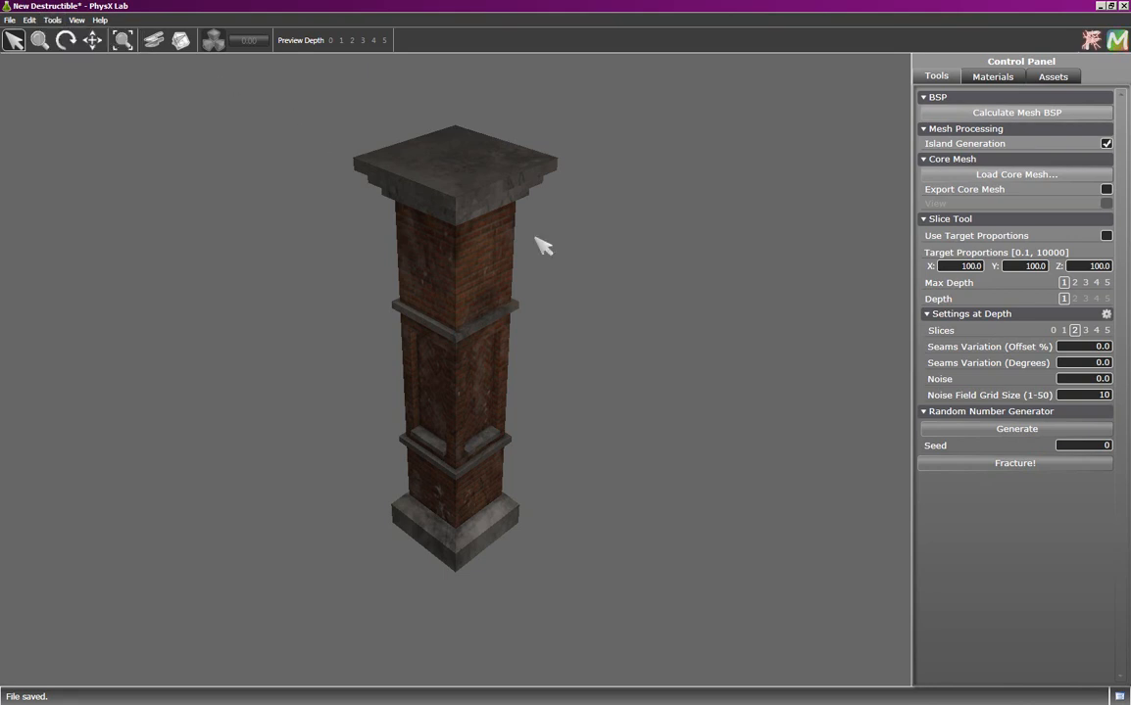
{"action": "mouse_move", "coordinate": [528, 330]}
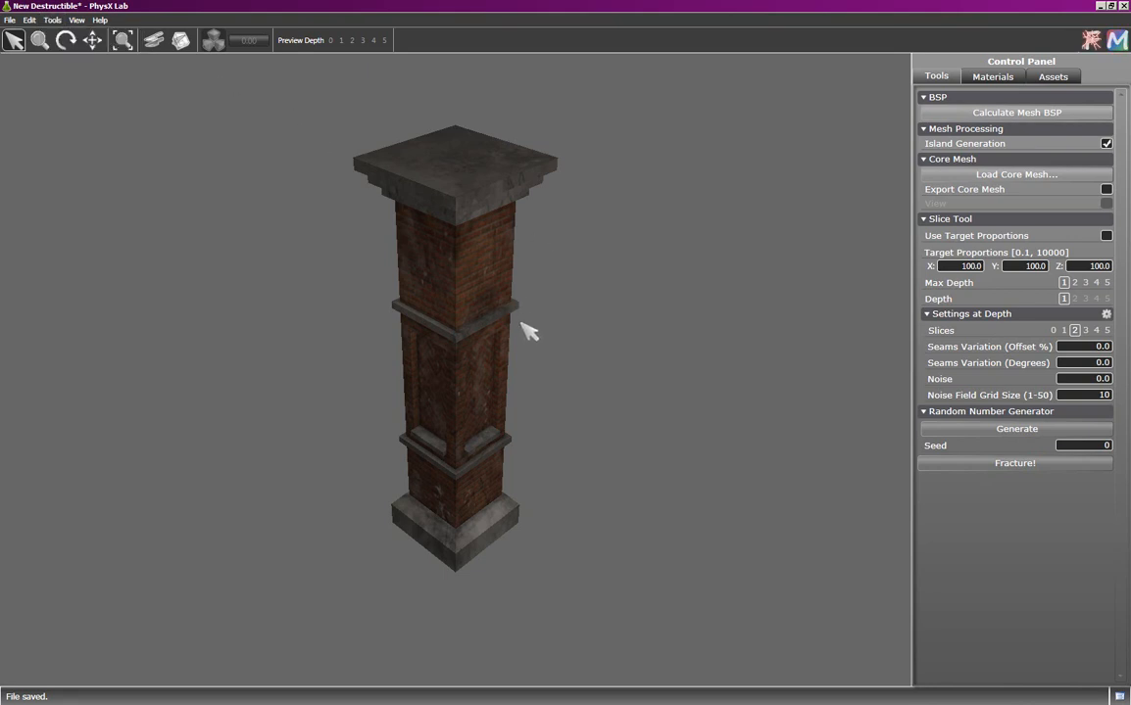
{"action": "left_click_drag", "start_coordinate": [529, 329], "coordinate": [459, 378]}
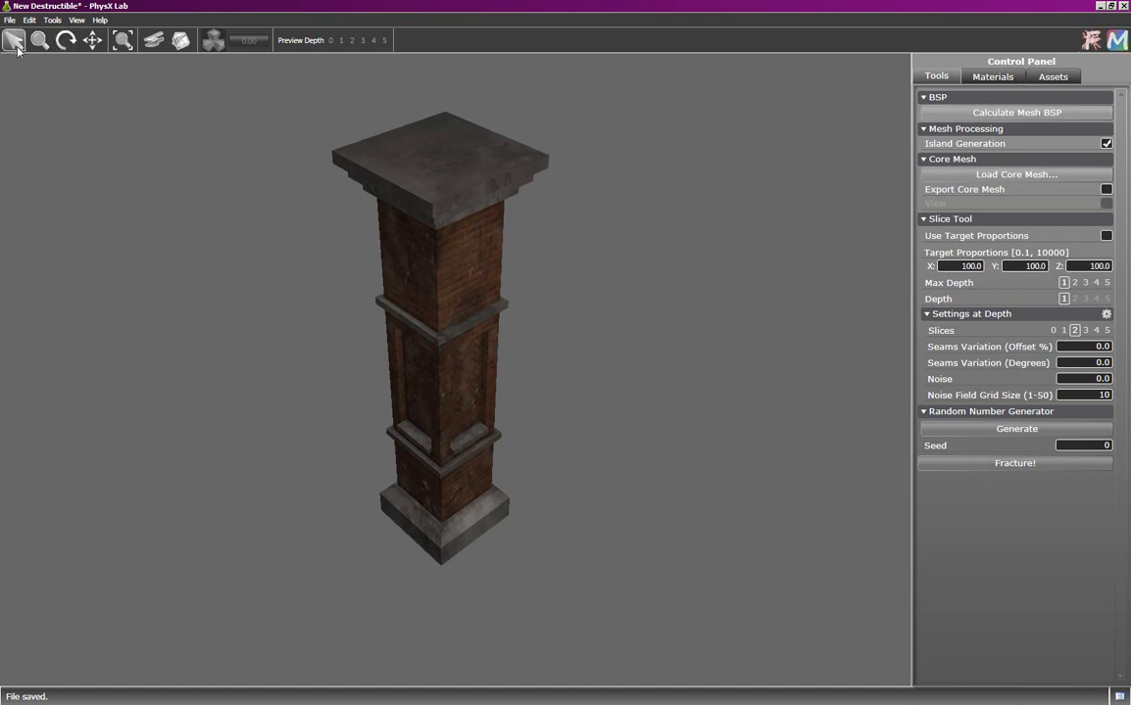
{"action": "mouse_move", "coordinate": [47, 100]}
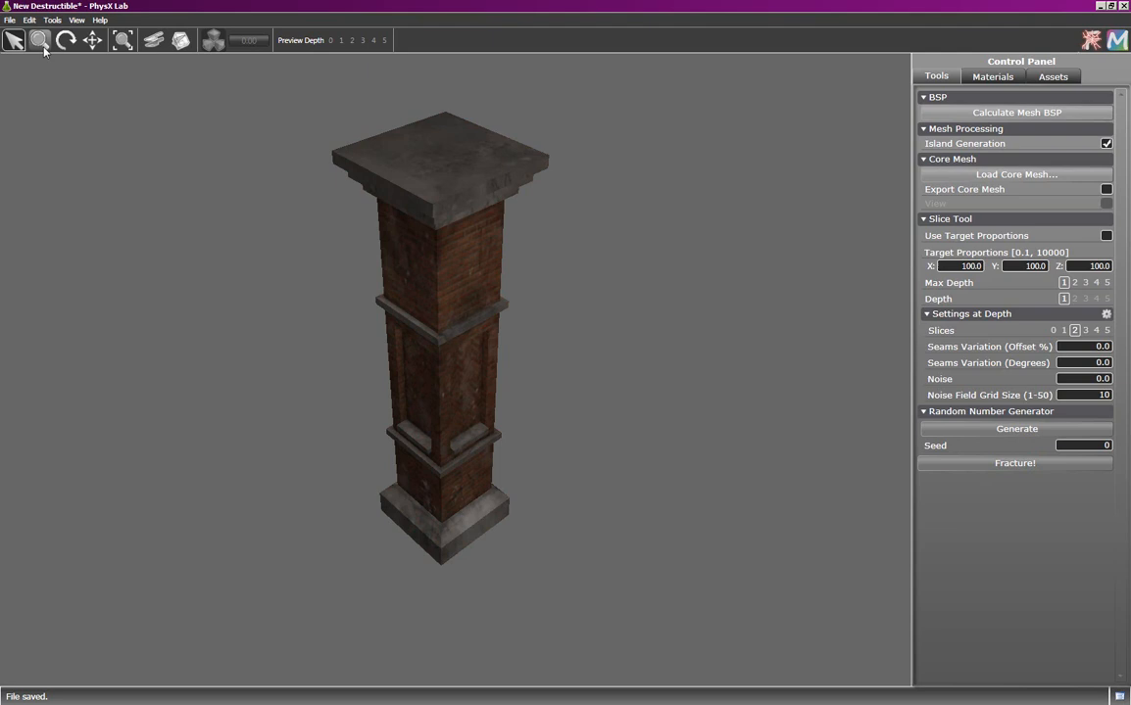
{"action": "mouse_move", "coordinate": [67, 39]}
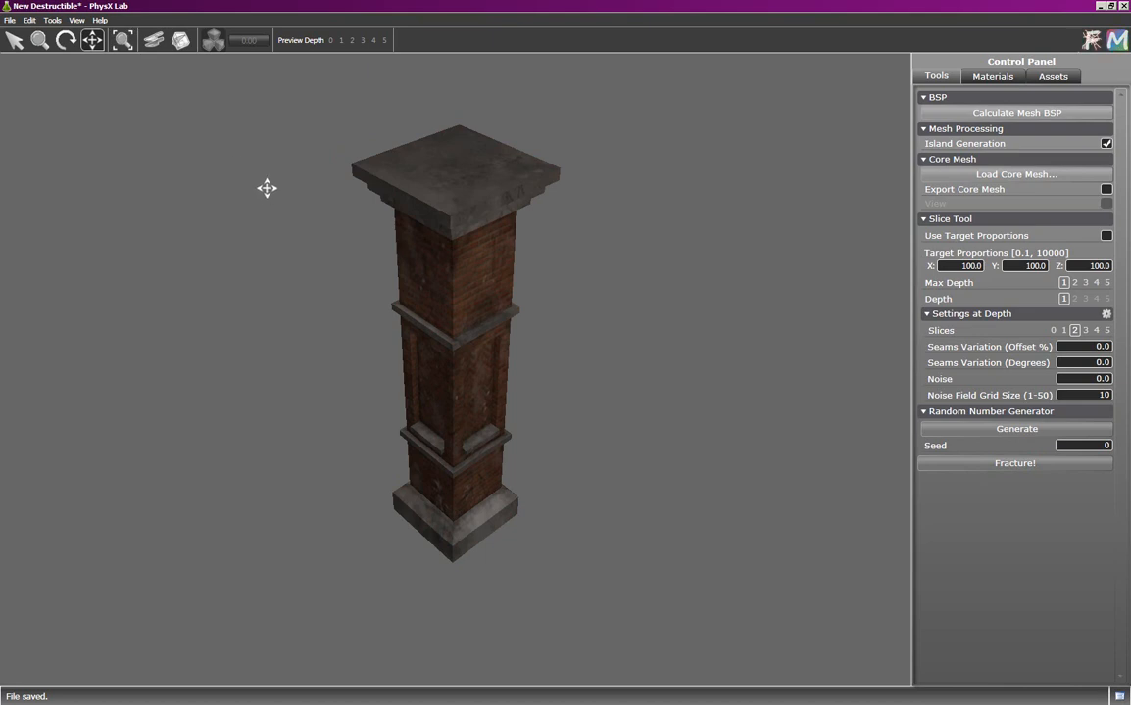
{"action": "mouse_move", "coordinate": [147, 271]}
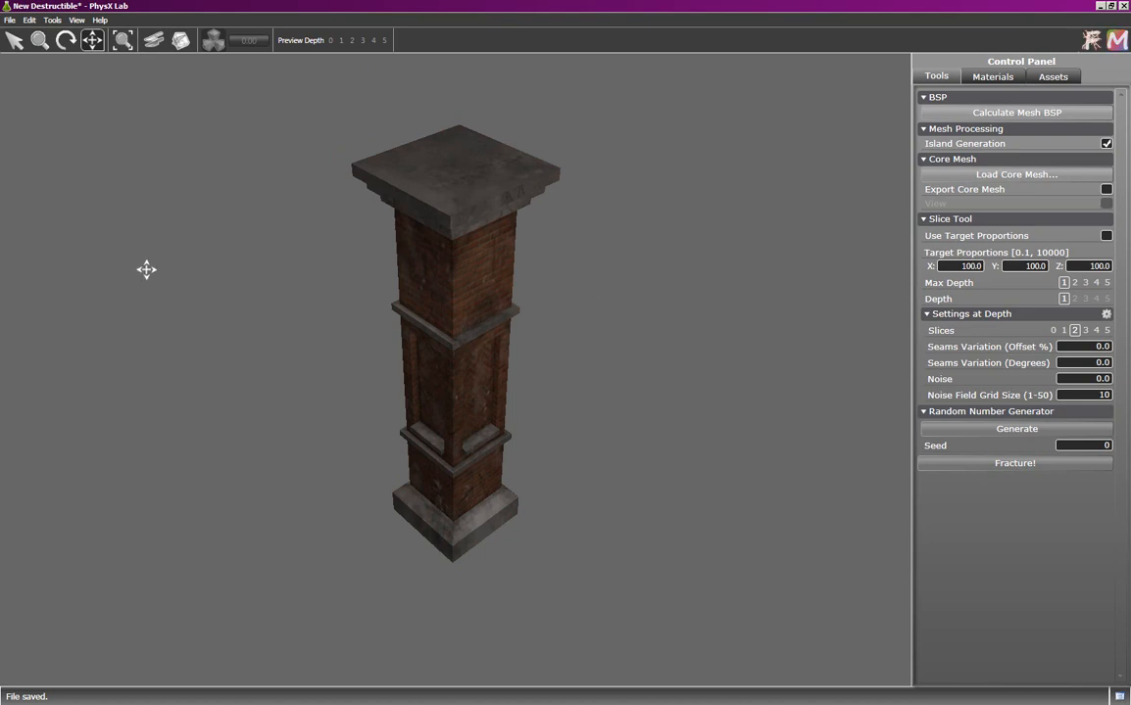
{"action": "mouse_move", "coordinate": [153, 41]}
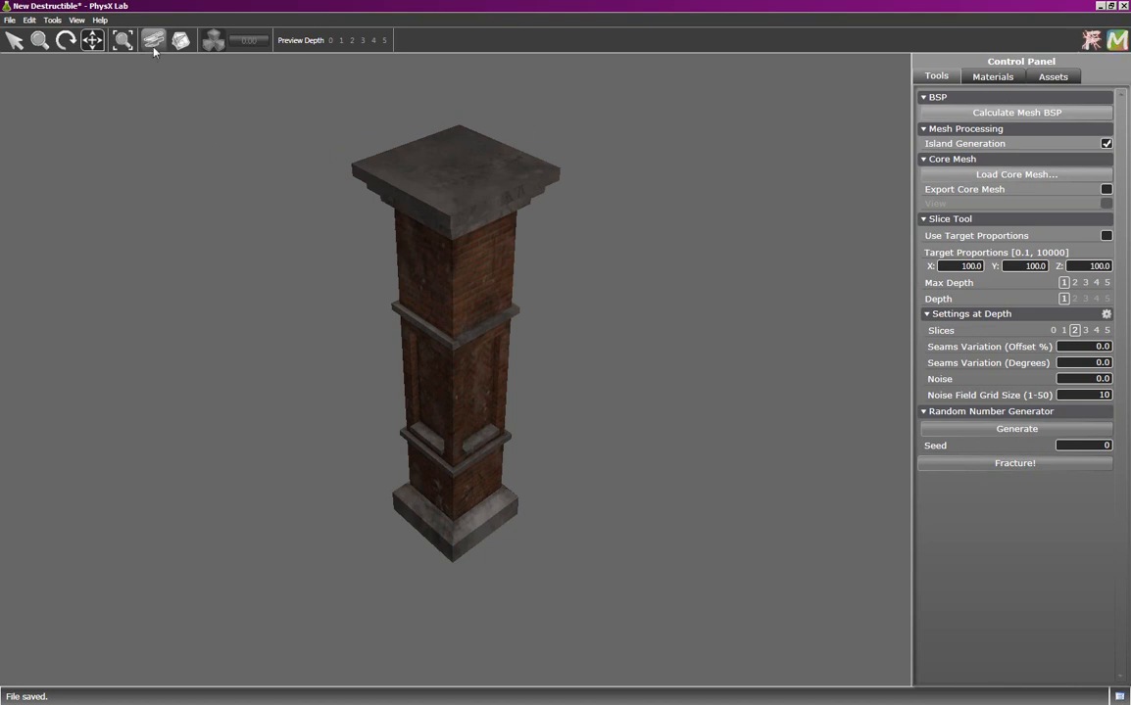
{"action": "mouse_move", "coordinate": [153, 39]}
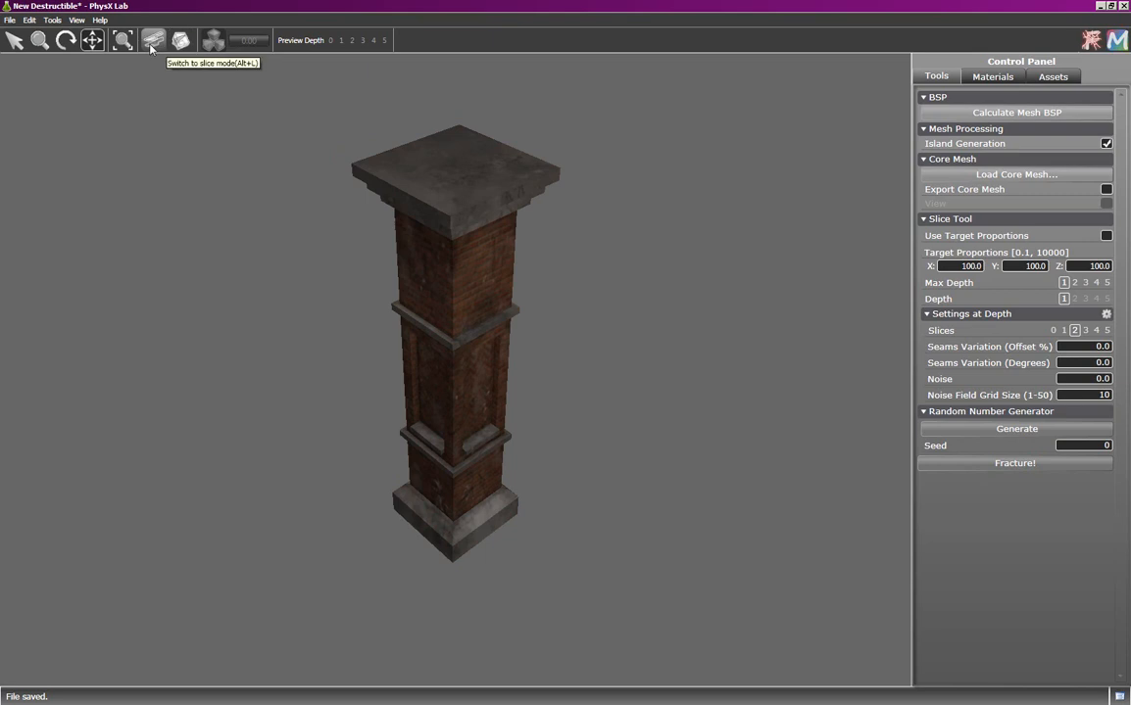
{"action": "mouse_move", "coordinate": [180, 39]}
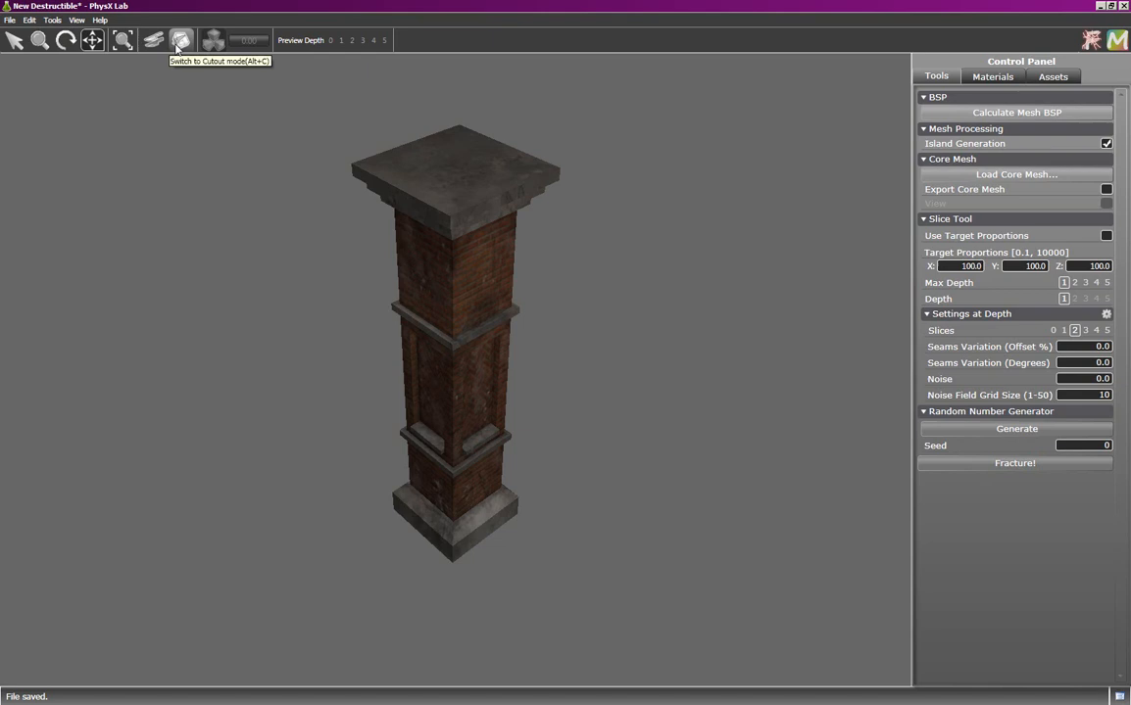
{"action": "mouse_move", "coordinate": [164, 59]}
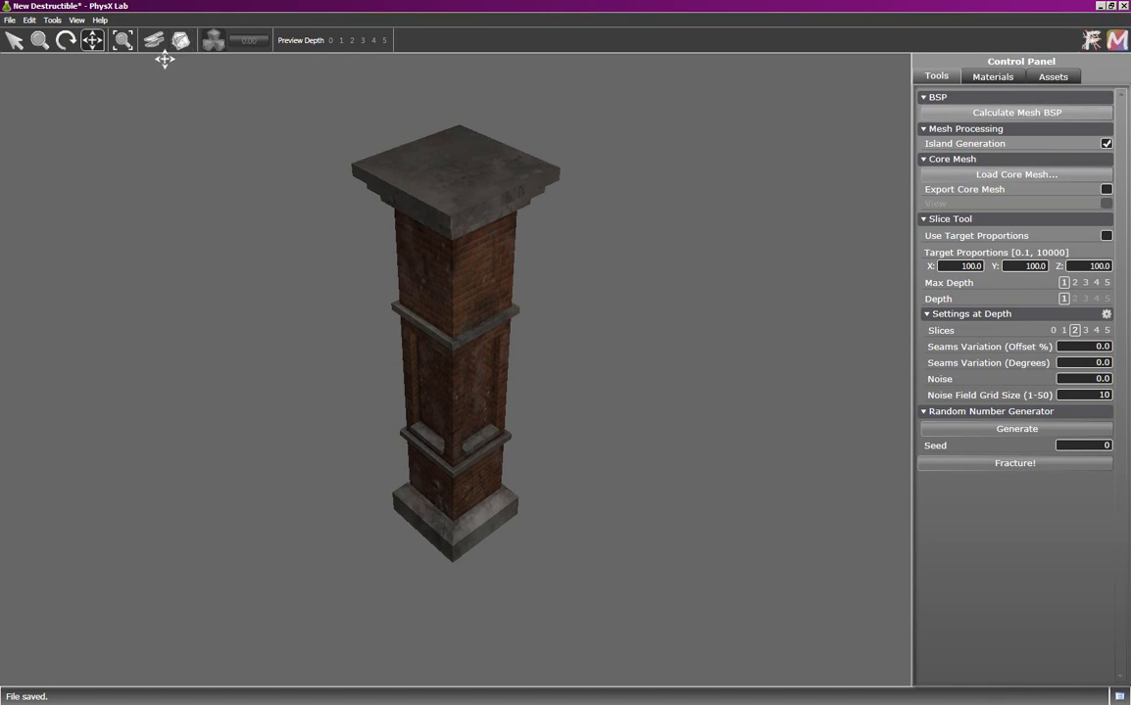
{"action": "mouse_move", "coordinate": [153, 39]}
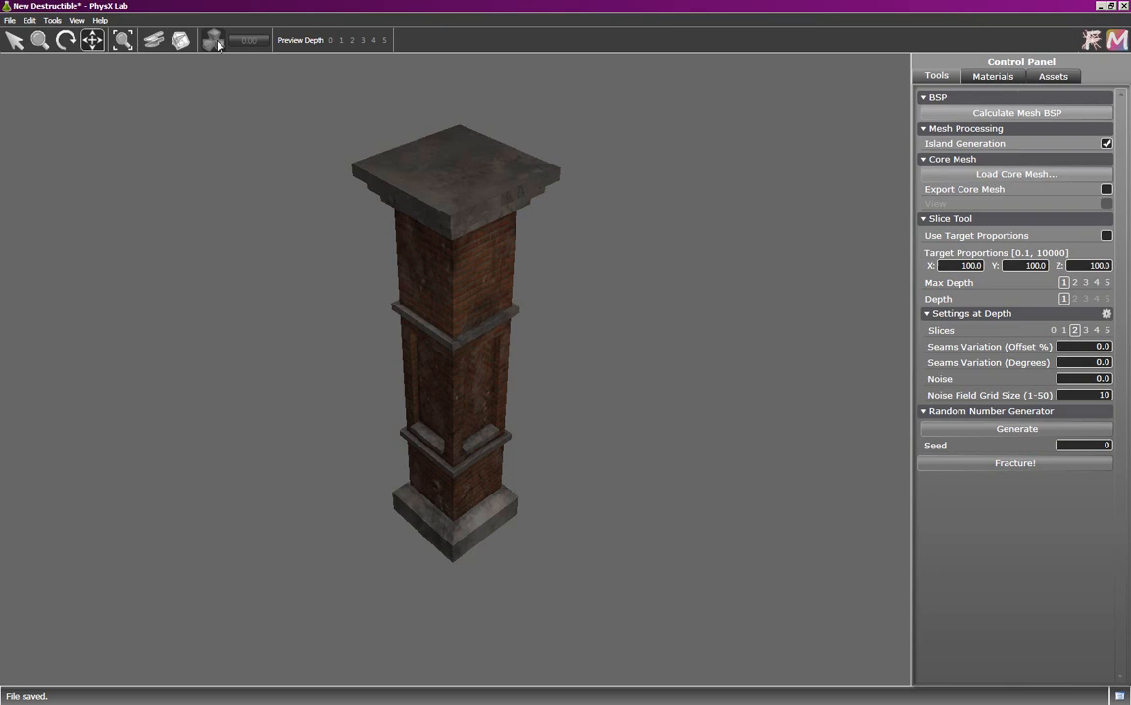
{"action": "mouse_move", "coordinate": [341, 49]}
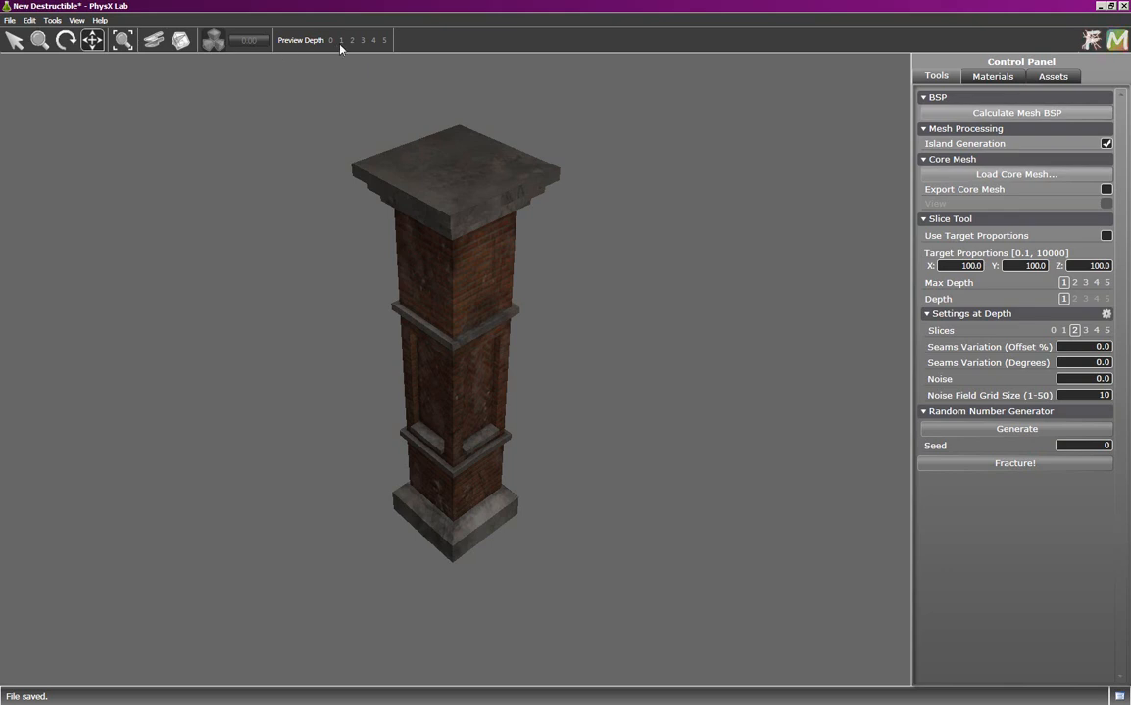
{"action": "mouse_move", "coordinate": [380, 51]}
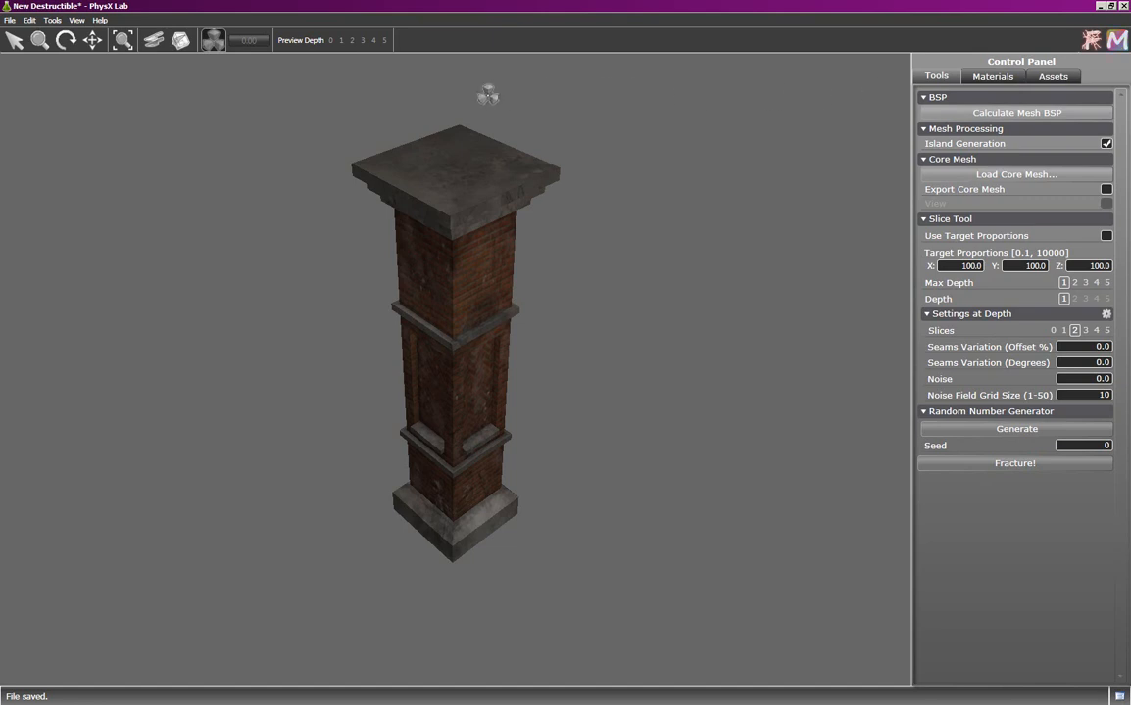
{"action": "mouse_move", "coordinate": [180, 39]}
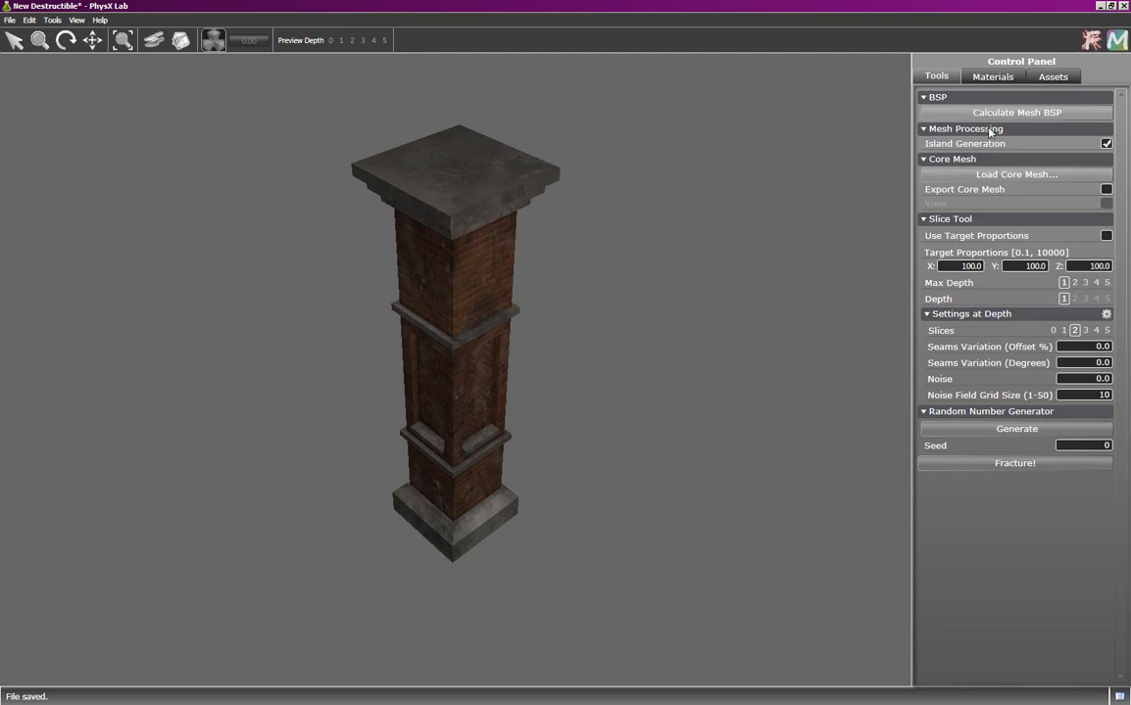
{"action": "mouse_move", "coordinate": [1015, 112]}
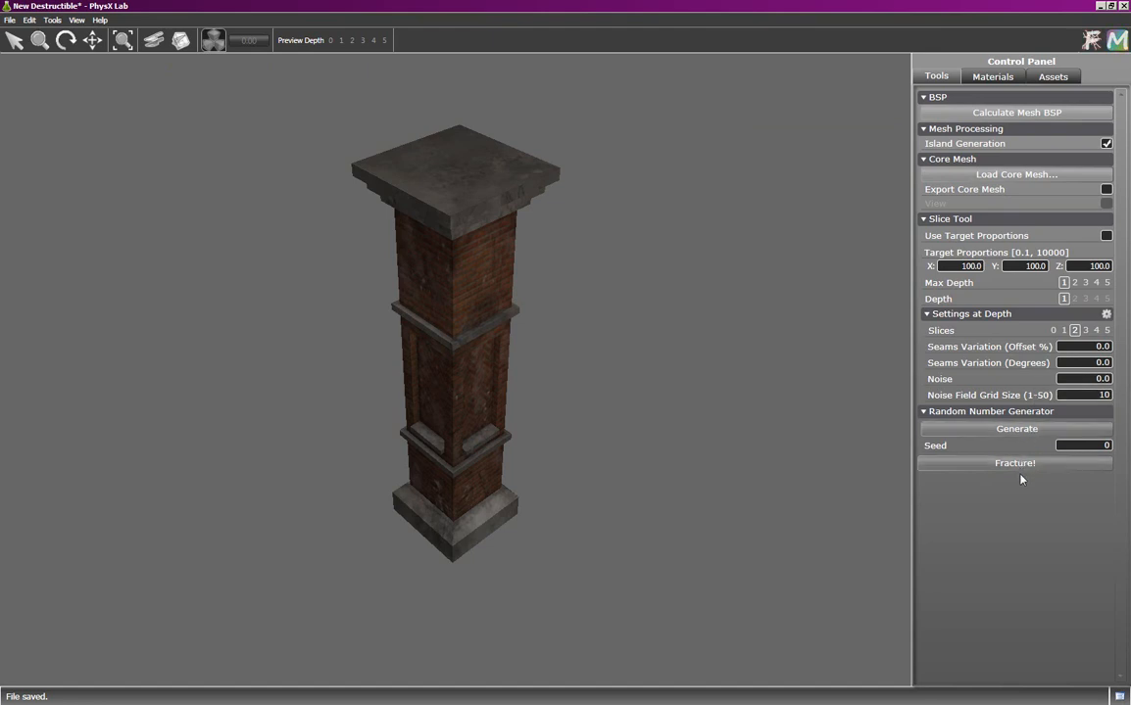
{"action": "left_click", "coordinate": [992, 76]}
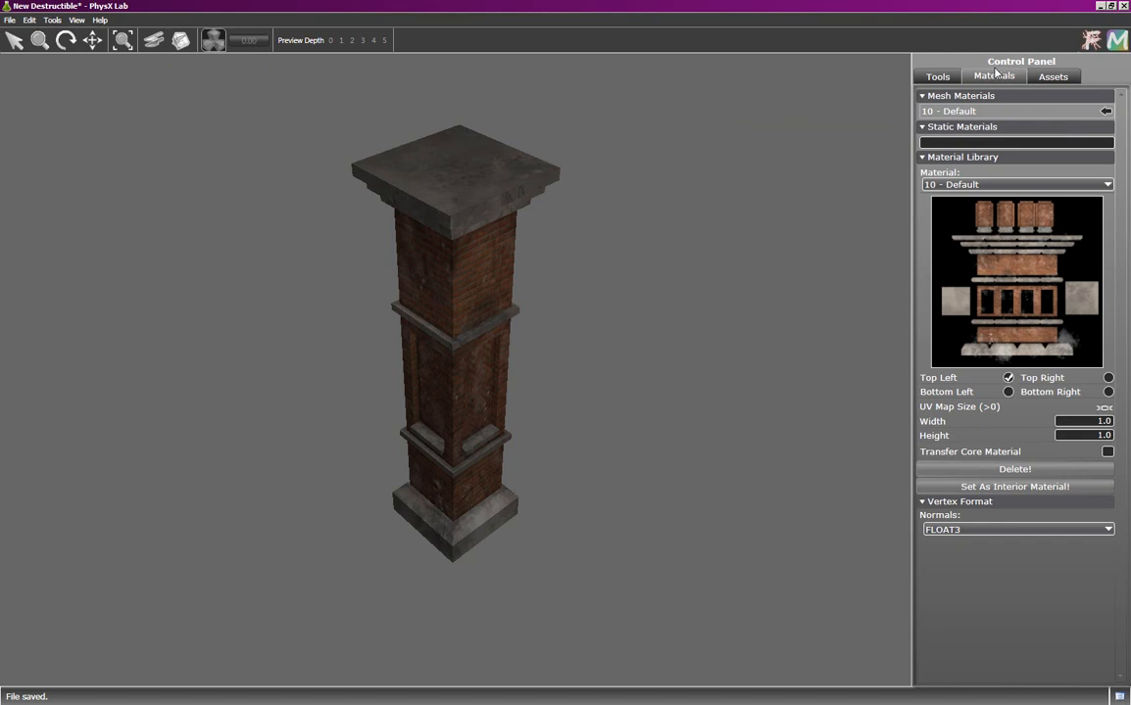
{"action": "mouse_move", "coordinate": [1004, 121]}
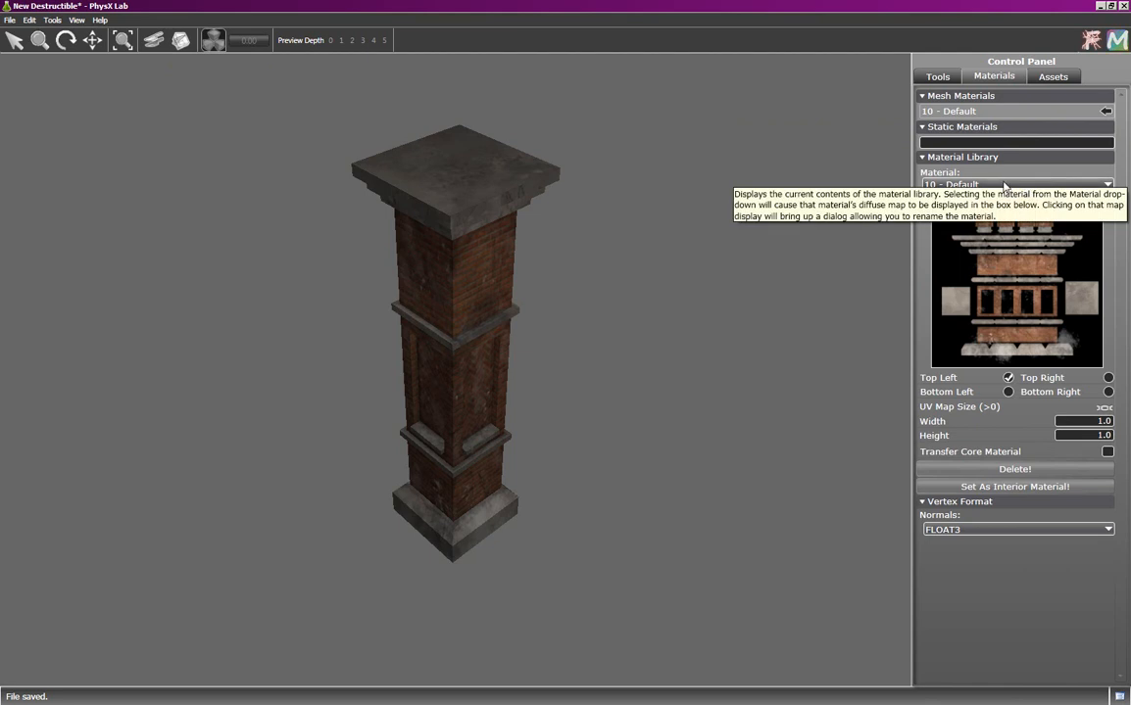
{"action": "mouse_move", "coordinate": [1042, 314]}
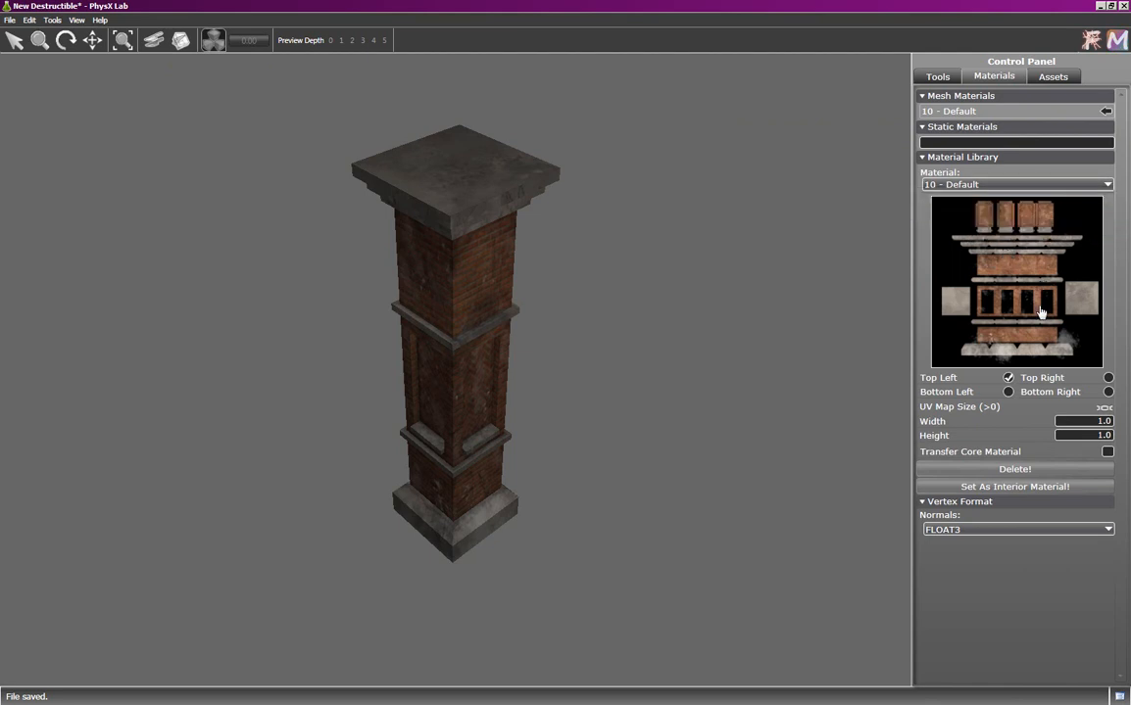
{"action": "mouse_move", "coordinate": [1034, 317]}
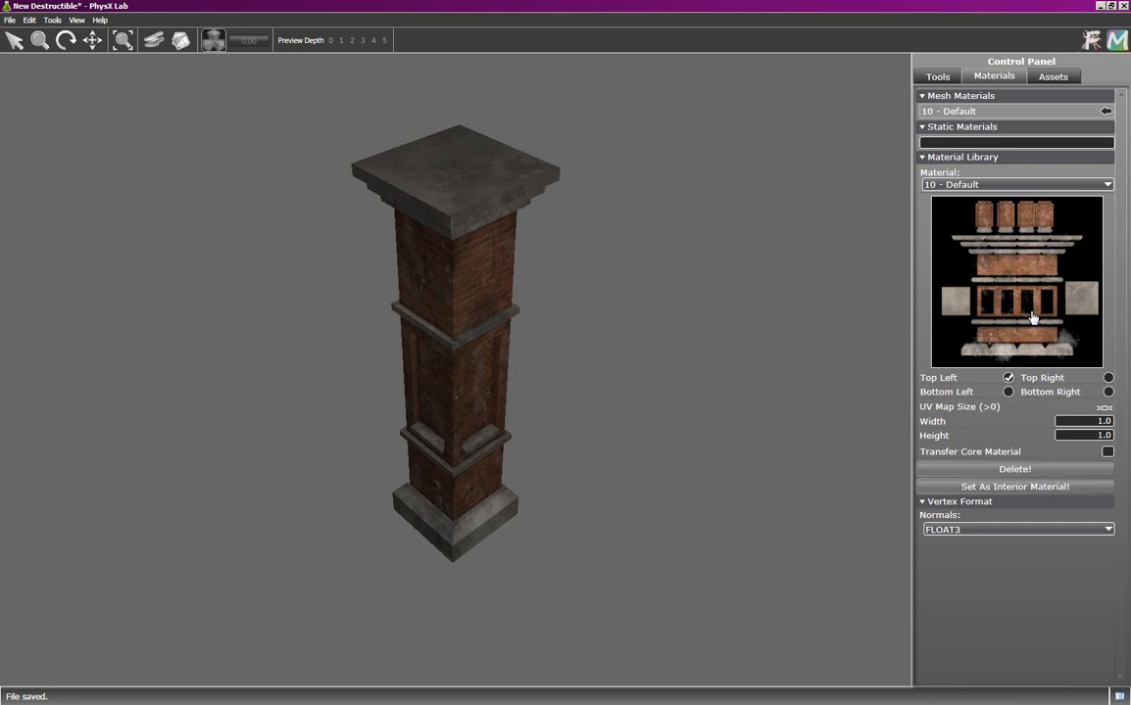
{"action": "mouse_move", "coordinate": [1076, 409]}
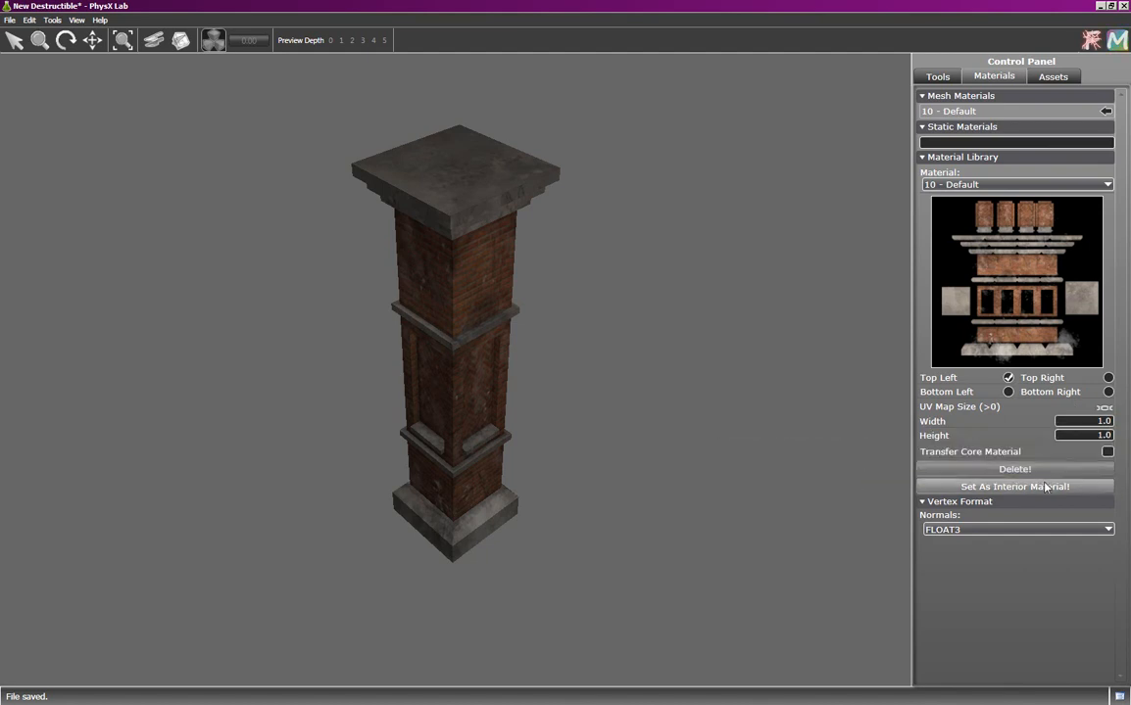
{"action": "mouse_move", "coordinate": [1078, 427]}
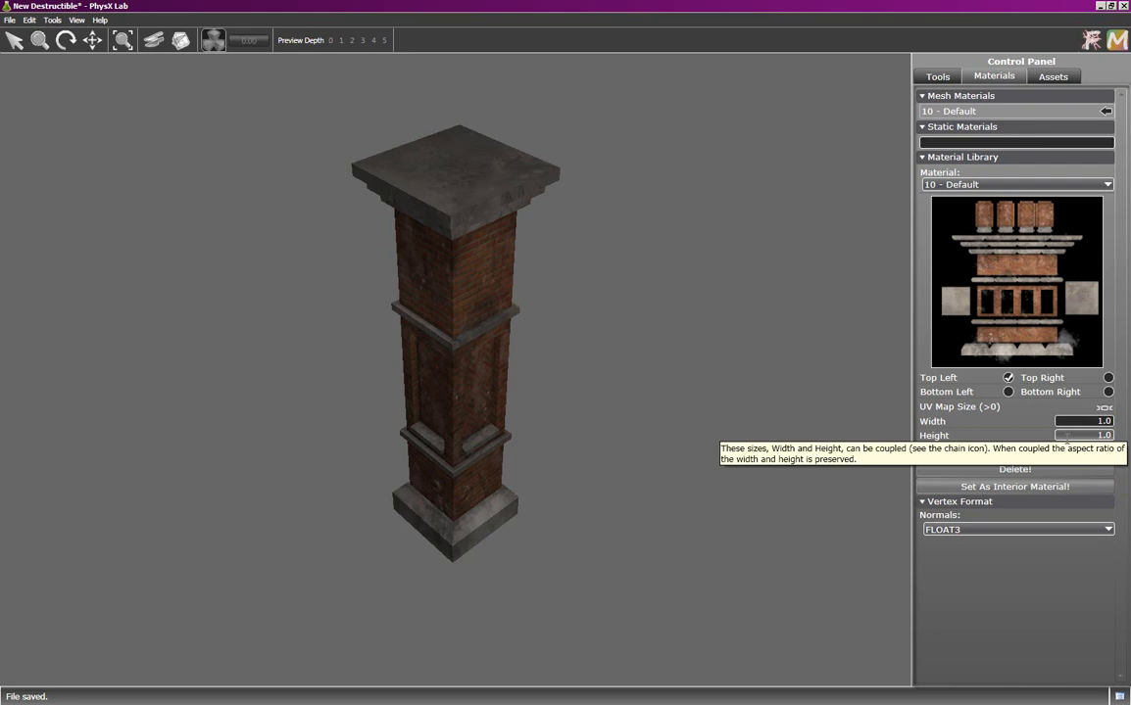
{"action": "mouse_move", "coordinate": [1045, 490]}
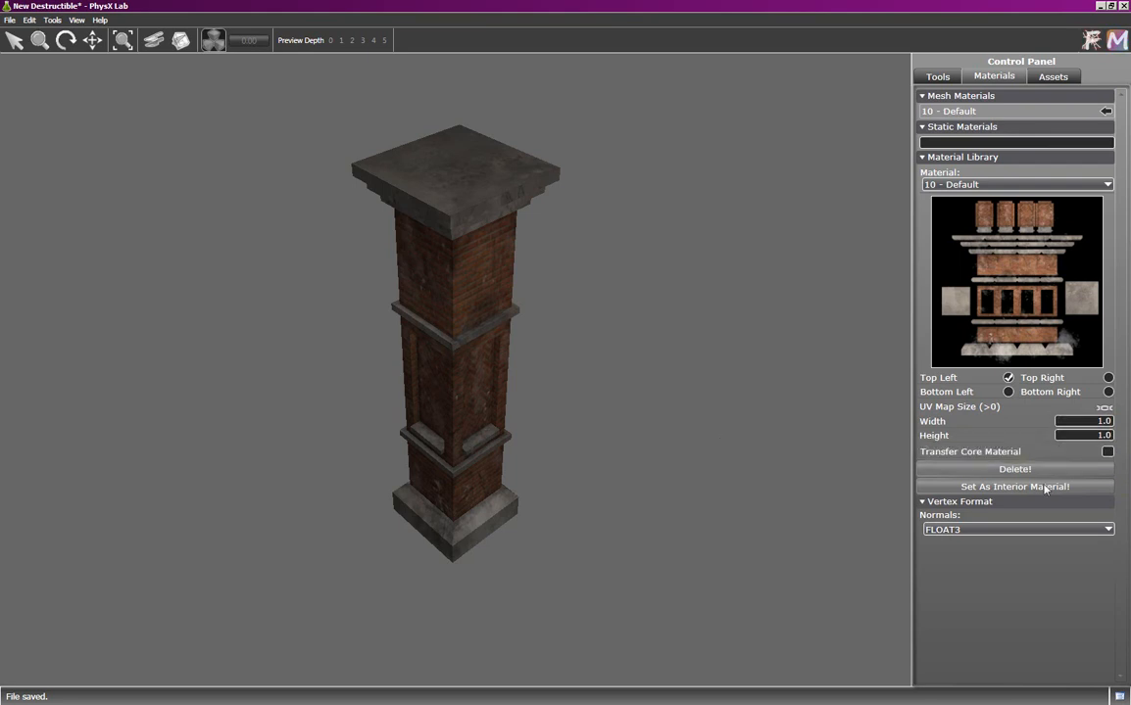
Step: Show the Assets settings with support, chunk and collision options
{"action": "left_click", "coordinate": [1054, 77]}
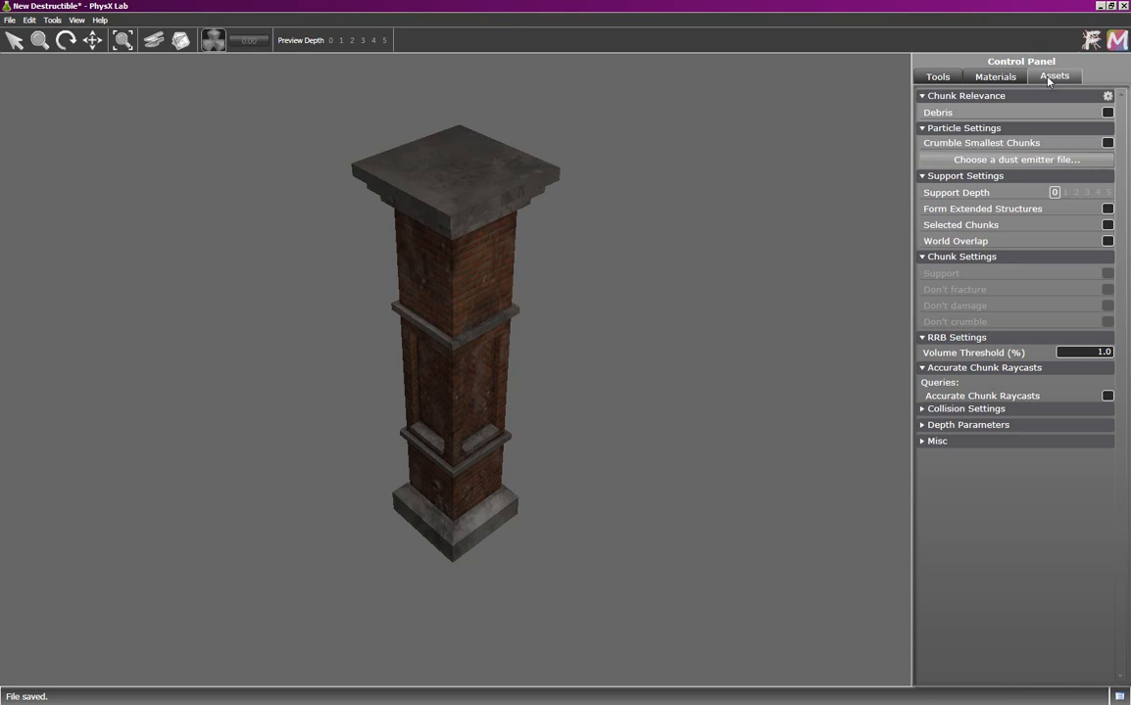
{"action": "mouse_move", "coordinate": [1043, 114]}
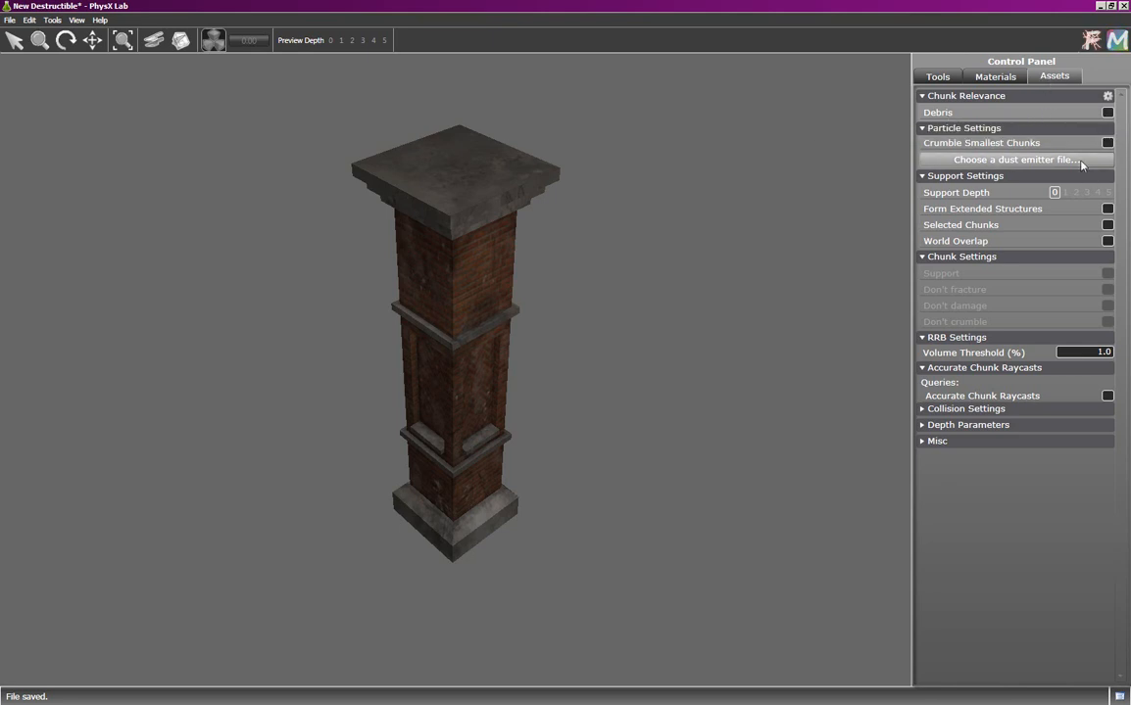
{"action": "mouse_move", "coordinate": [1046, 143]}
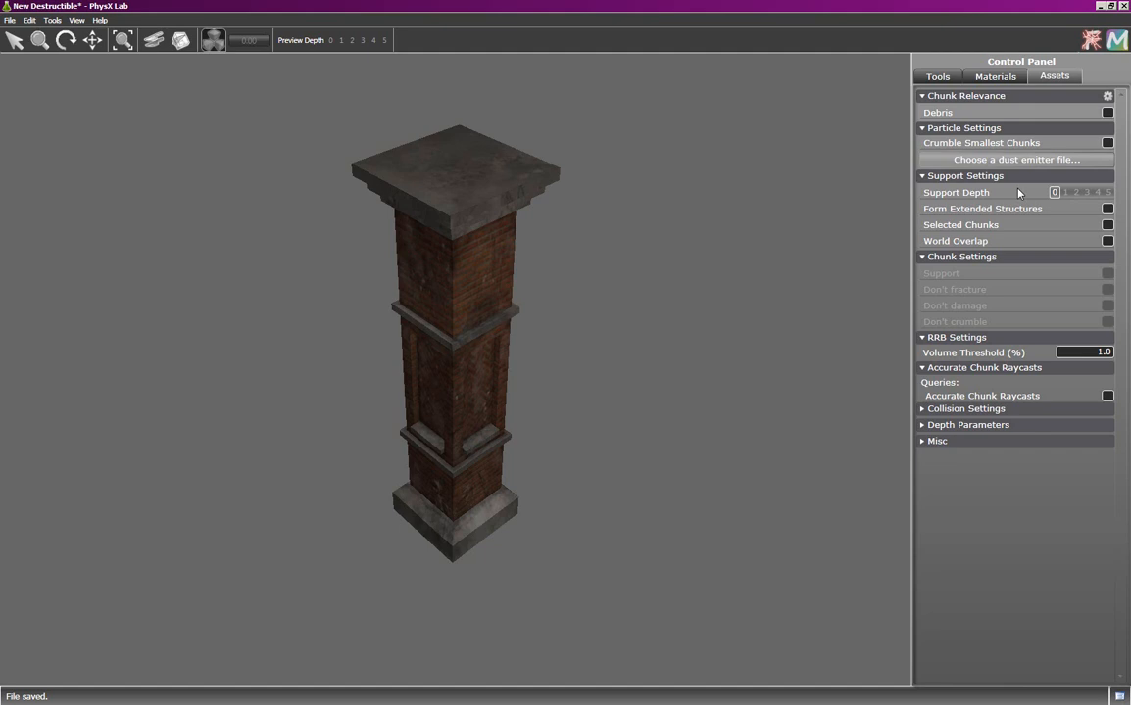
{"action": "mouse_move", "coordinate": [1019, 192]}
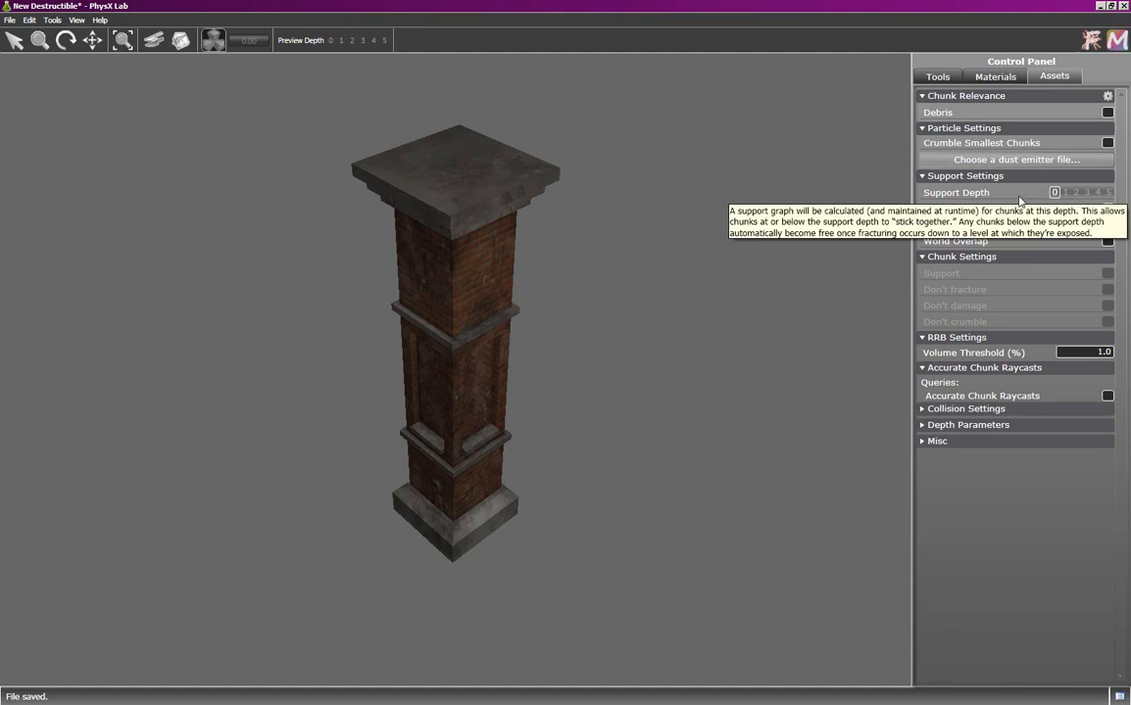
{"action": "mouse_move", "coordinate": [1019, 241]}
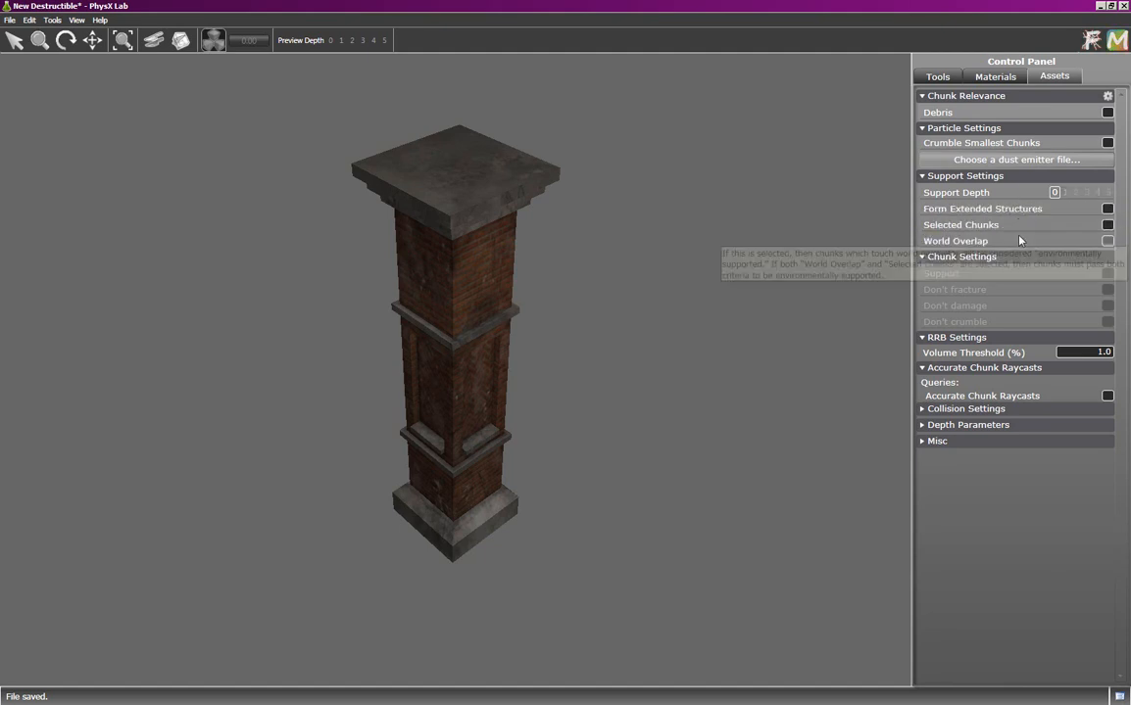
{"action": "mouse_move", "coordinate": [878, 251]}
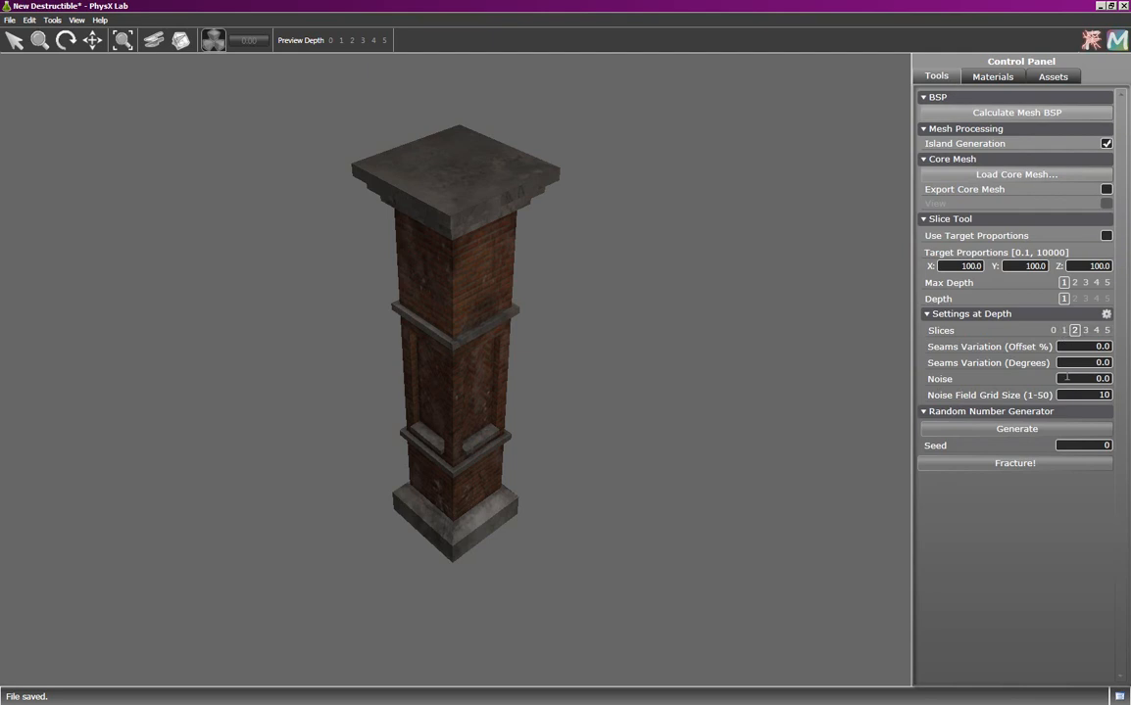
{"action": "mouse_move", "coordinate": [1015, 428]}
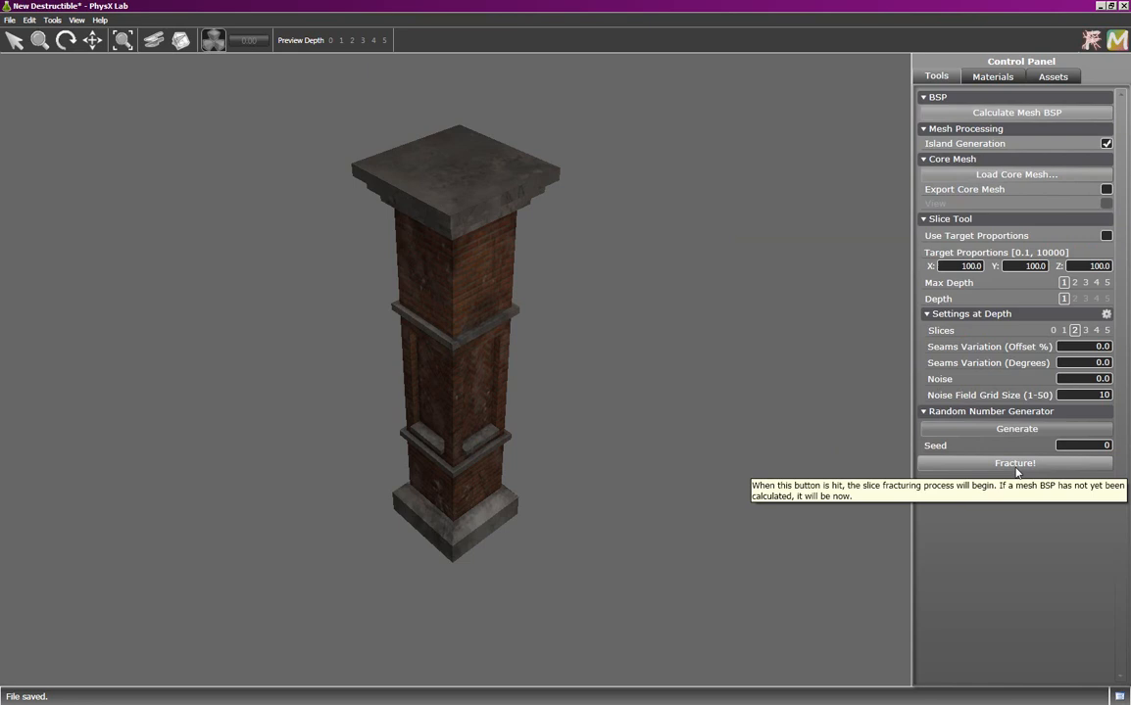
Step: Fracture the pillar with the Slice Tool and explode the preview to see the separated chunks
{"action": "left_click", "coordinate": [1015, 462]}
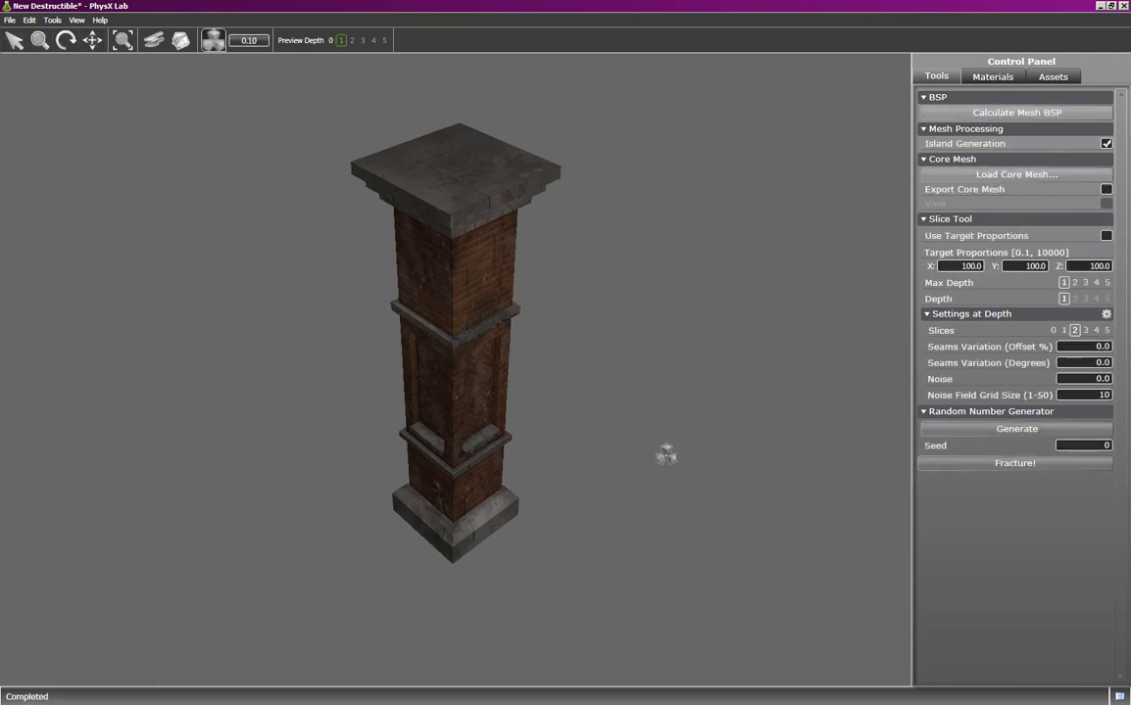
{"action": "left_click", "coordinate": [1015, 463]}
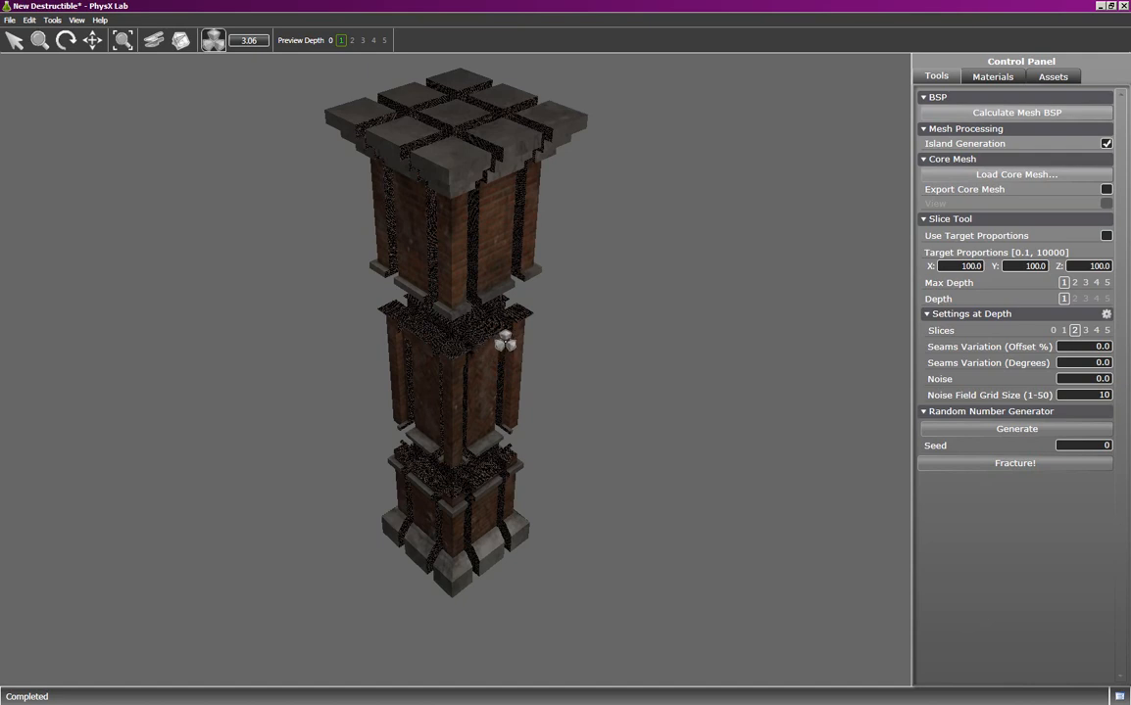
{"action": "mouse_move", "coordinate": [543, 343]}
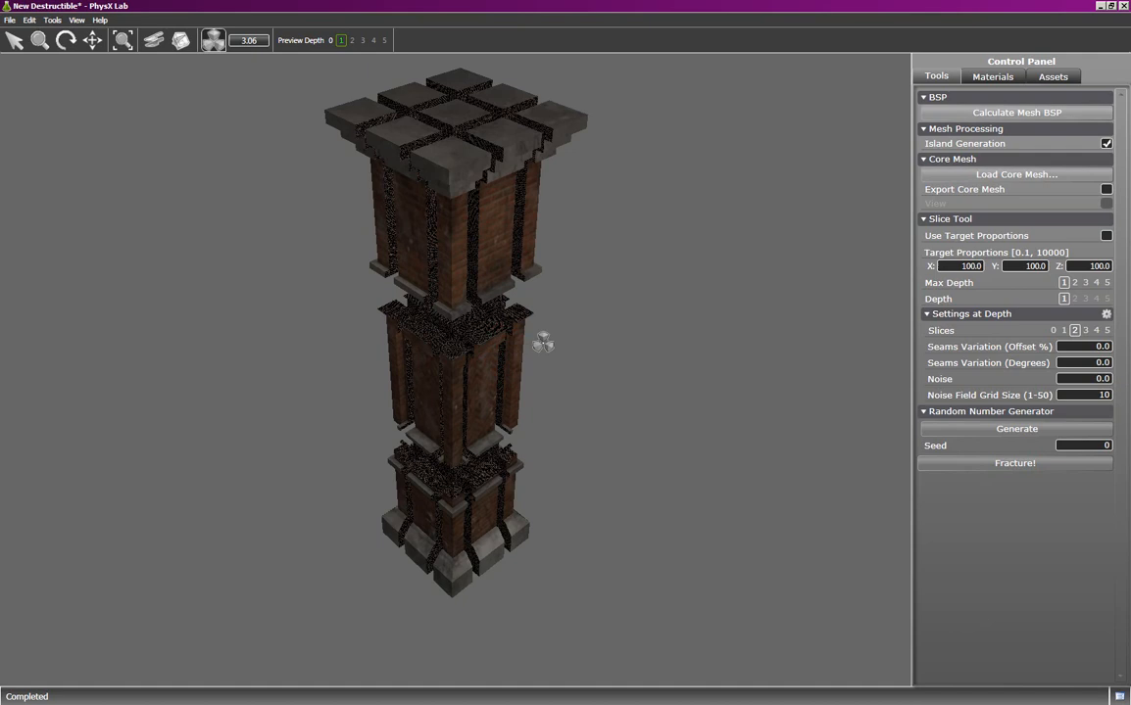
{"action": "left_click", "coordinate": [992, 76]}
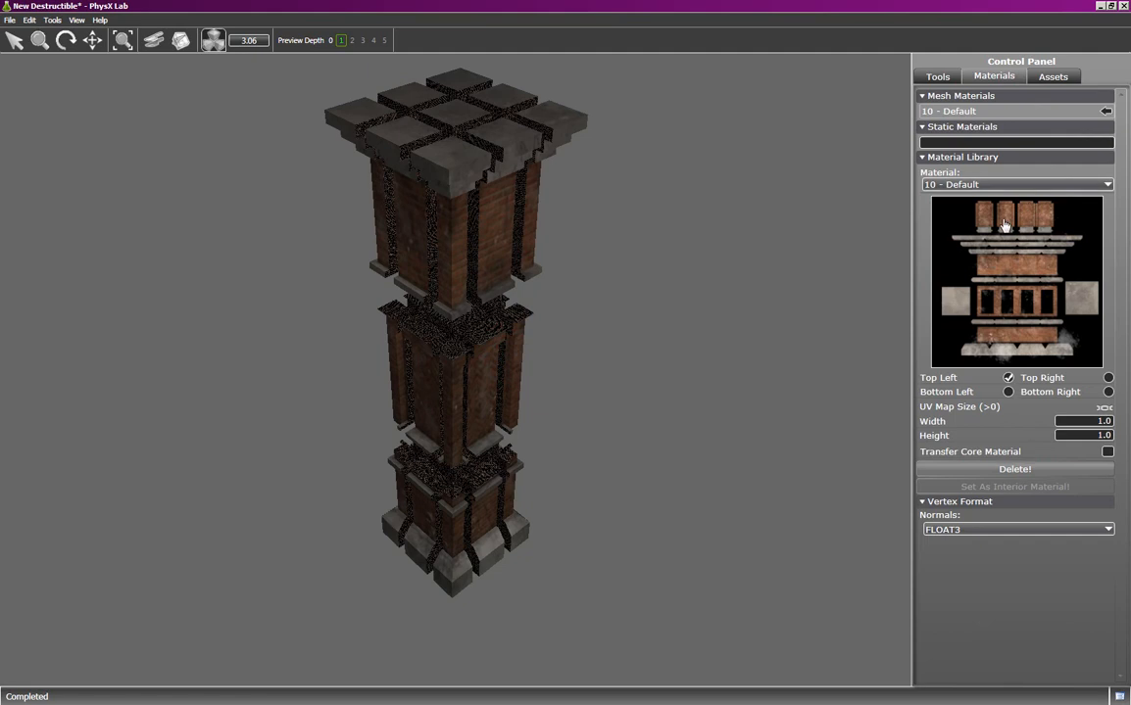
{"action": "mouse_move", "coordinate": [505, 329]}
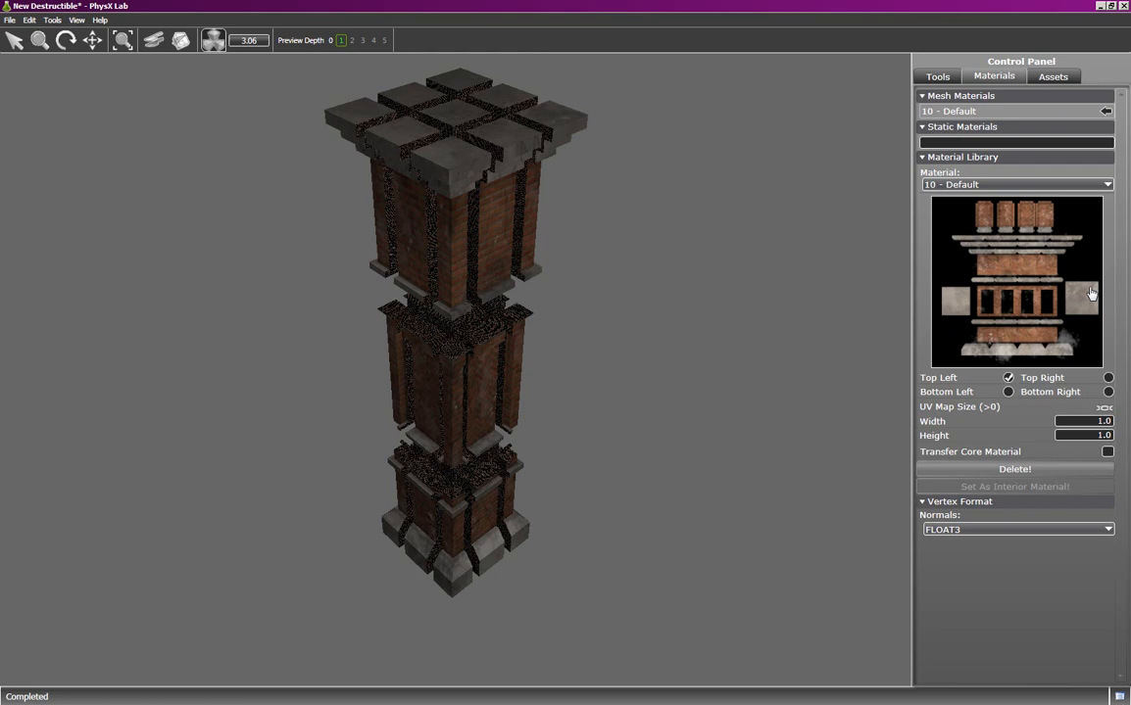
{"action": "mouse_move", "coordinate": [1090, 349]}
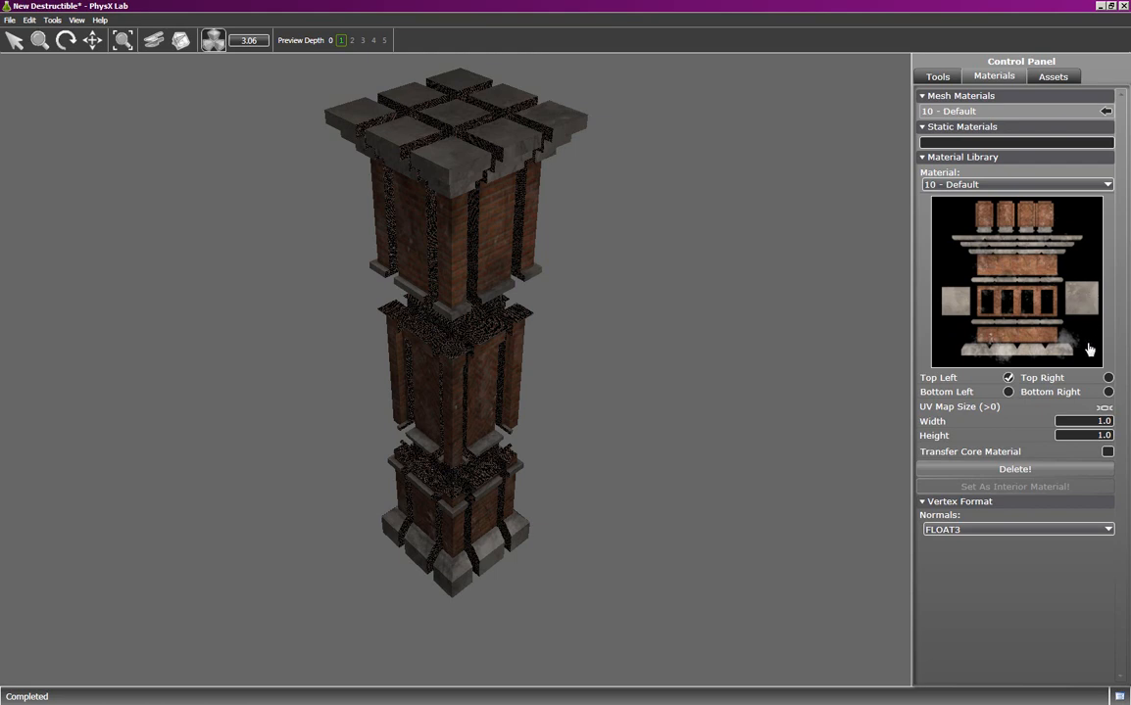
{"action": "mouse_move", "coordinate": [1093, 337]}
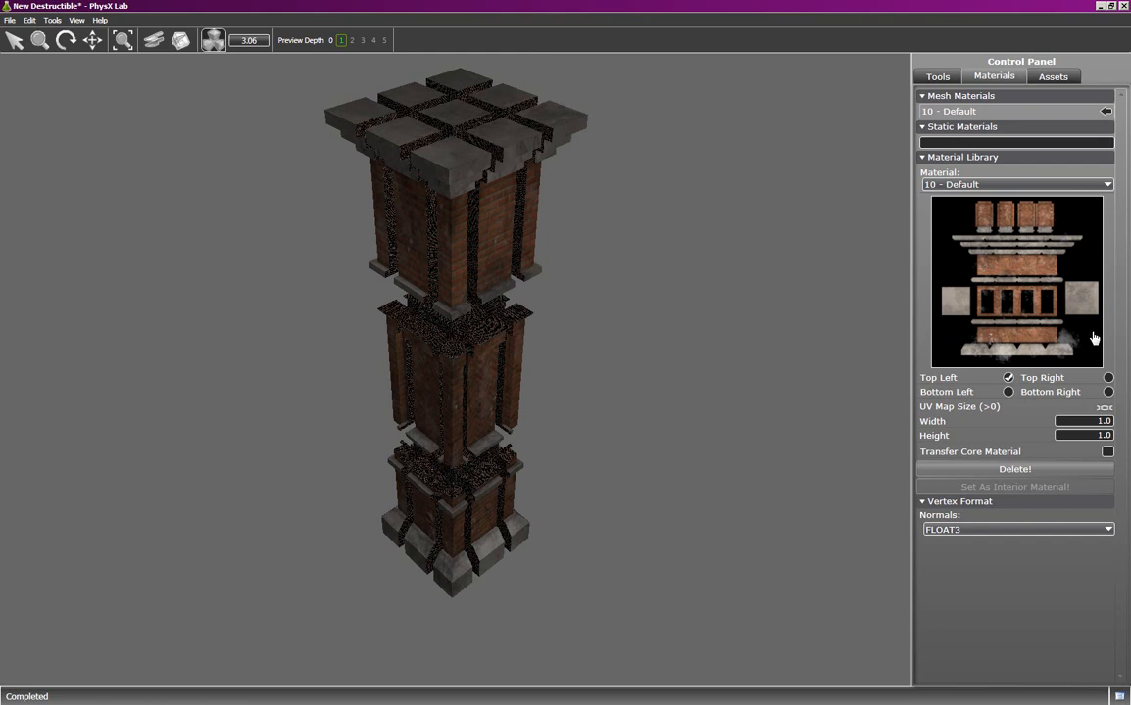
{"action": "mouse_move", "coordinate": [1086, 351]}
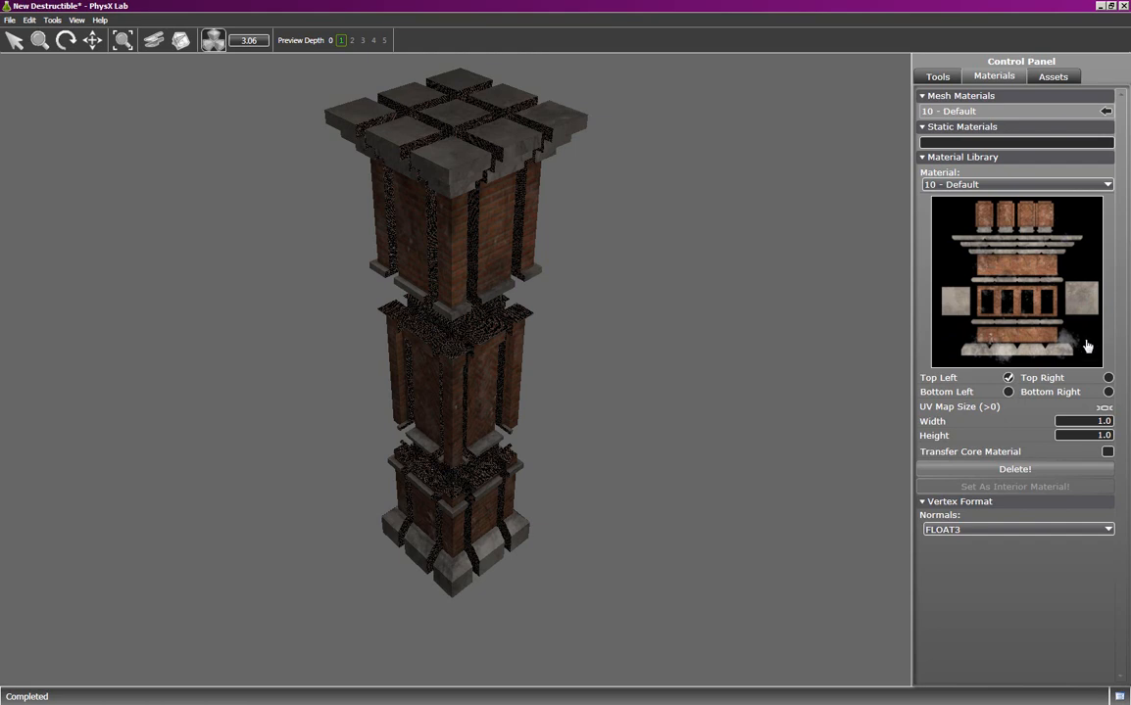
Step: Load the BrickPillarInt_d.tga texture as a new material
{"action": "left_click", "coordinate": [10, 19]}
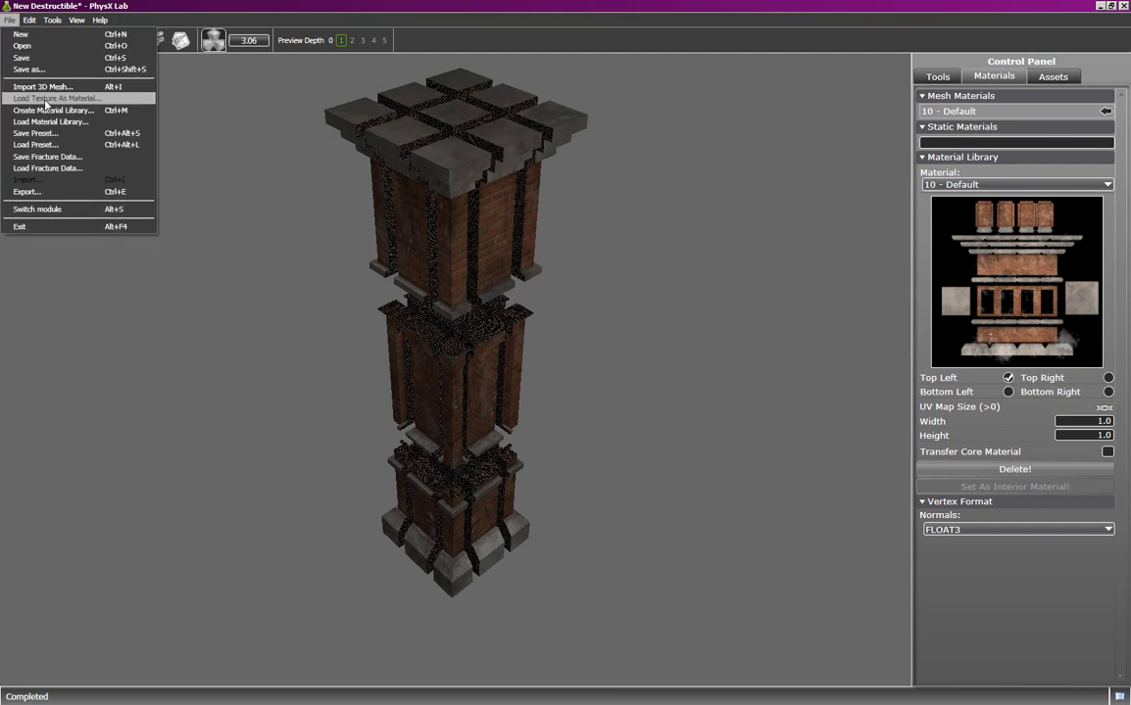
{"action": "left_click", "coordinate": [55, 98]}
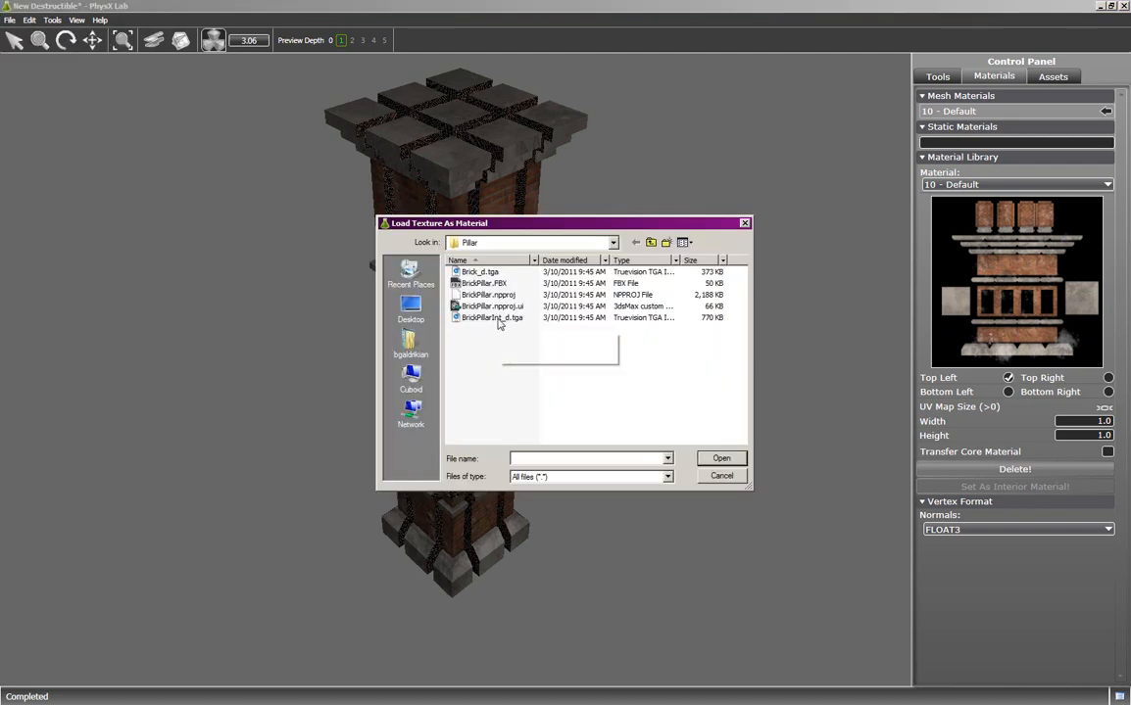
{"action": "left_click", "coordinate": [722, 458]}
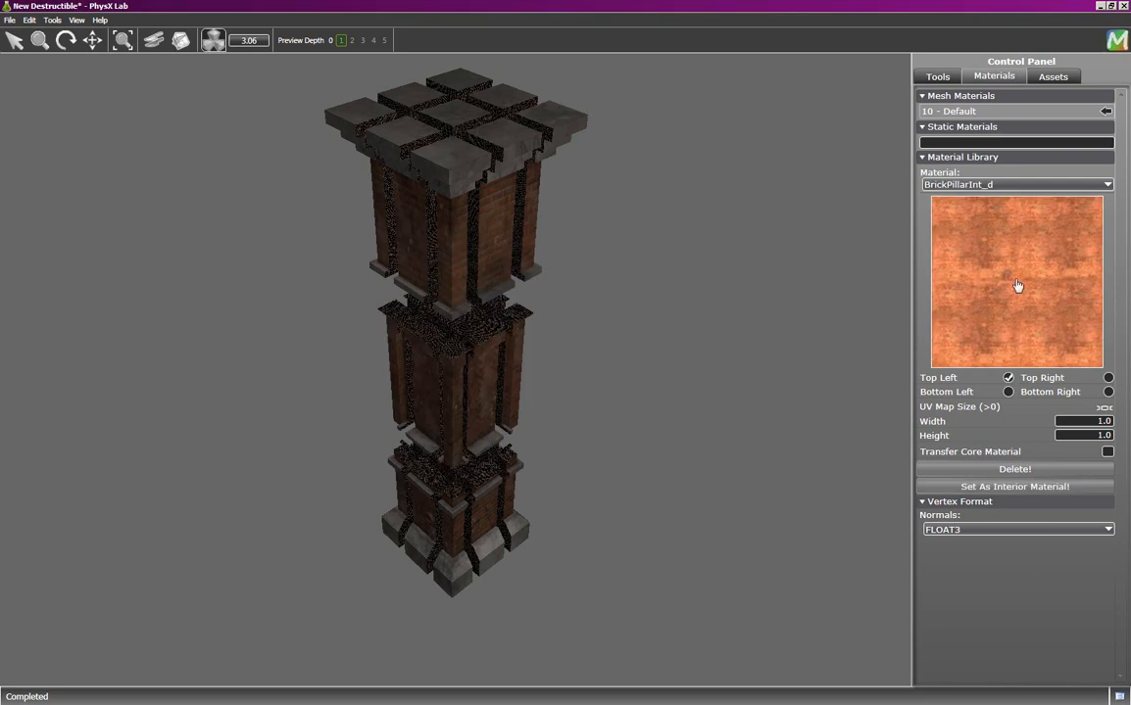
{"action": "mouse_move", "coordinate": [1075, 301]}
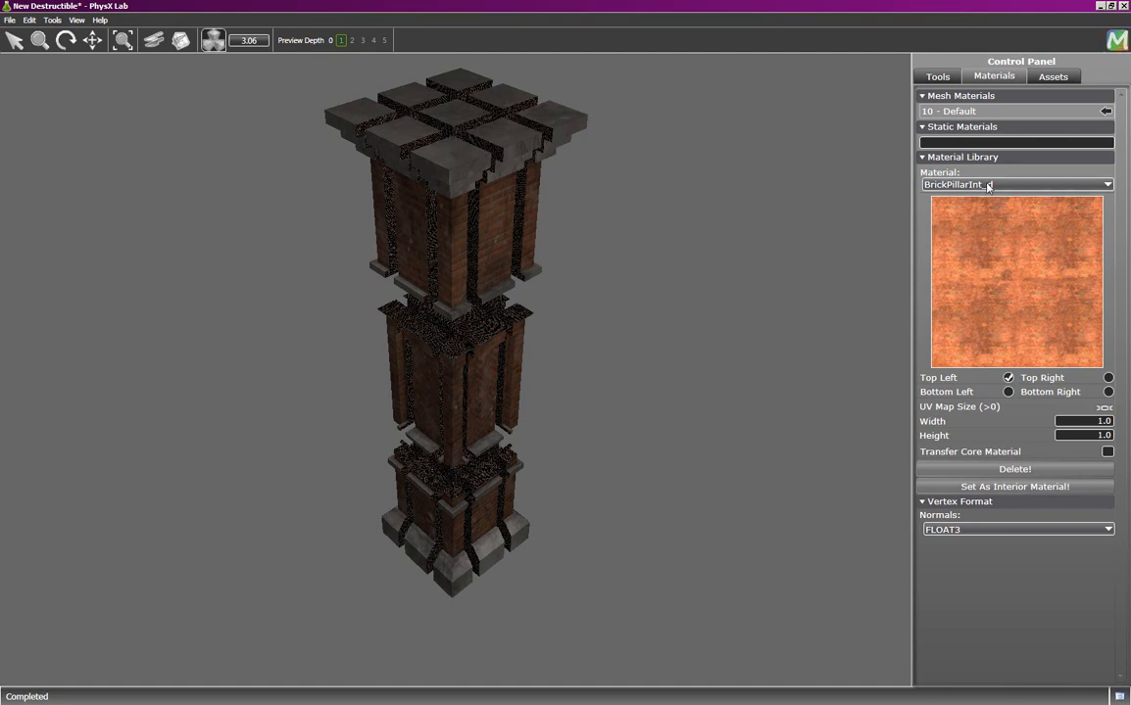
Step: Choose BrickPillarInt_d from the material list and set it as the interior material
{"action": "left_click", "coordinate": [1105, 184]}
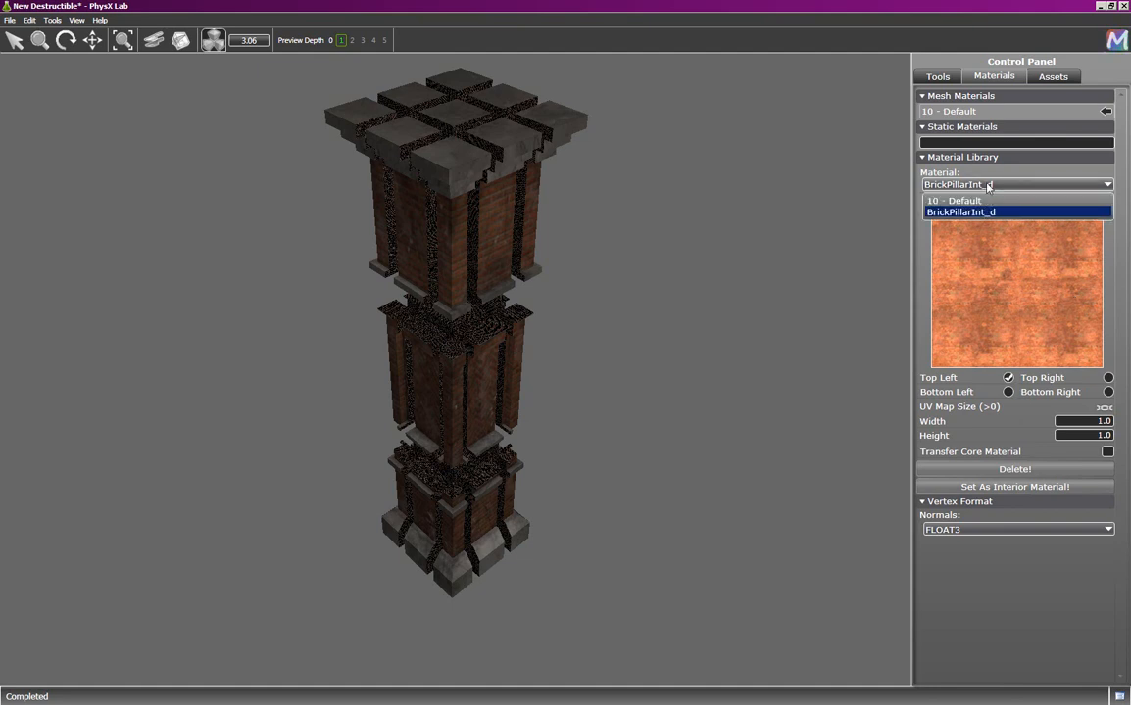
{"action": "mouse_move", "coordinate": [965, 200]}
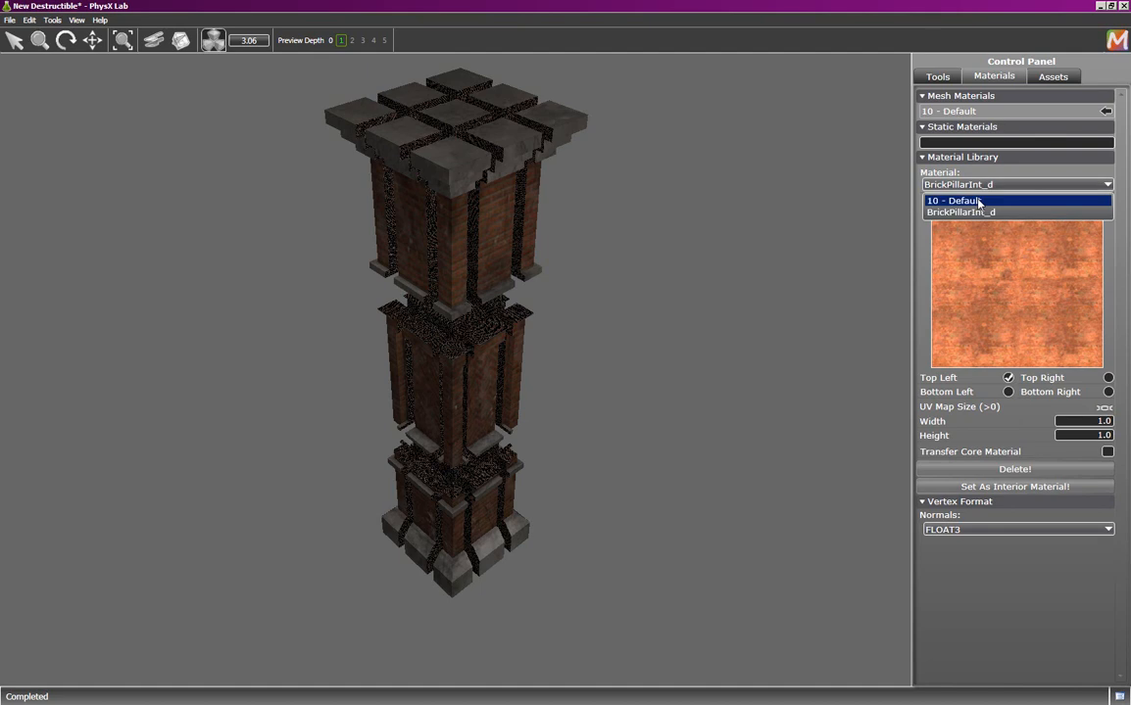
{"action": "left_click", "coordinate": [960, 212]}
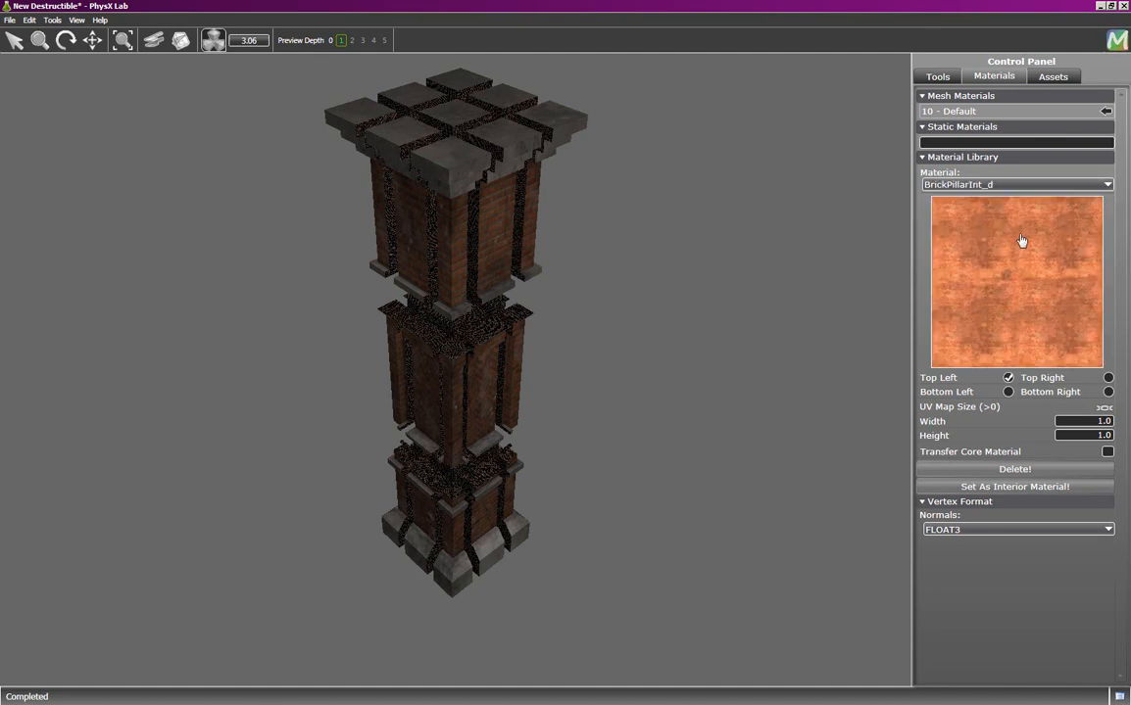
{"action": "mouse_move", "coordinate": [1066, 329]}
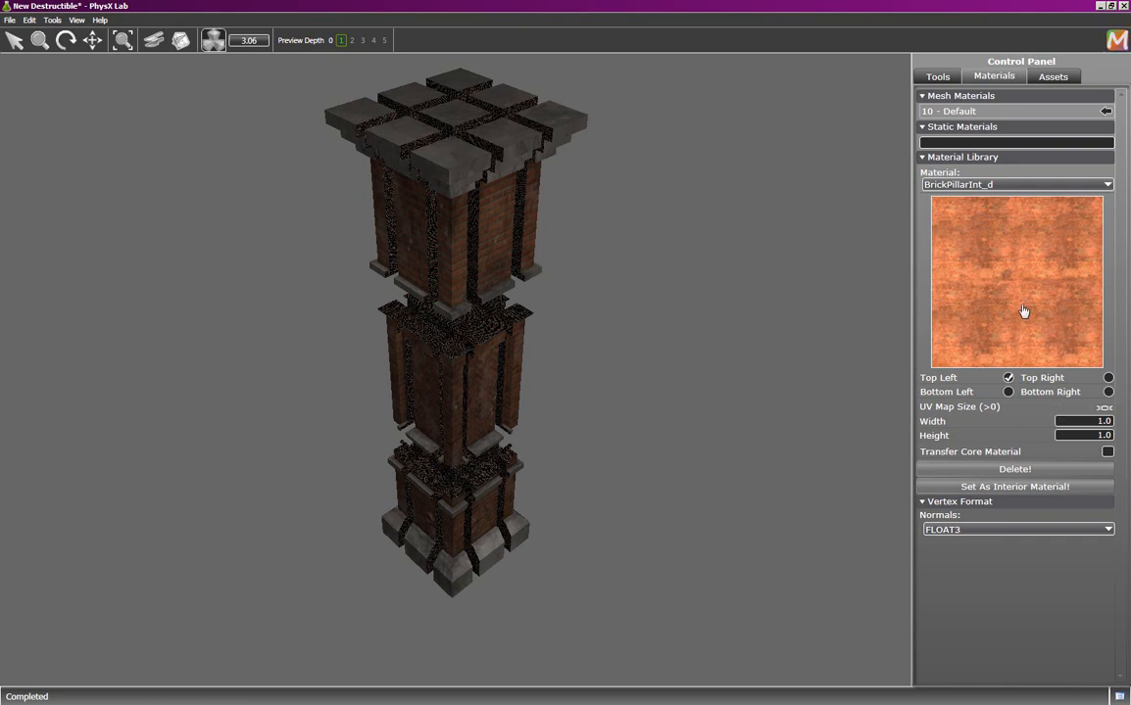
{"action": "mouse_move", "coordinate": [1015, 486]}
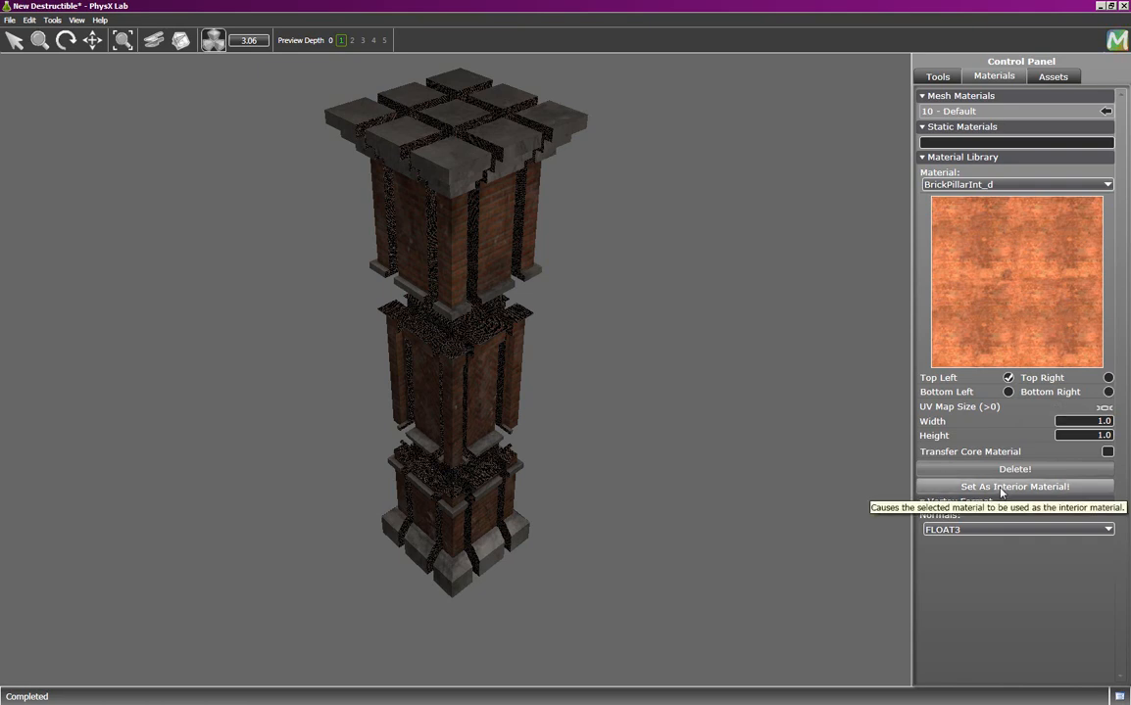
{"action": "left_click", "coordinate": [1015, 486]}
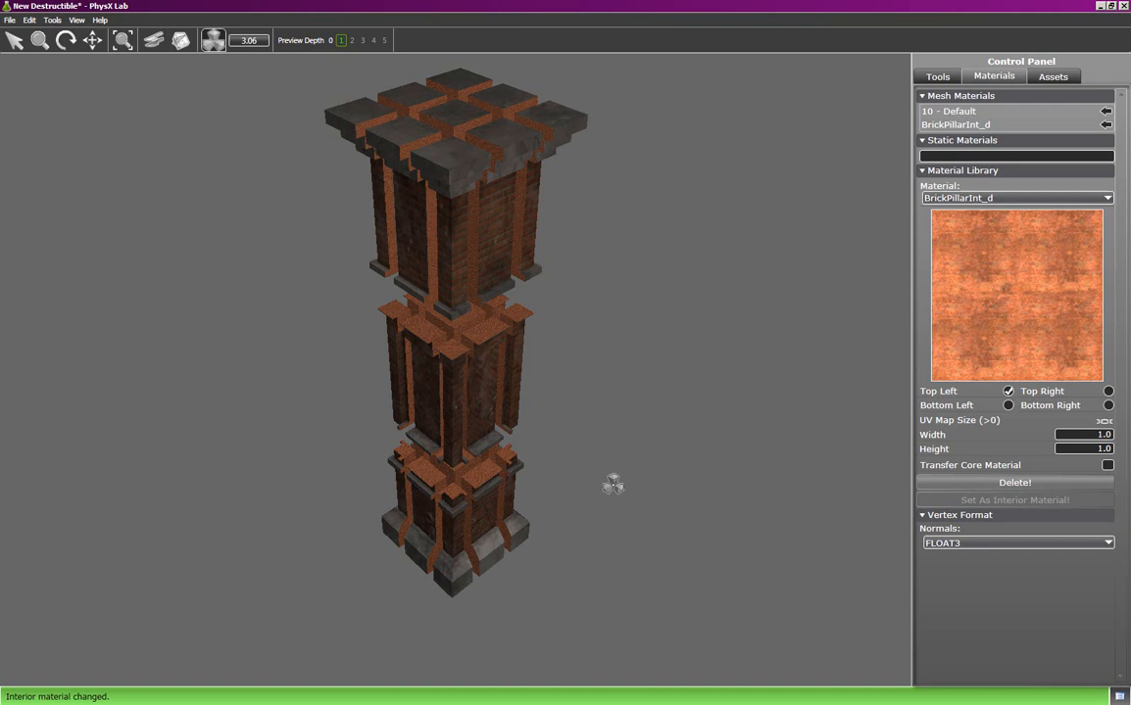
{"action": "mouse_move", "coordinate": [592, 381]}
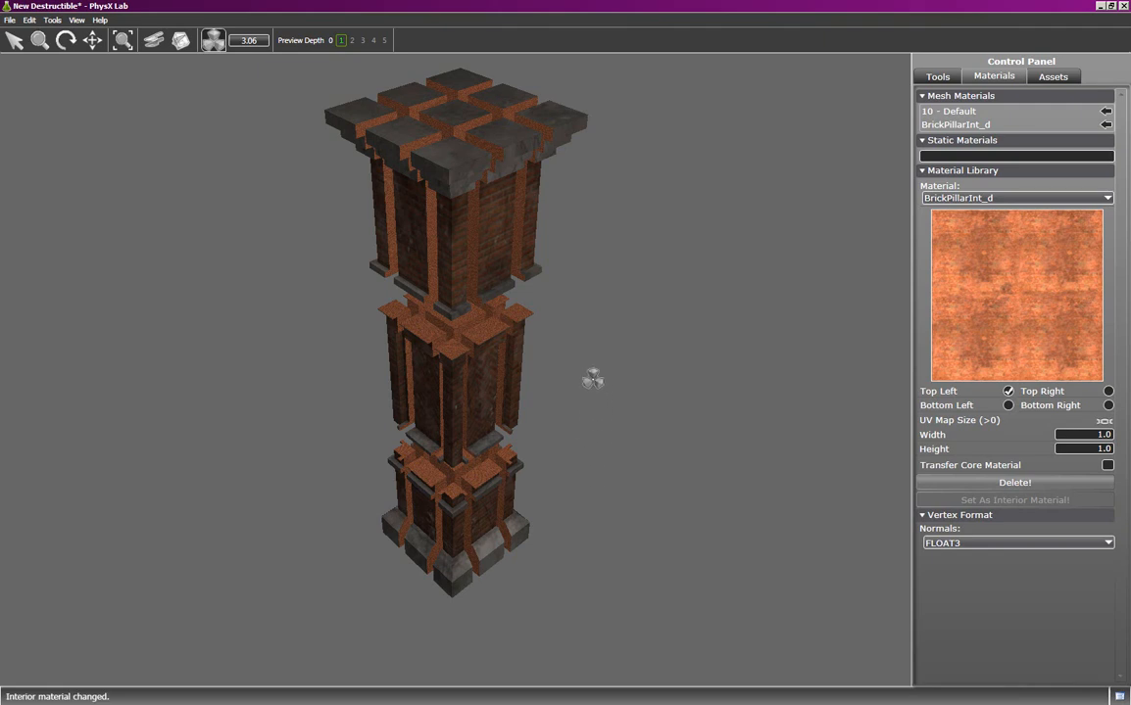
{"action": "mouse_move", "coordinate": [569, 357]}
{"action": "type", "text": "500"}
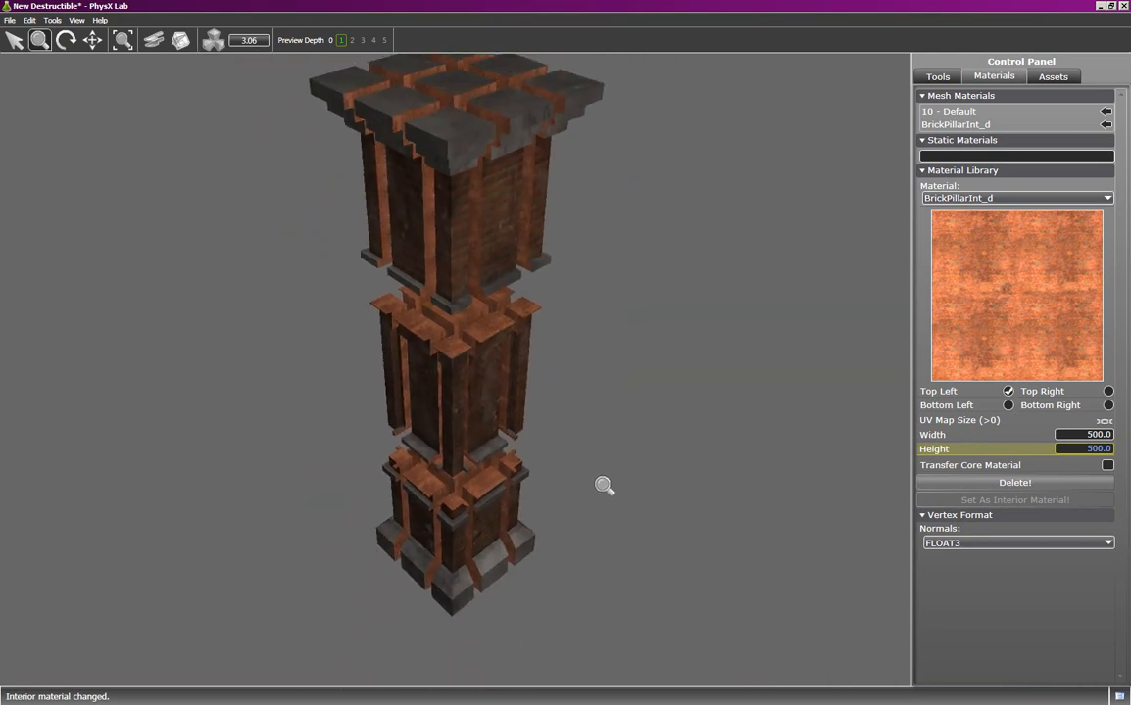
Step: Return to the Tools settings after sizing the interior UV map to 500 by 500
{"action": "left_click", "coordinate": [937, 75]}
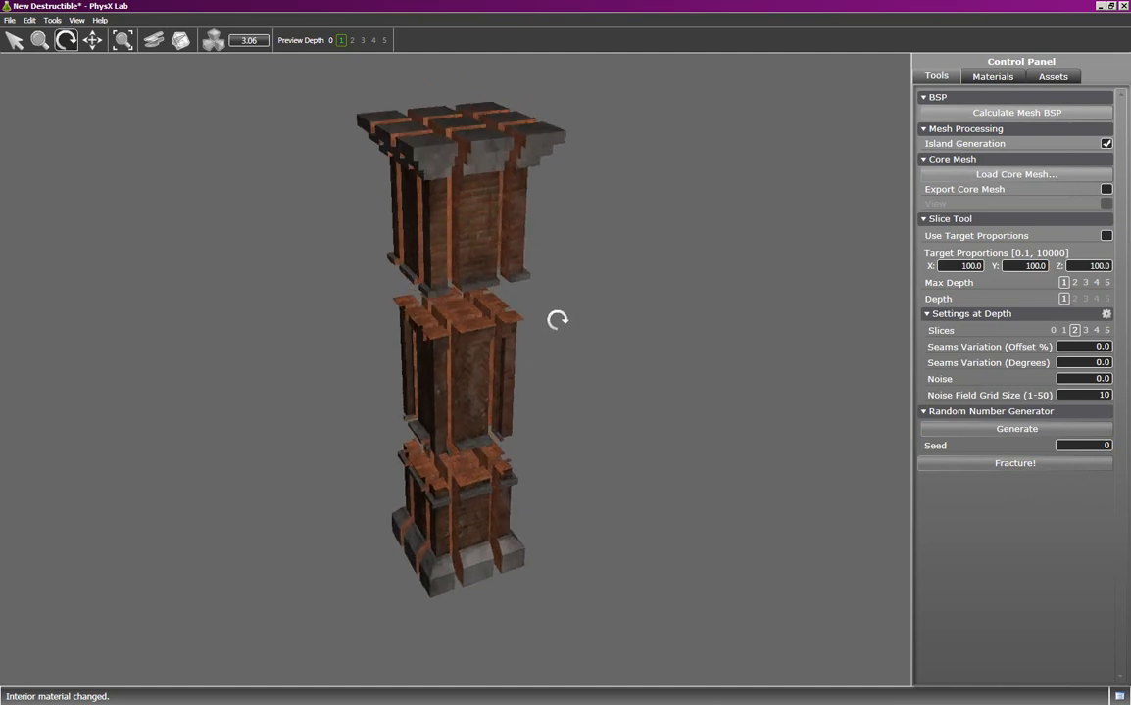
{"action": "left_click_drag", "start_coordinate": [558, 322], "coordinate": [680, 270]}
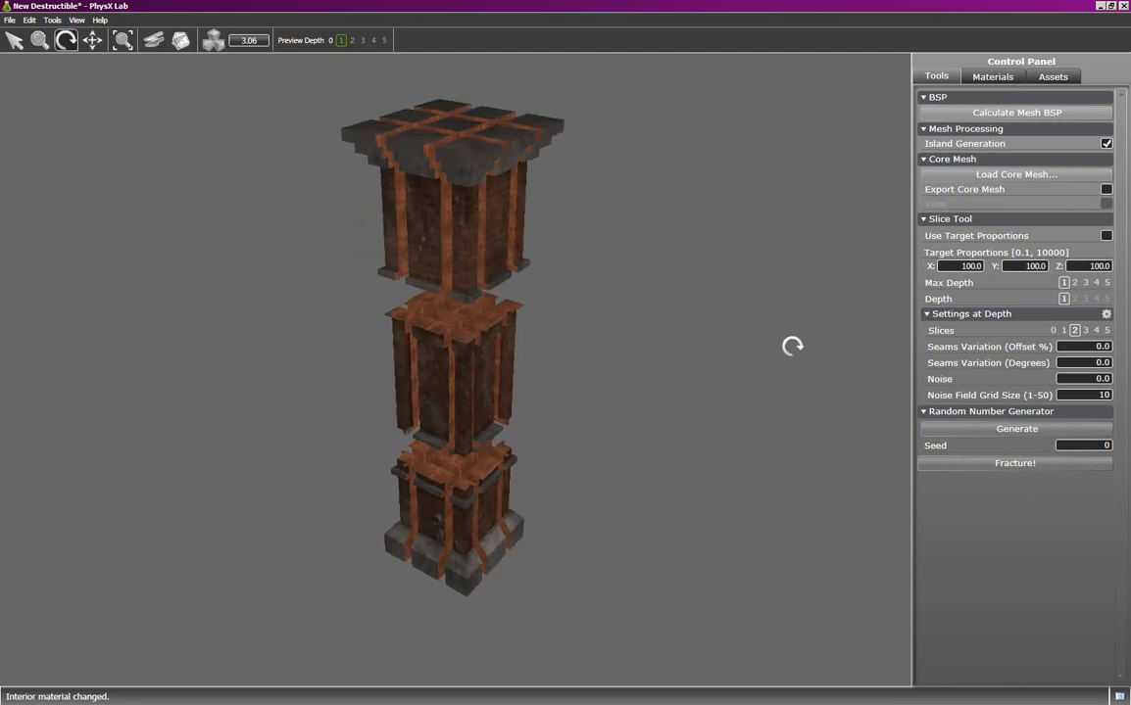
{"action": "left_click_drag", "start_coordinate": [792, 345], "coordinate": [408, 366]}
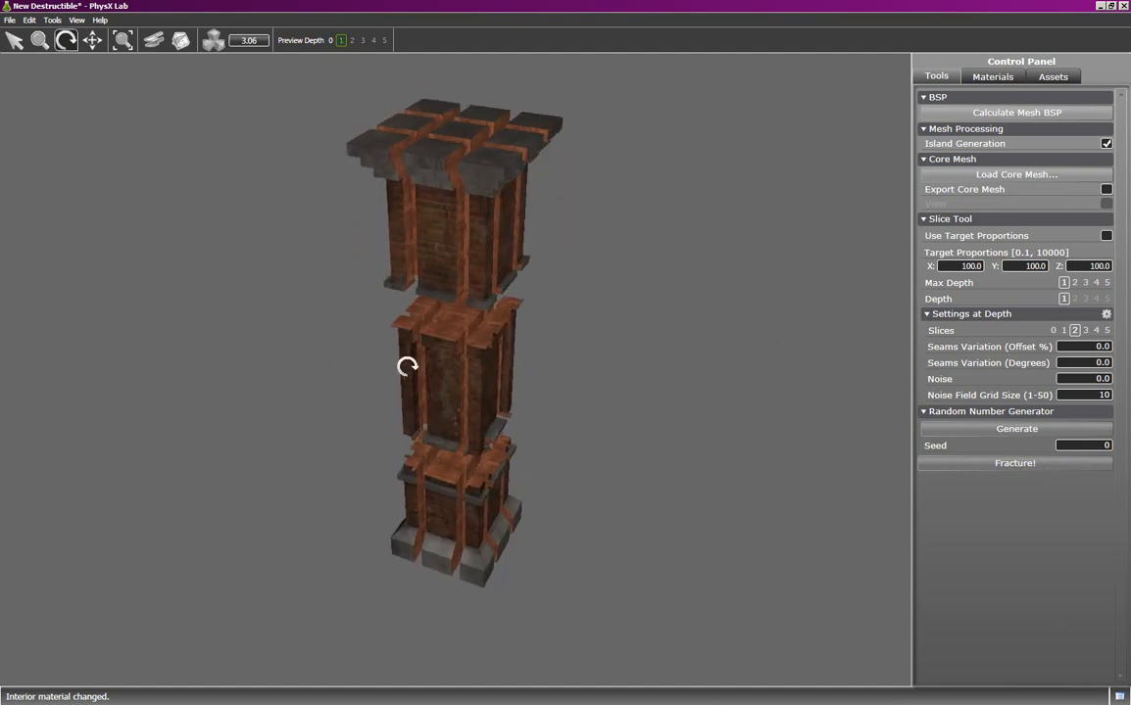
{"action": "left_click_drag", "start_coordinate": [408, 366], "coordinate": [349, 446]}
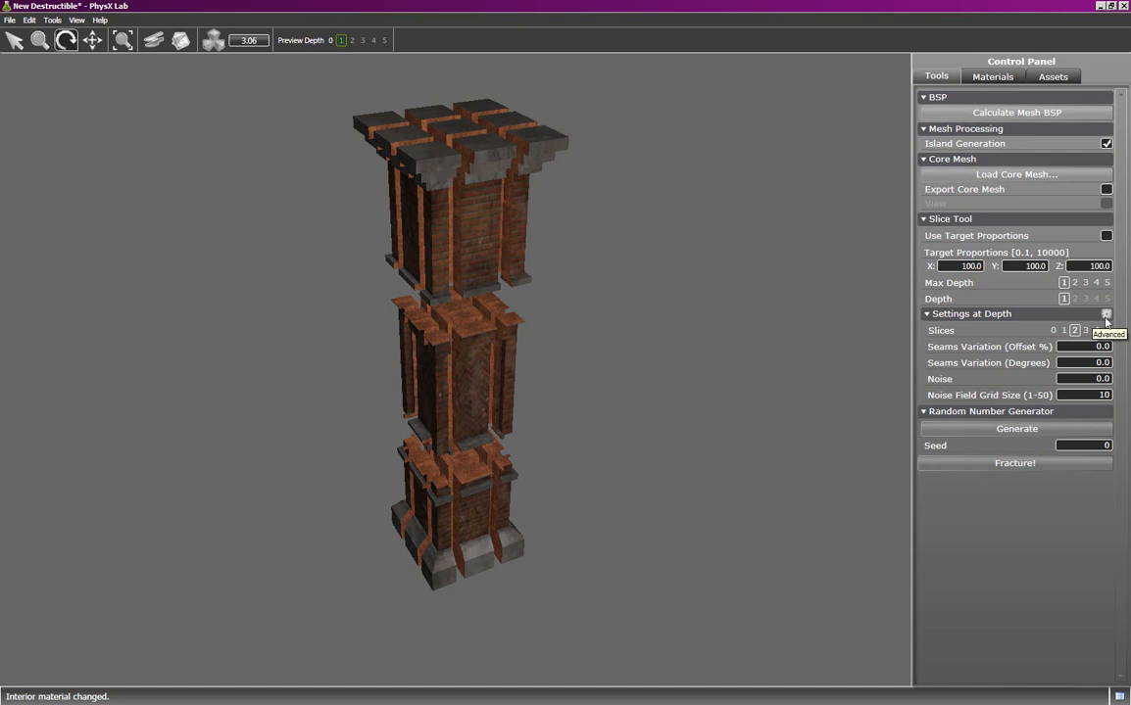
{"action": "left_click", "coordinate": [1106, 313]}
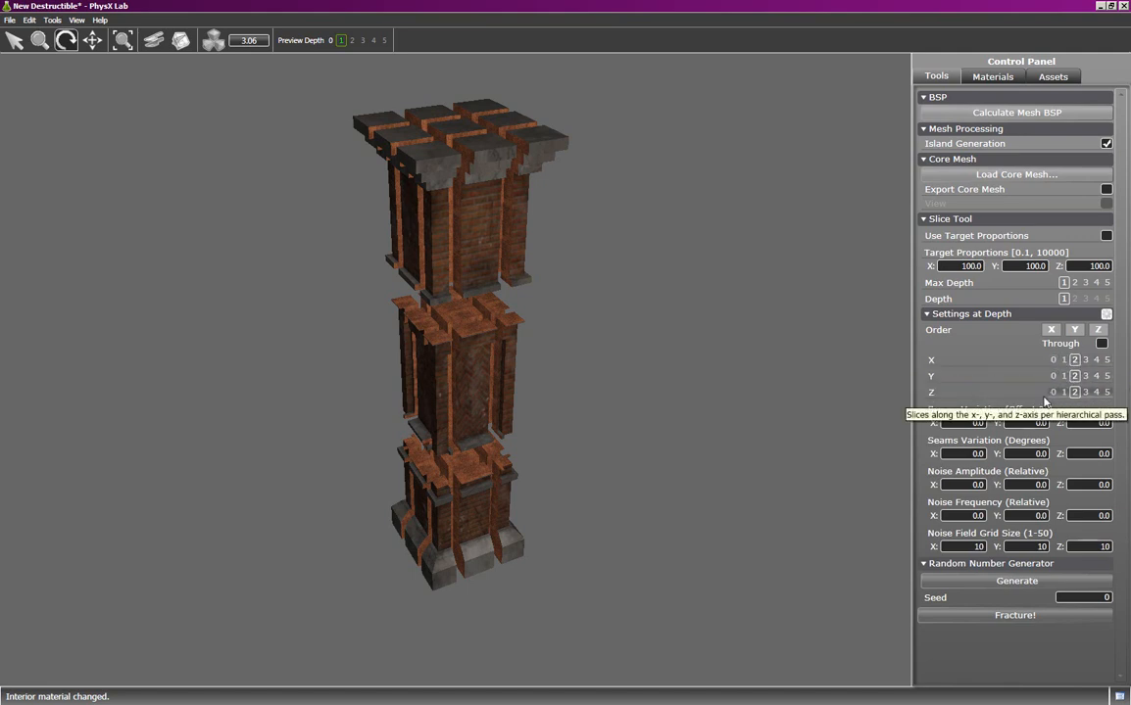
{"action": "mouse_move", "coordinate": [1097, 329]}
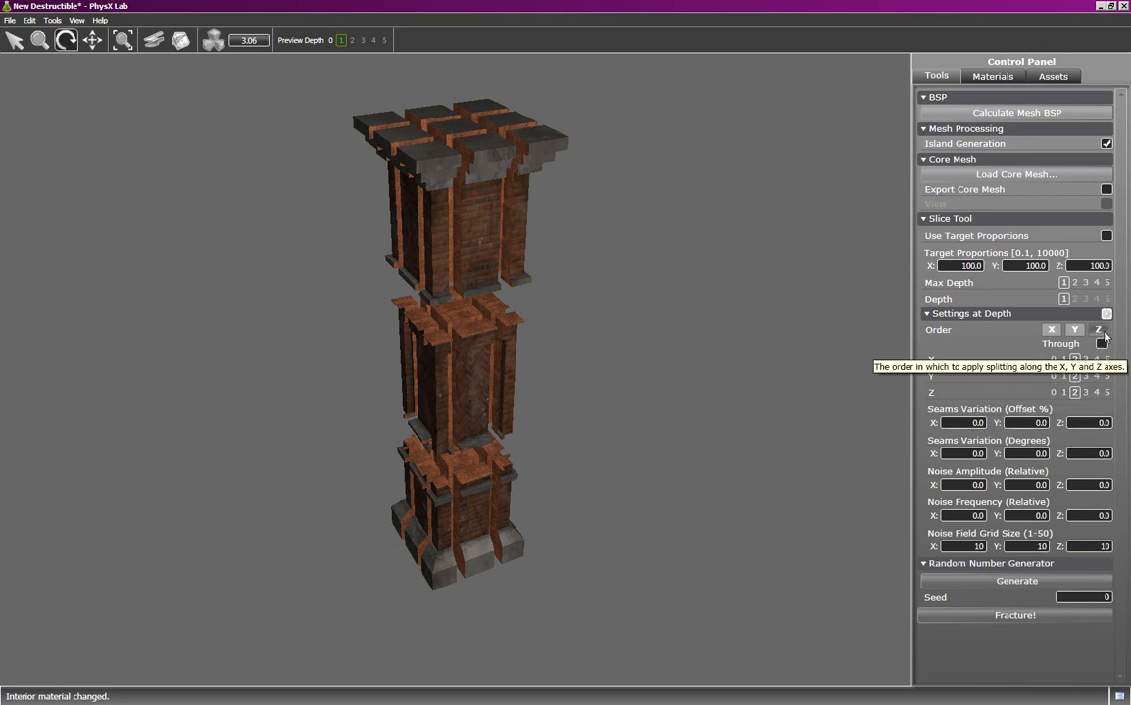
{"action": "left_click", "coordinate": [1105, 313]}
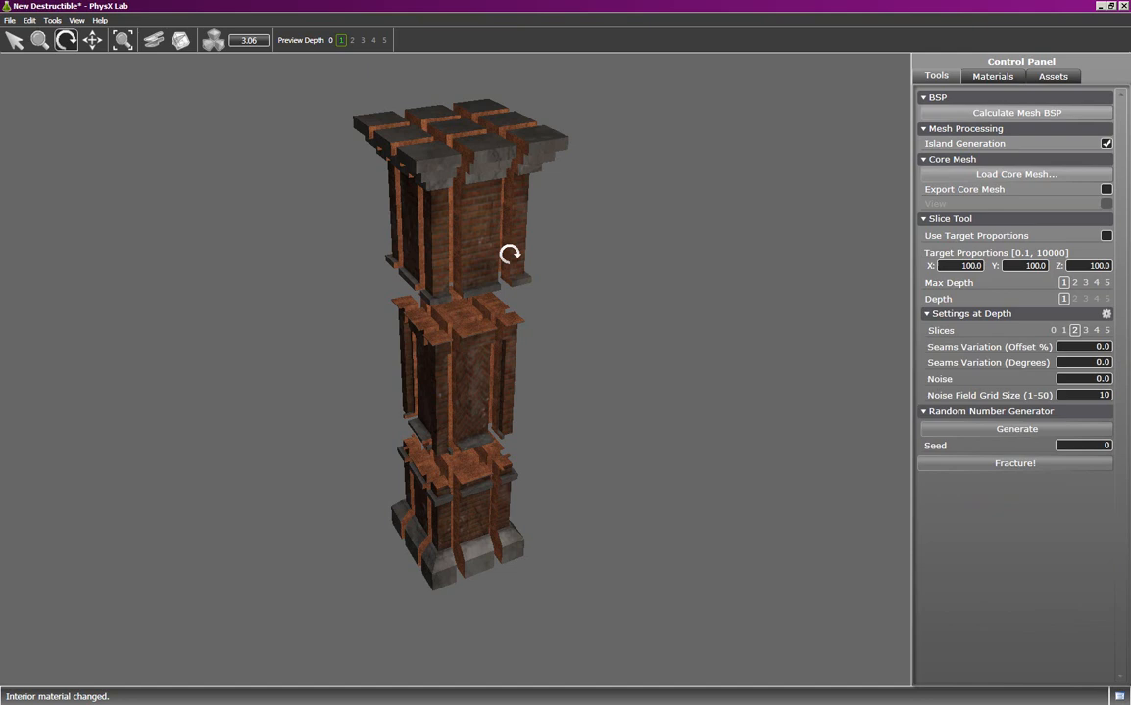
{"action": "mouse_move", "coordinate": [467, 451]}
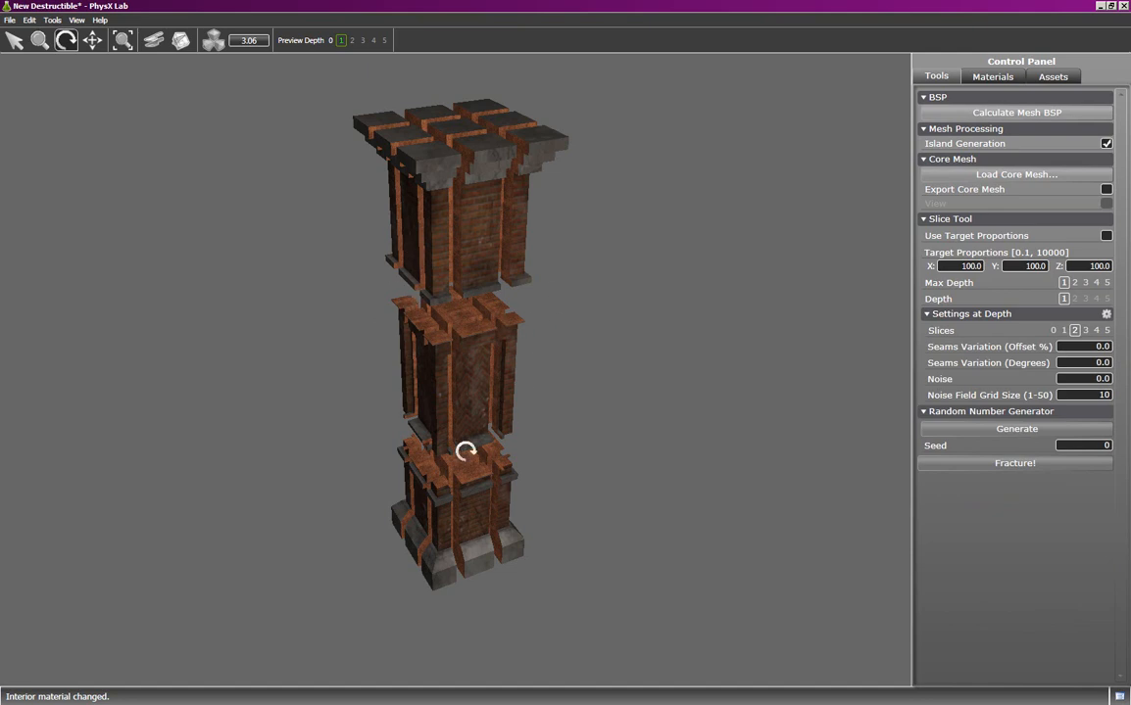
{"action": "mouse_move", "coordinate": [652, 446]}
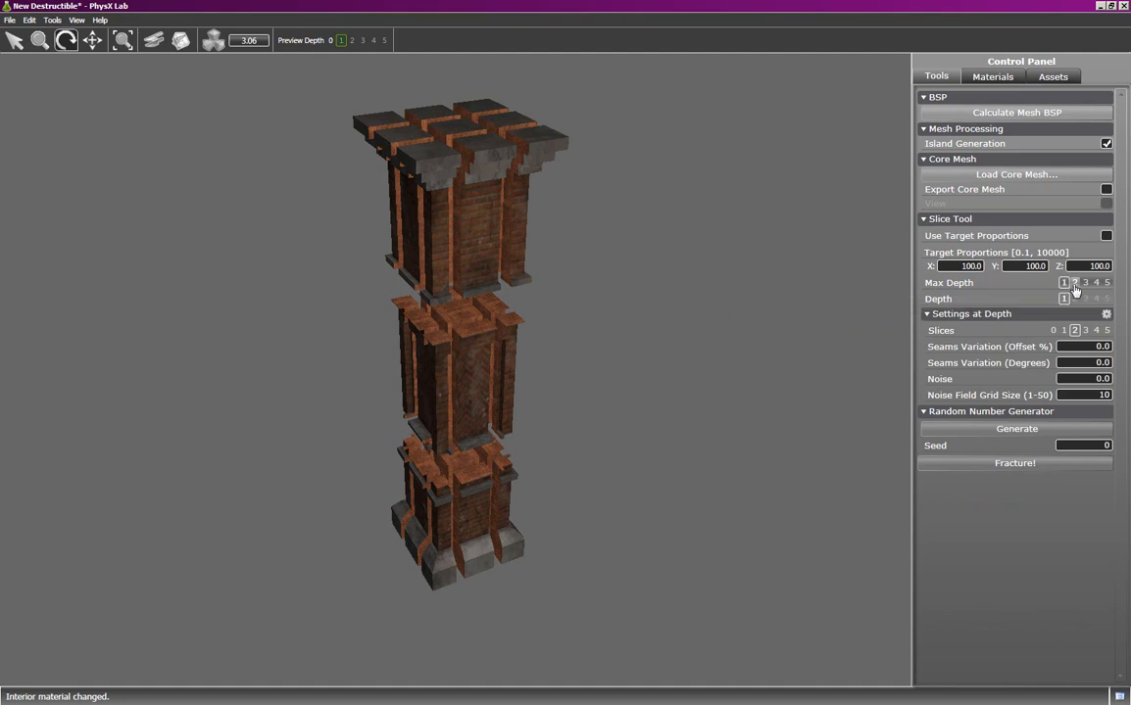
Step: Set Max Depth to 2 and run the slice fracture on the pillar
{"action": "left_click", "coordinate": [1074, 282]}
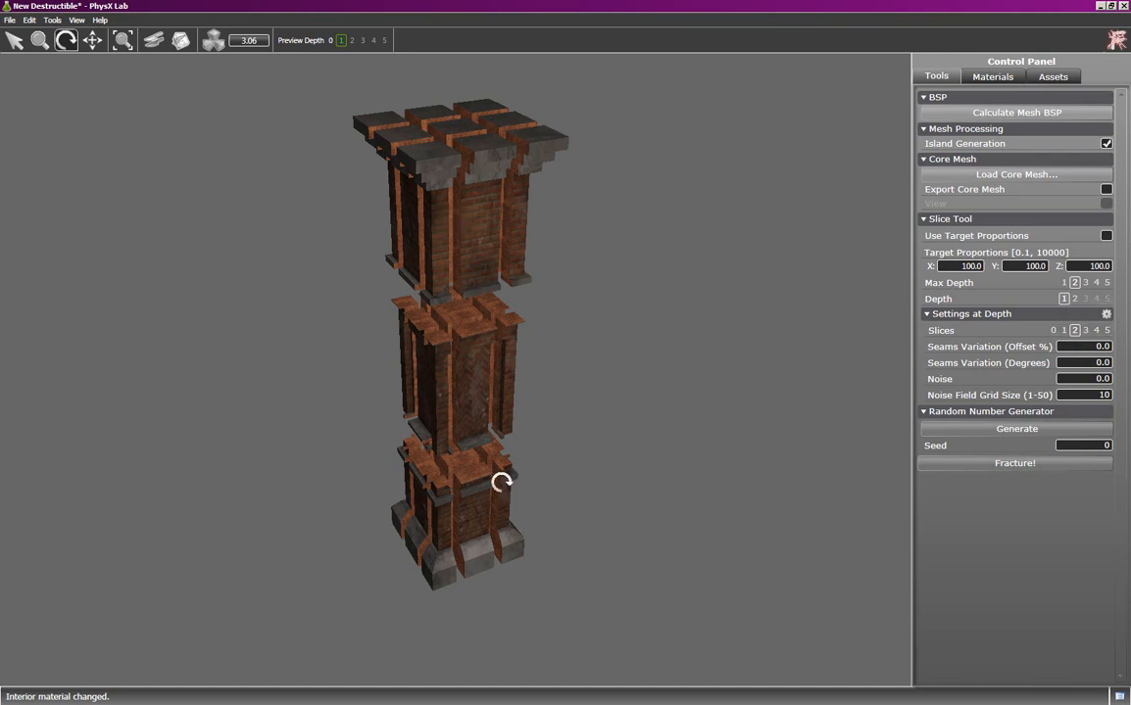
{"action": "mouse_move", "coordinate": [1074, 298]}
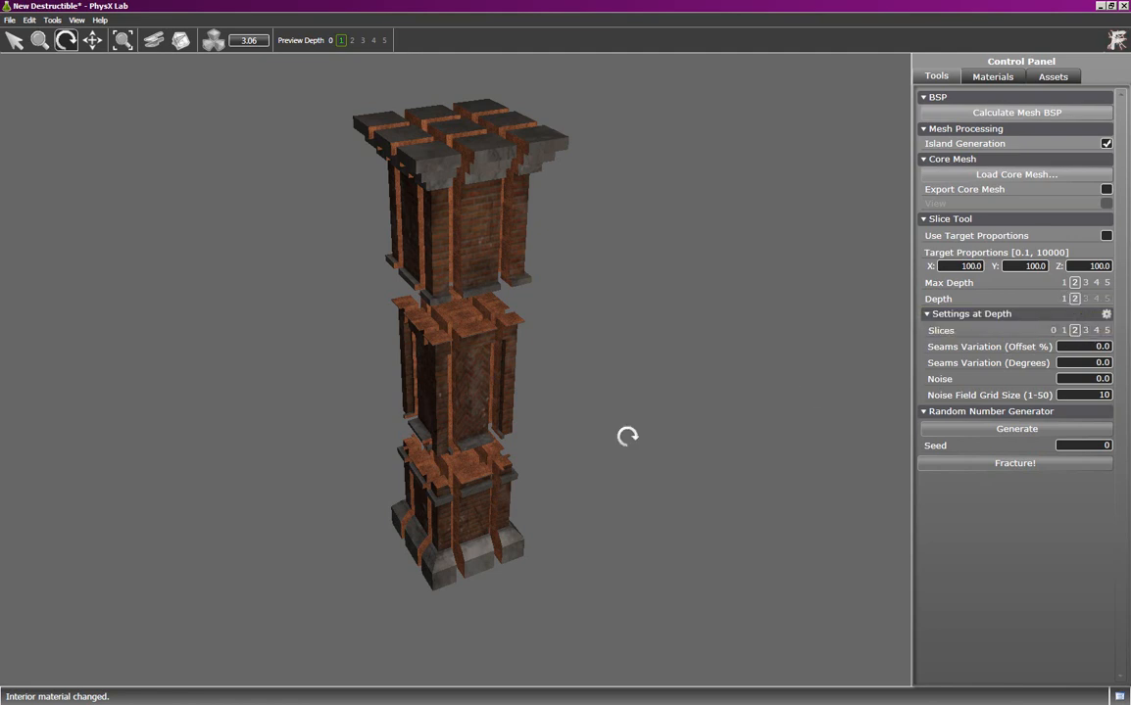
{"action": "mouse_move", "coordinate": [1012, 472]}
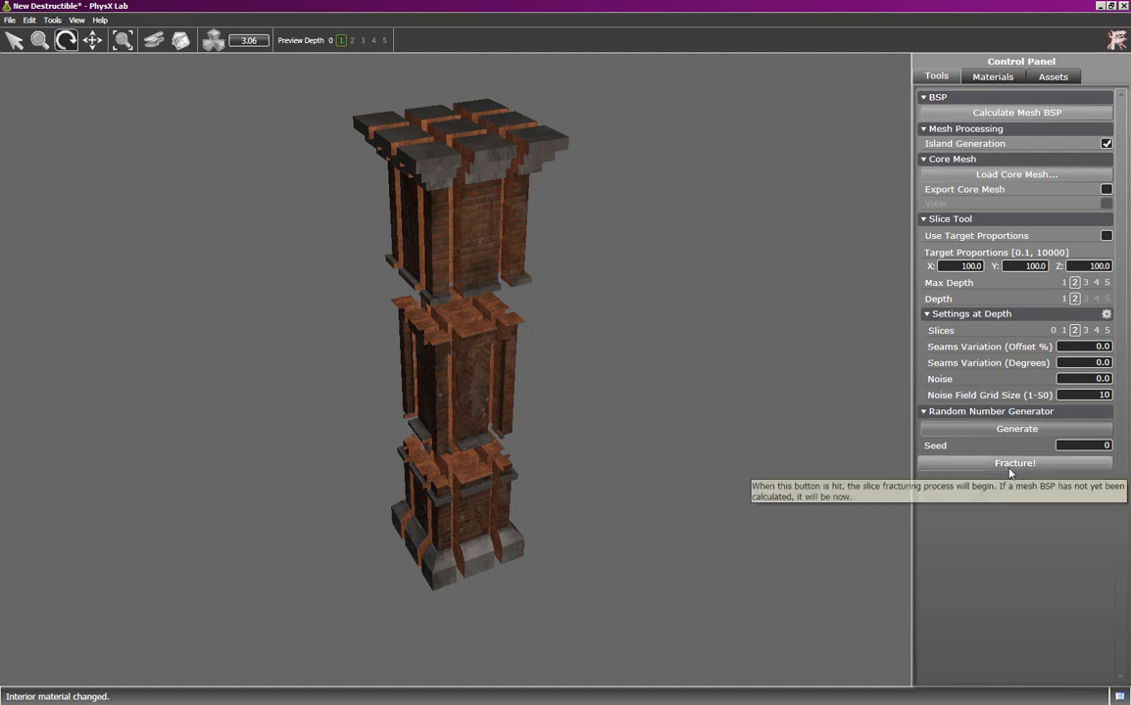
{"action": "left_click", "coordinate": [1015, 462]}
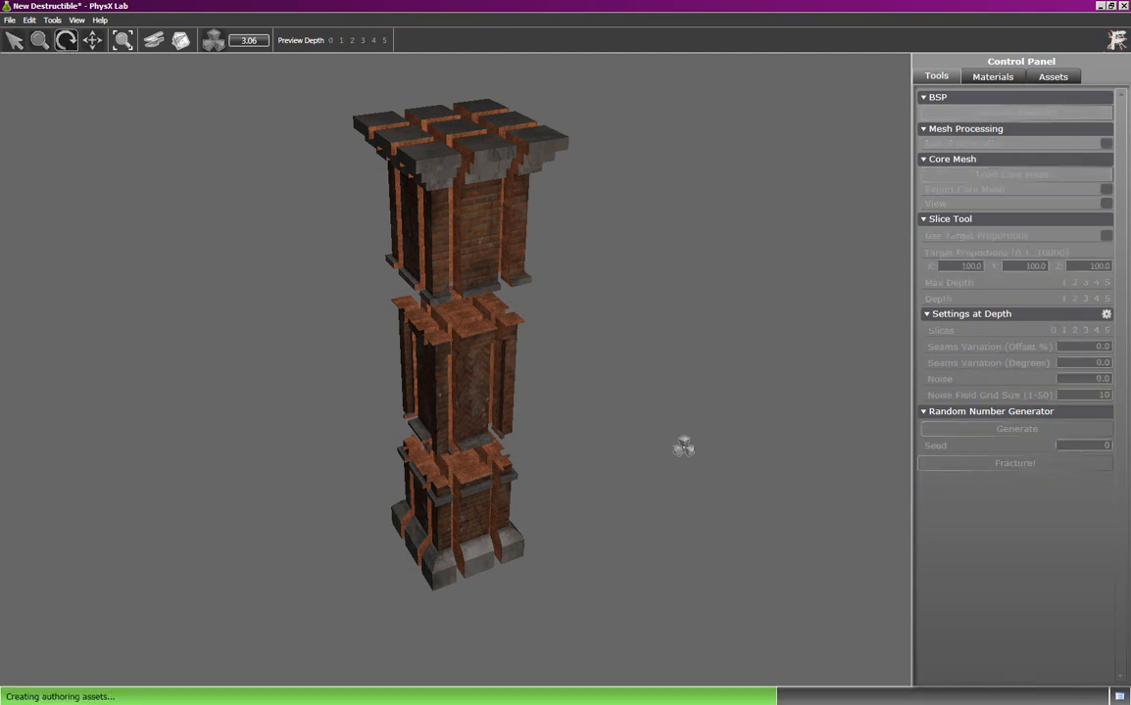
{"action": "left_click", "coordinate": [1015, 463]}
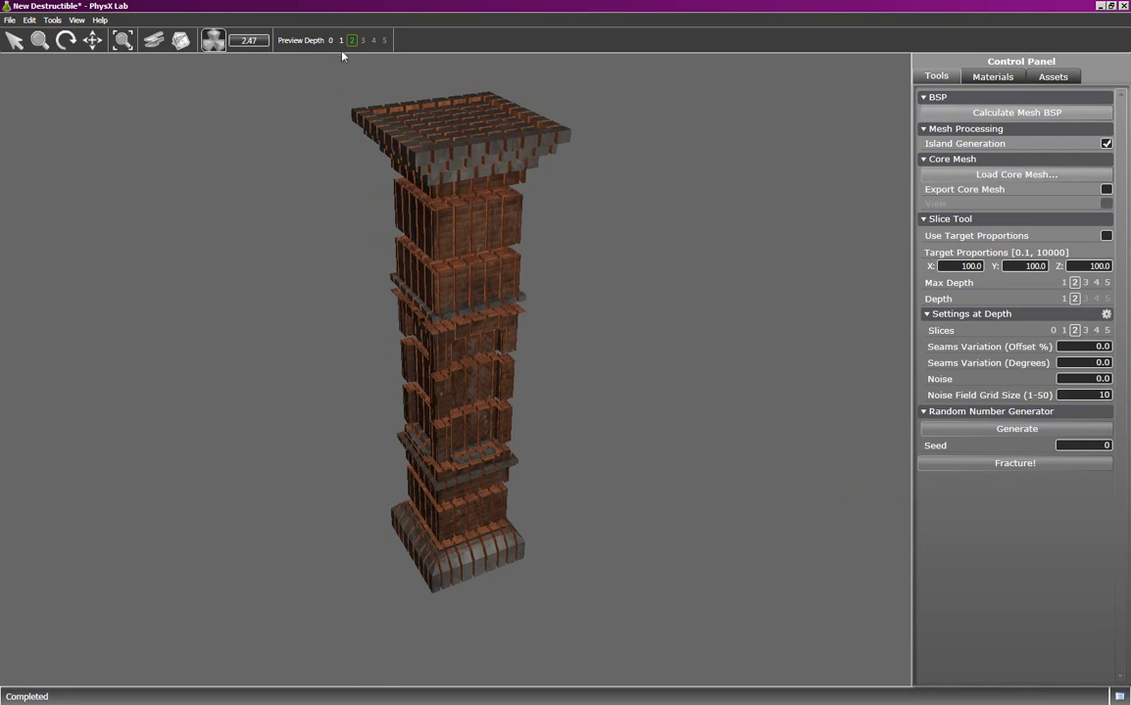
Step: Explode the chunks further and preview the pillar at depths 1, 0 and 1 again
{"action": "left_click", "coordinate": [341, 39]}
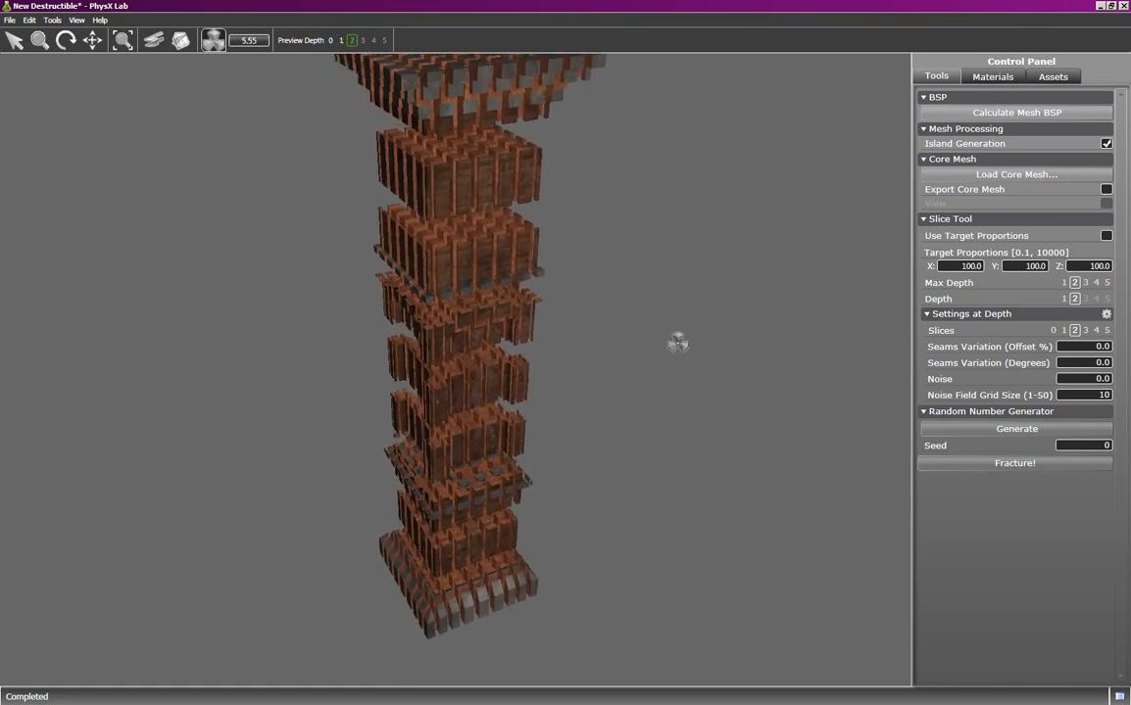
{"action": "left_click", "coordinate": [353, 39]}
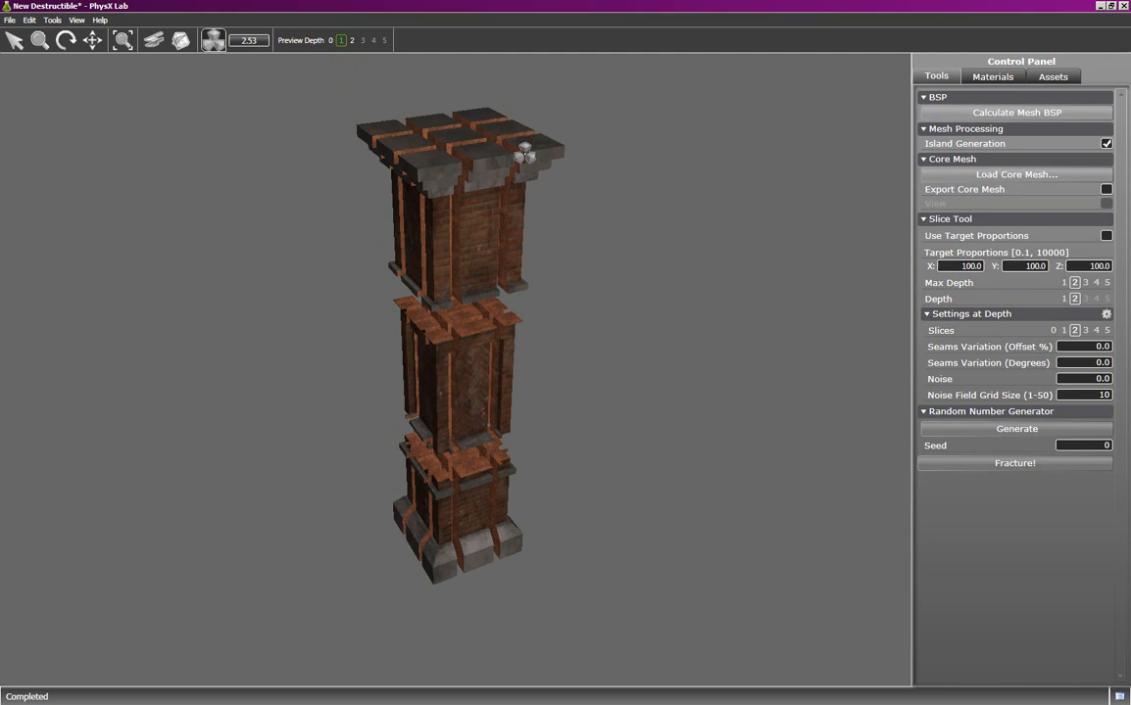
{"action": "left_click", "coordinate": [329, 39]}
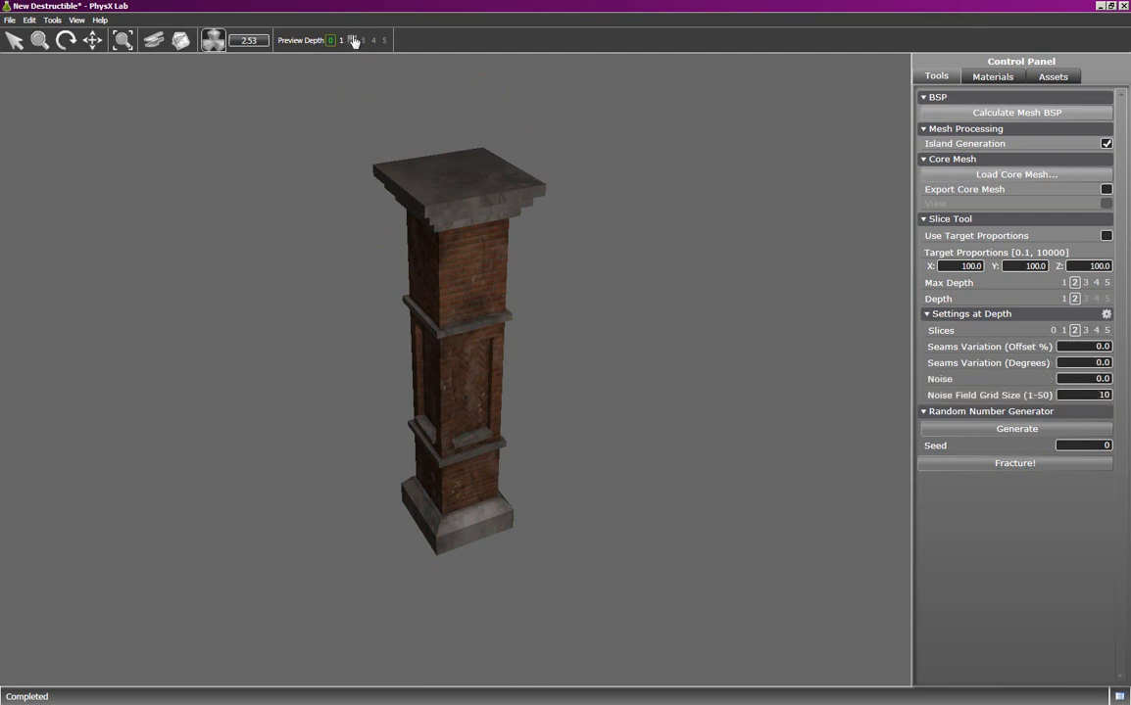
{"action": "left_click", "coordinate": [352, 39]}
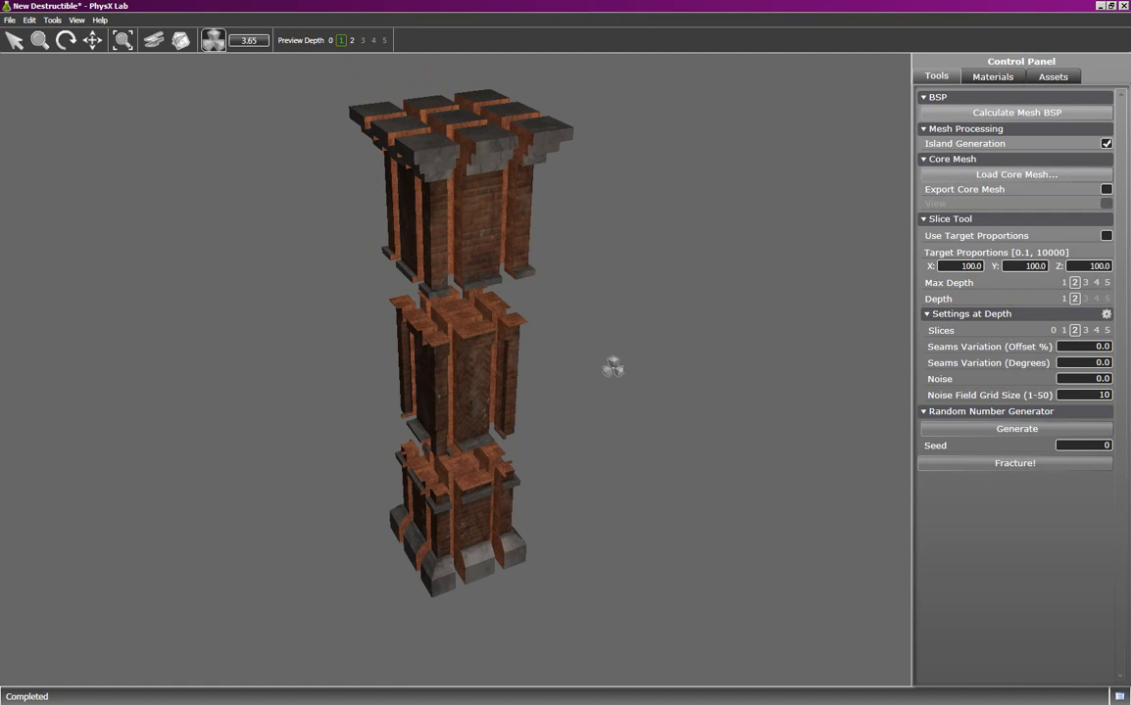
{"action": "mouse_move", "coordinate": [754, 392]}
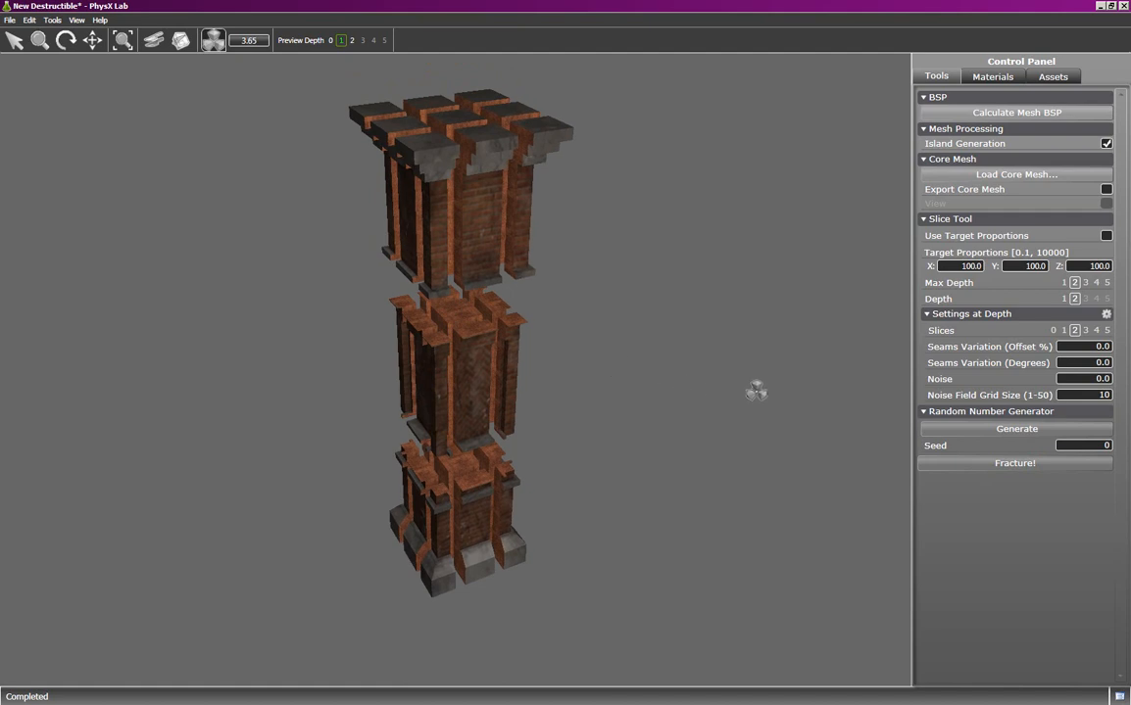
Step: Set Preview Depth to 0 to show the pillar whole before varying the depth-2 seams
{"action": "left_click", "coordinate": [329, 39]}
{"action": "type", "text": "30"}
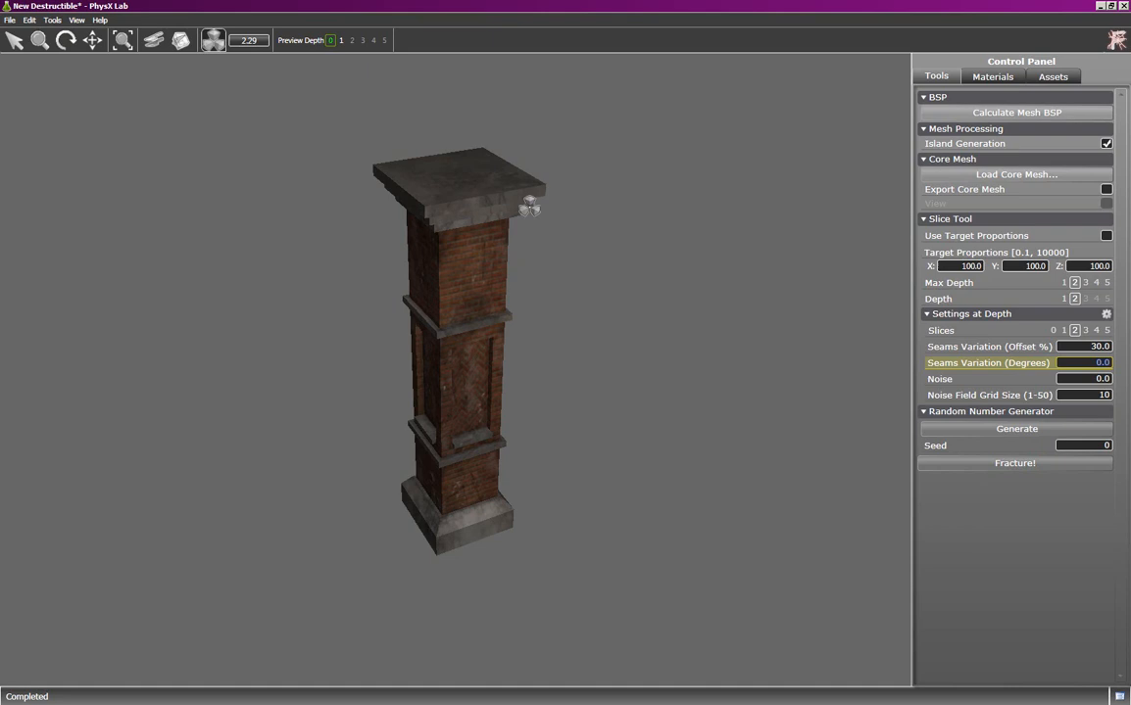
{"action": "mouse_move", "coordinate": [637, 219]}
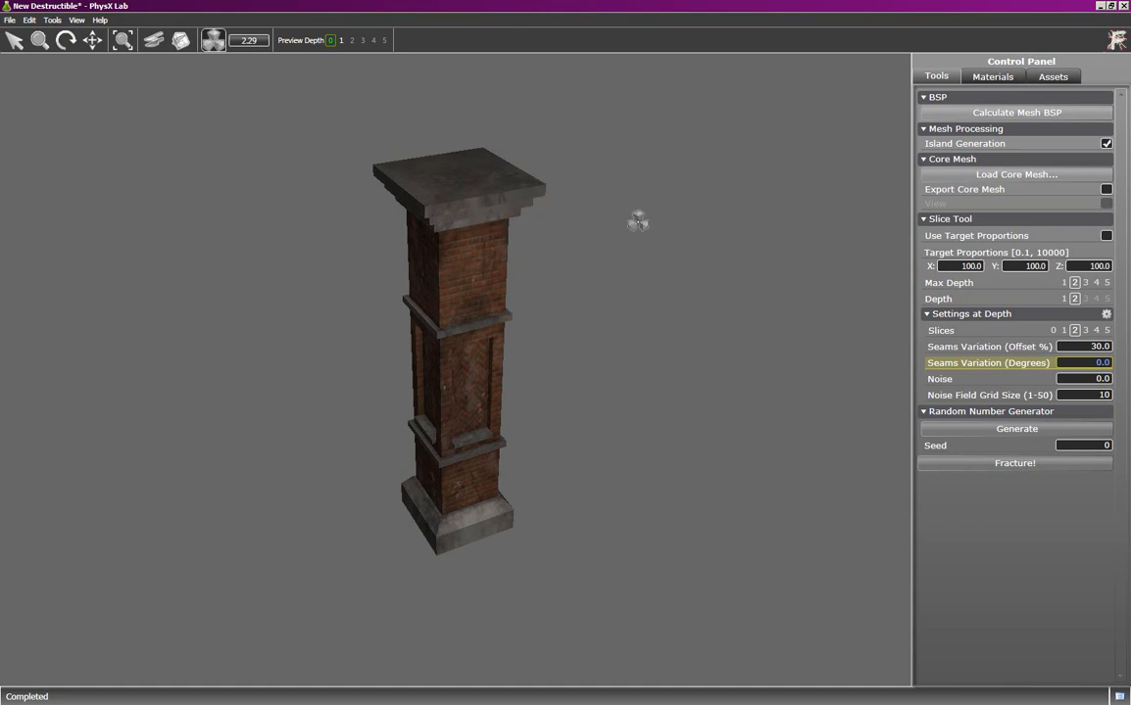
{"action": "mouse_move", "coordinate": [988, 363]}
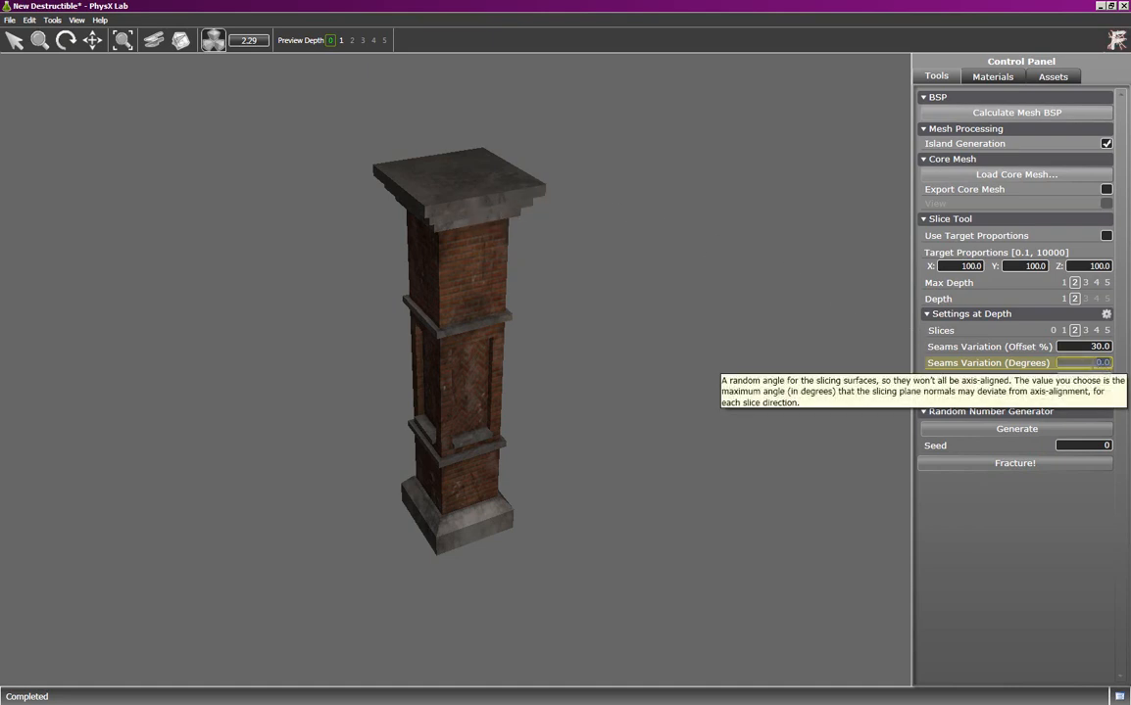
{"action": "mouse_move", "coordinate": [1116, 365]}
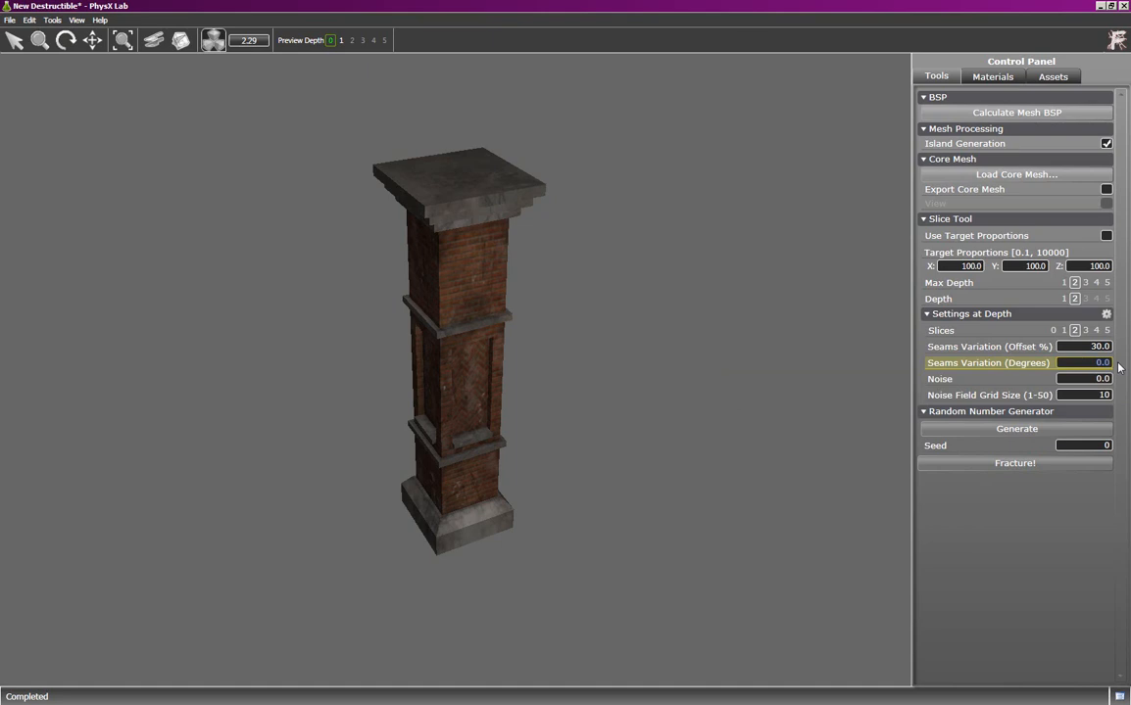
{"action": "mouse_move", "coordinate": [470, 298]}
{"action": "type", "text": "30"}
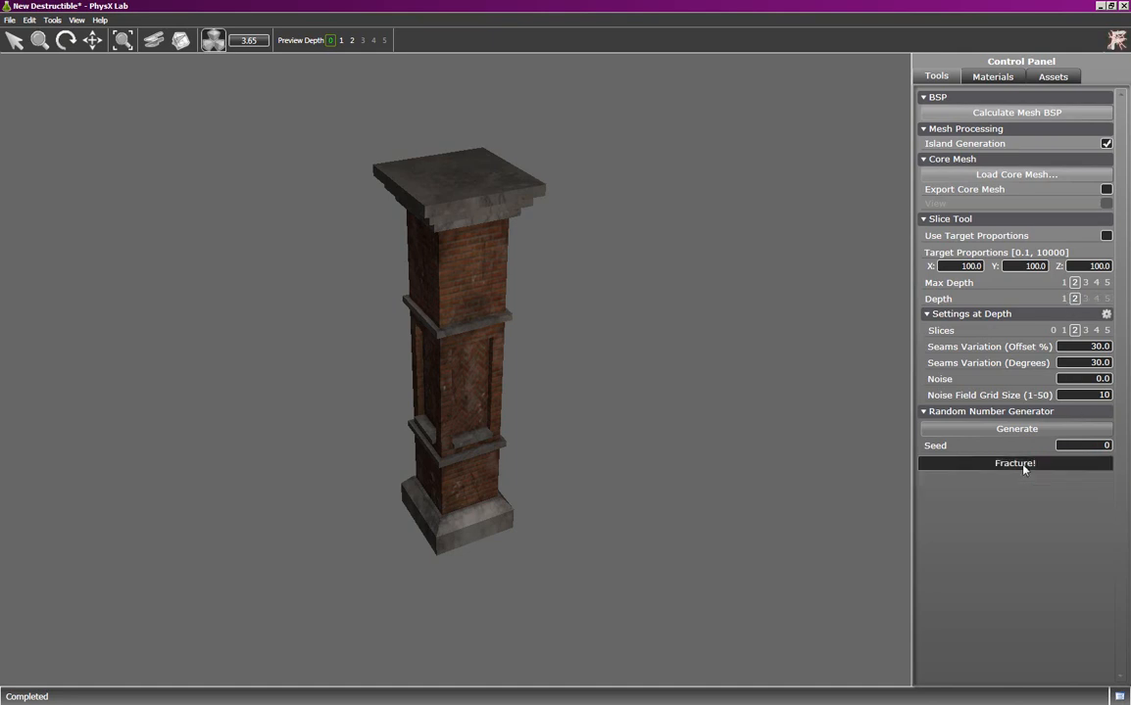
Step: Re-fracture the pillar with the 30 percent / 30 degree seam variation and orbit to inspect the angled cracks
{"action": "left_click", "coordinate": [1015, 462]}
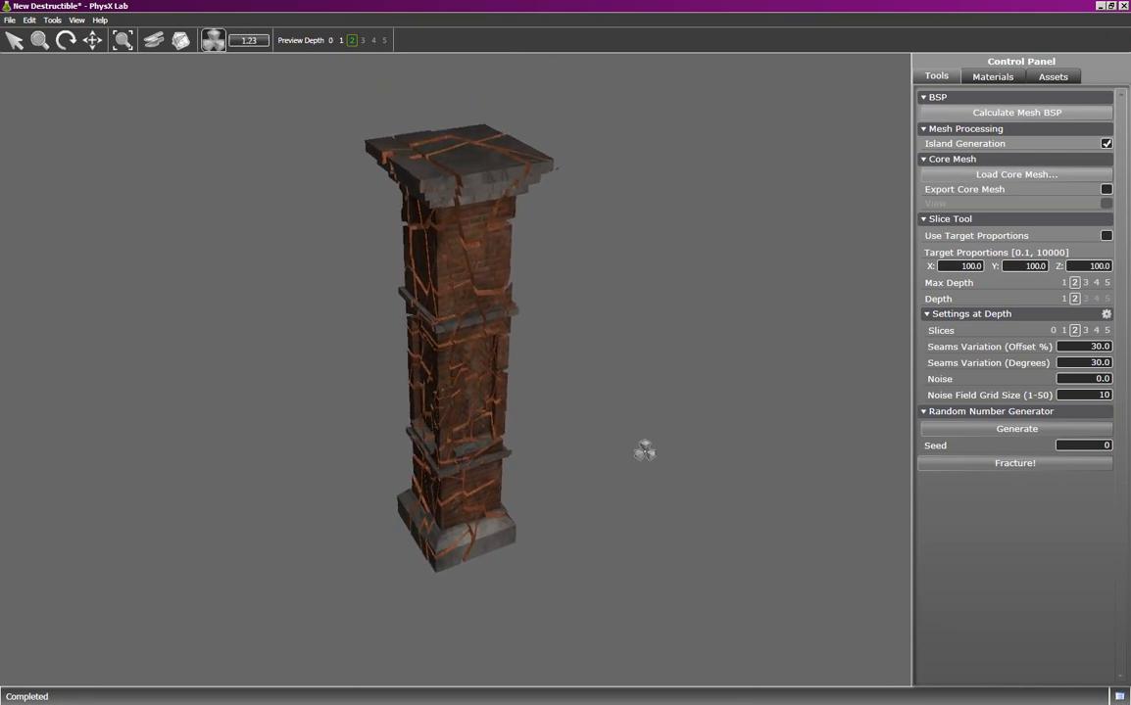
{"action": "left_click", "coordinate": [1015, 462]}
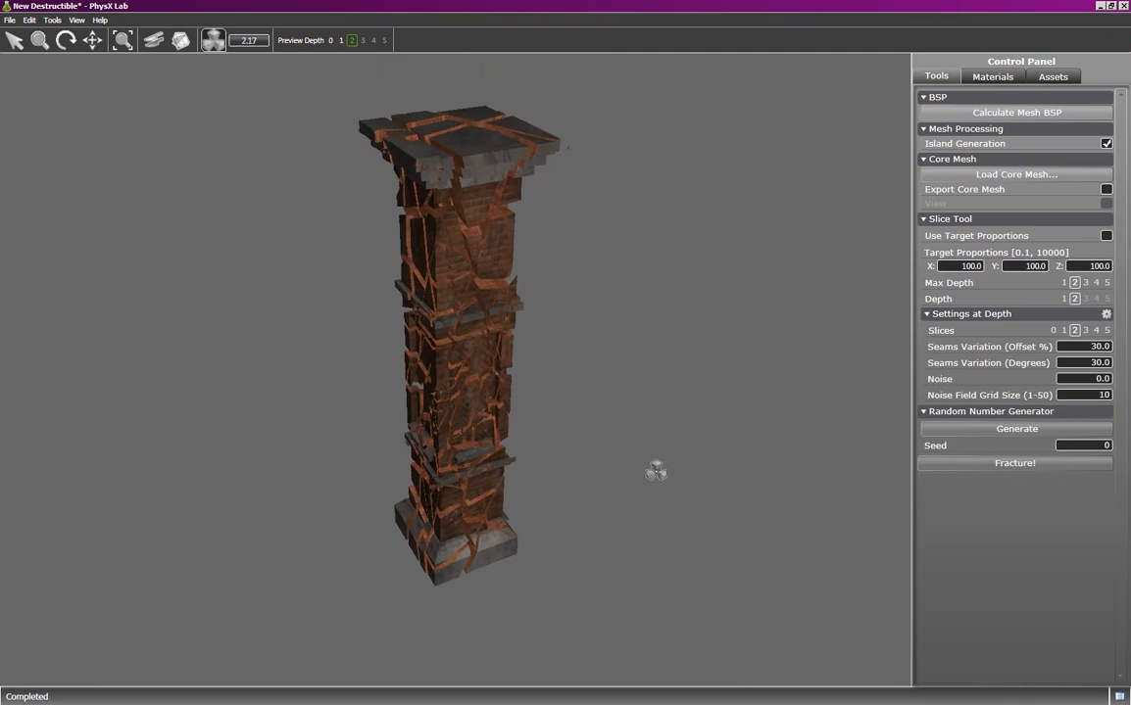
{"action": "left_click_drag", "start_coordinate": [656, 471], "coordinate": [645, 390]}
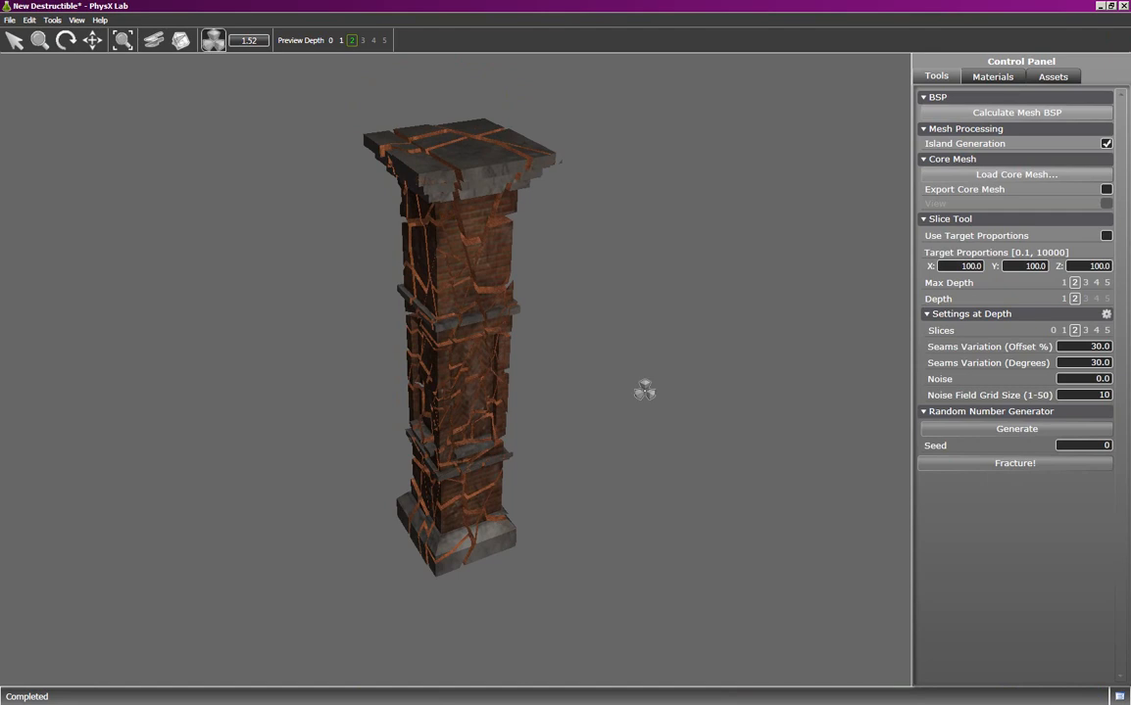
{"action": "left_click", "coordinate": [50, 19]}
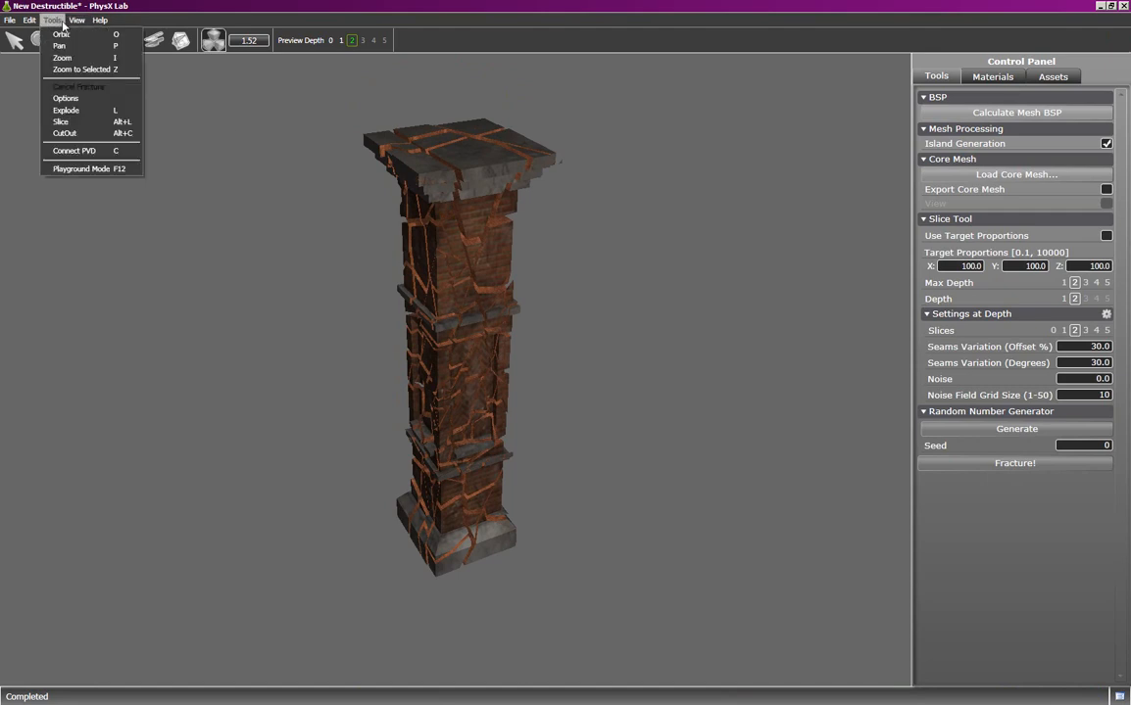
{"action": "mouse_move", "coordinate": [89, 170]}
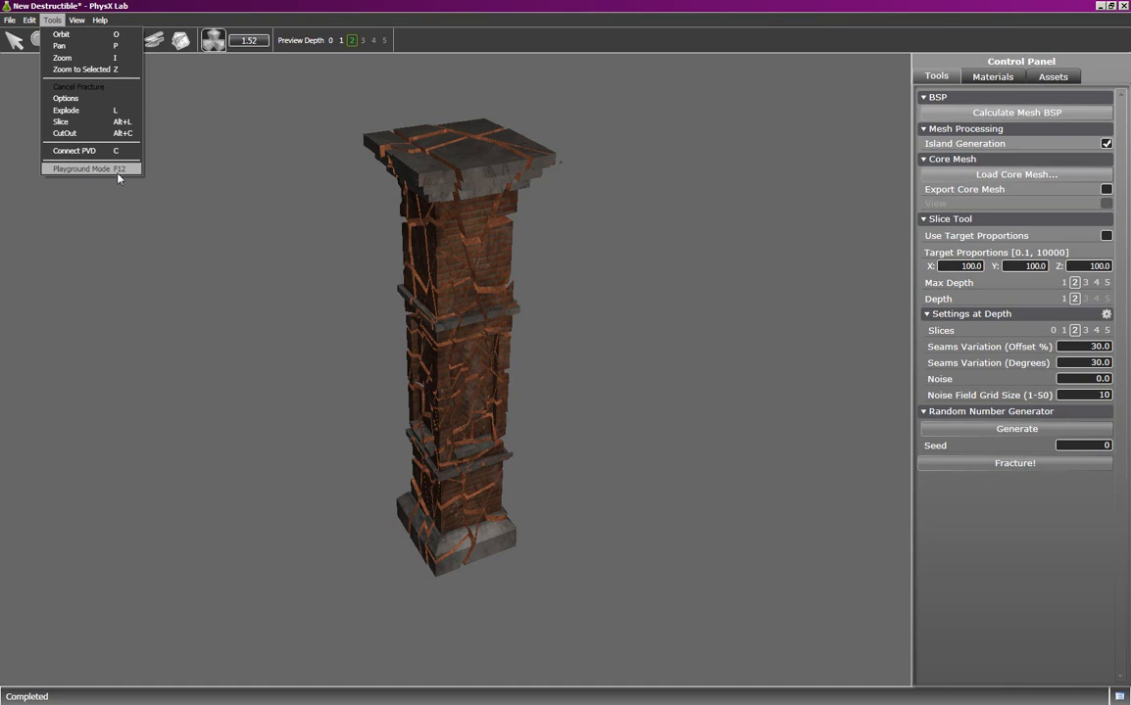
Step: Enter Playground Mode with gravity 980 and hit the pillar top twice with the damage tool
{"action": "left_click", "coordinate": [82, 169]}
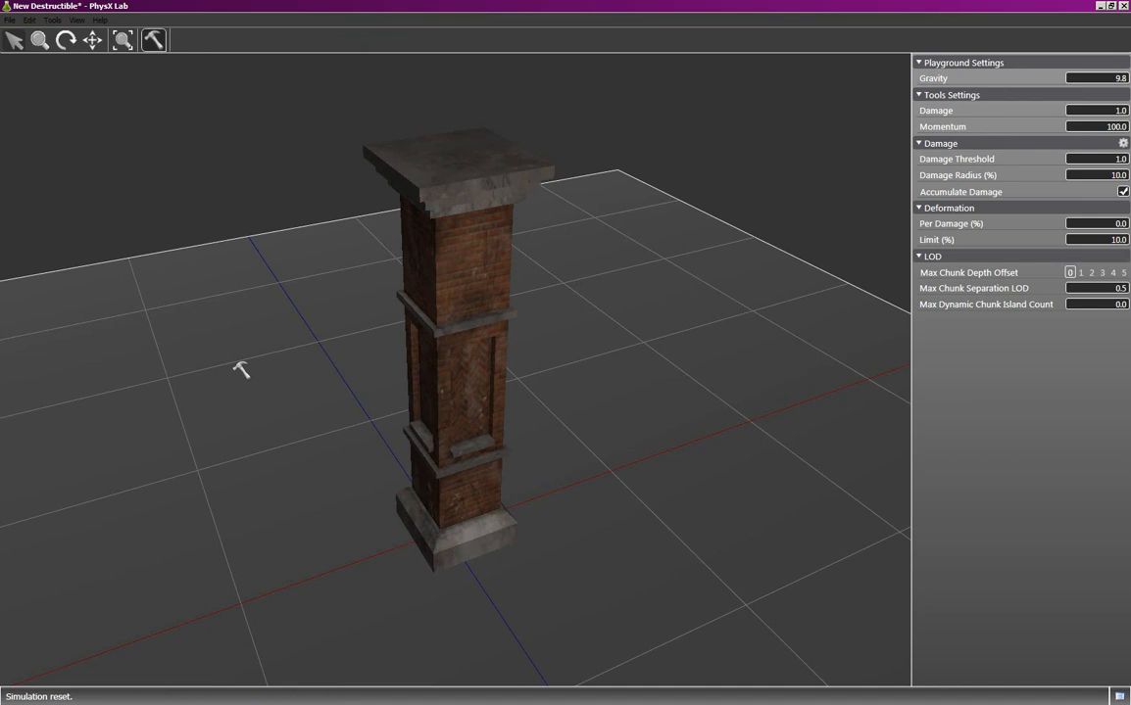
{"action": "mouse_move", "coordinate": [527, 167]}
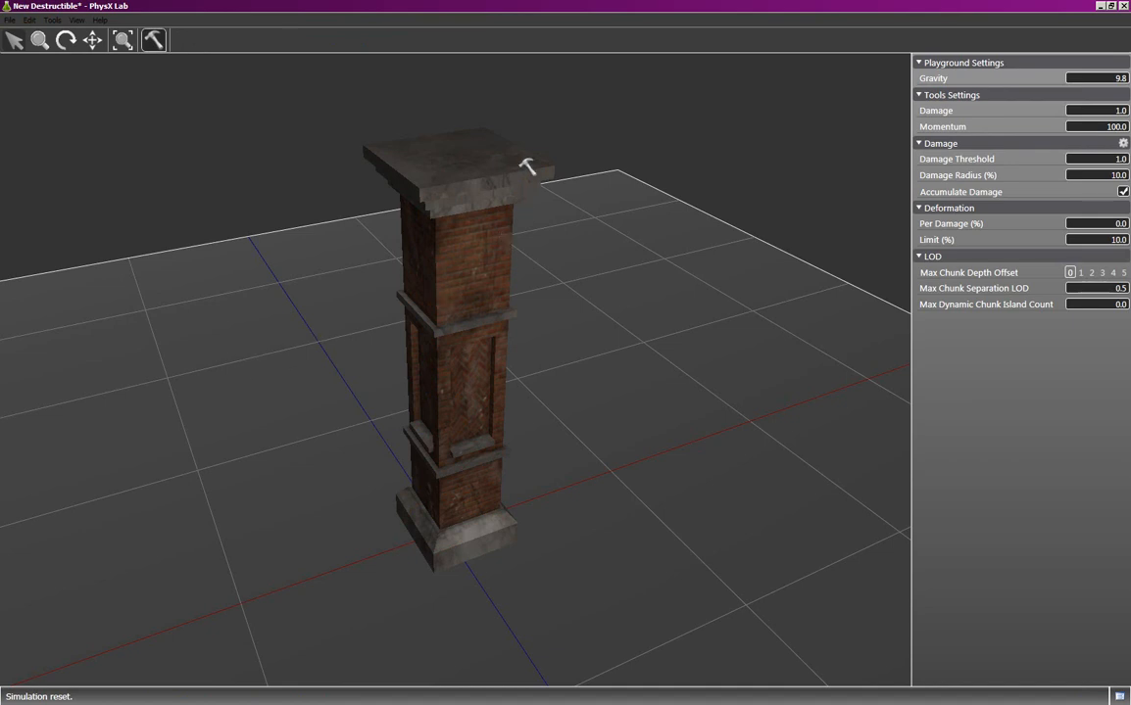
{"action": "left_click", "coordinate": [527, 167]}
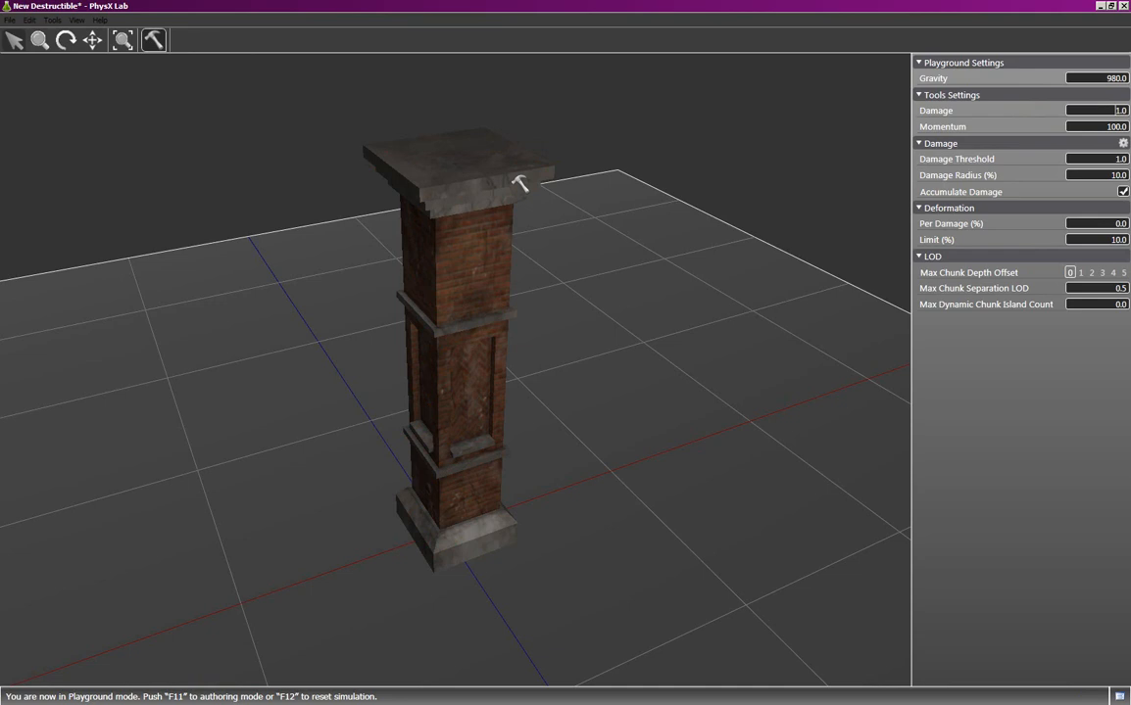
{"action": "left_click", "coordinate": [519, 184]}
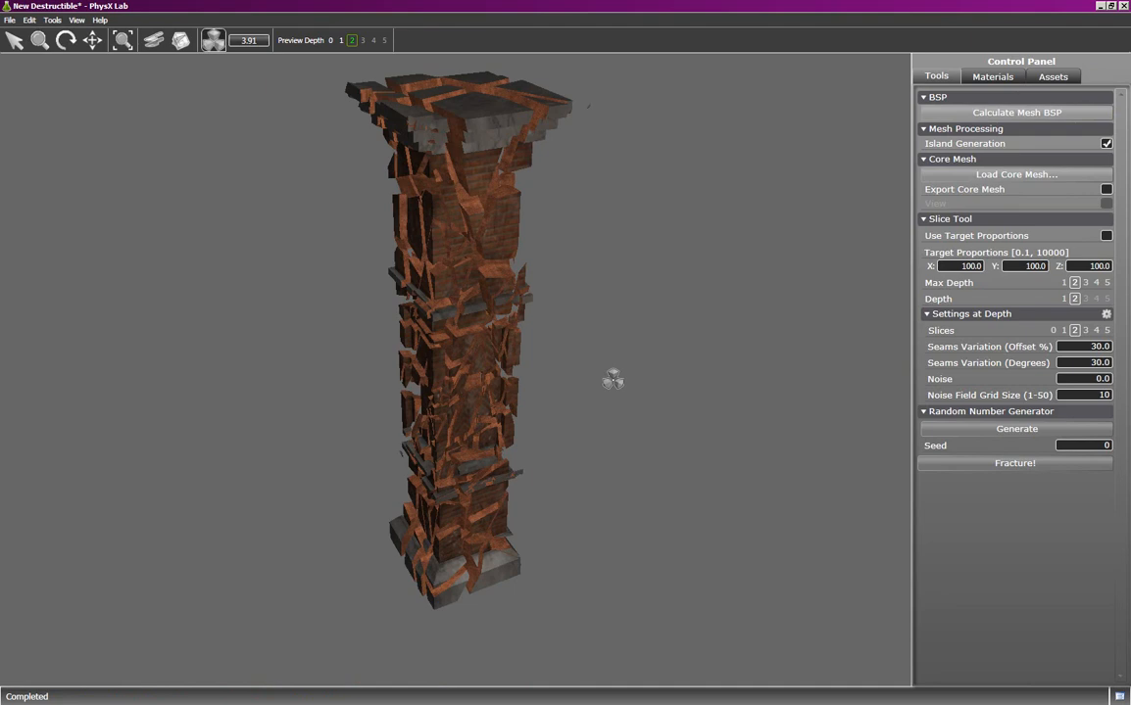
{"action": "mouse_move", "coordinate": [620, 380]}
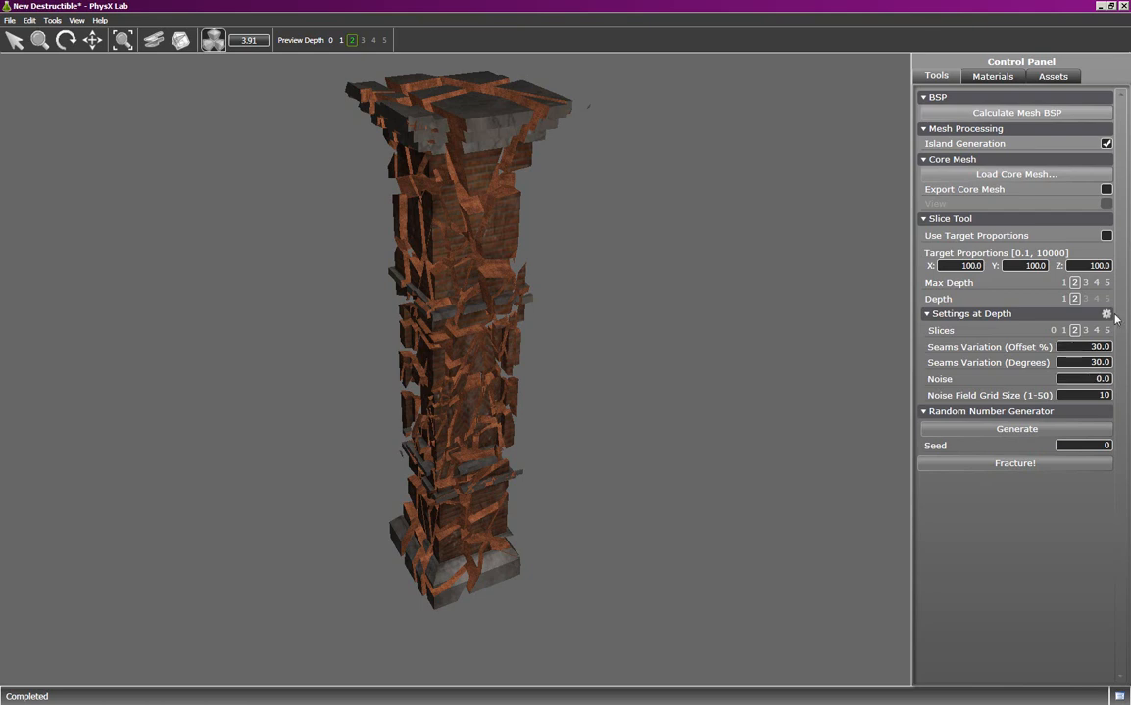
{"action": "mouse_move", "coordinate": [1105, 318]}
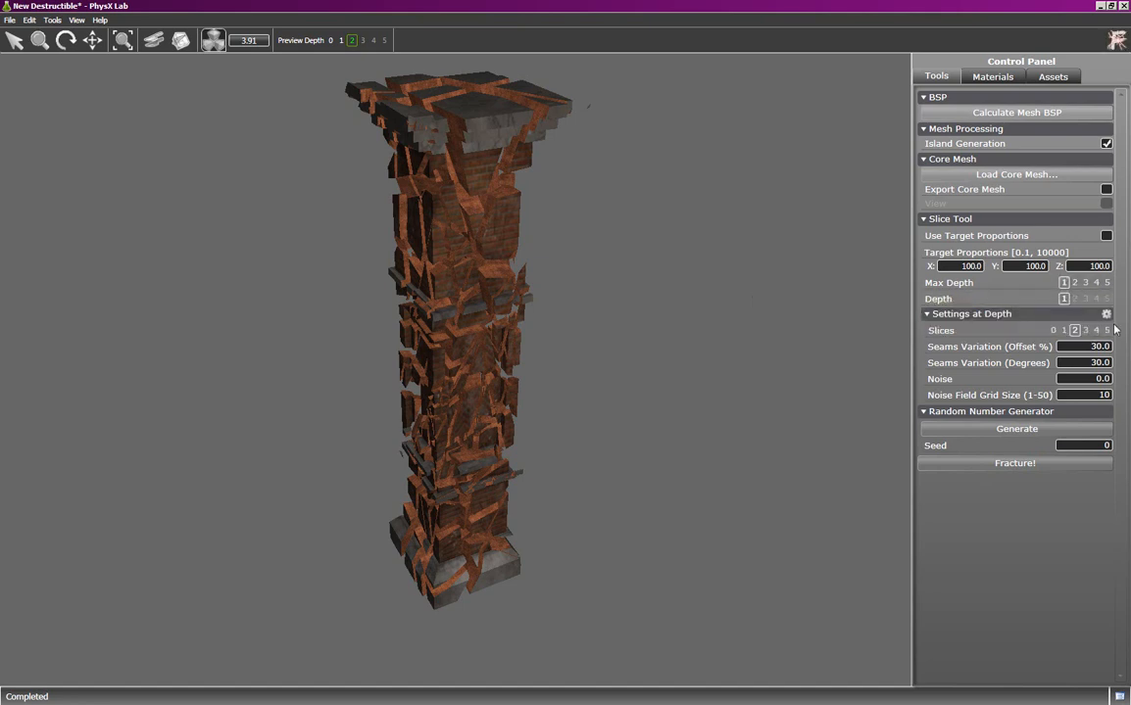
{"action": "mouse_move", "coordinate": [1107, 314]}
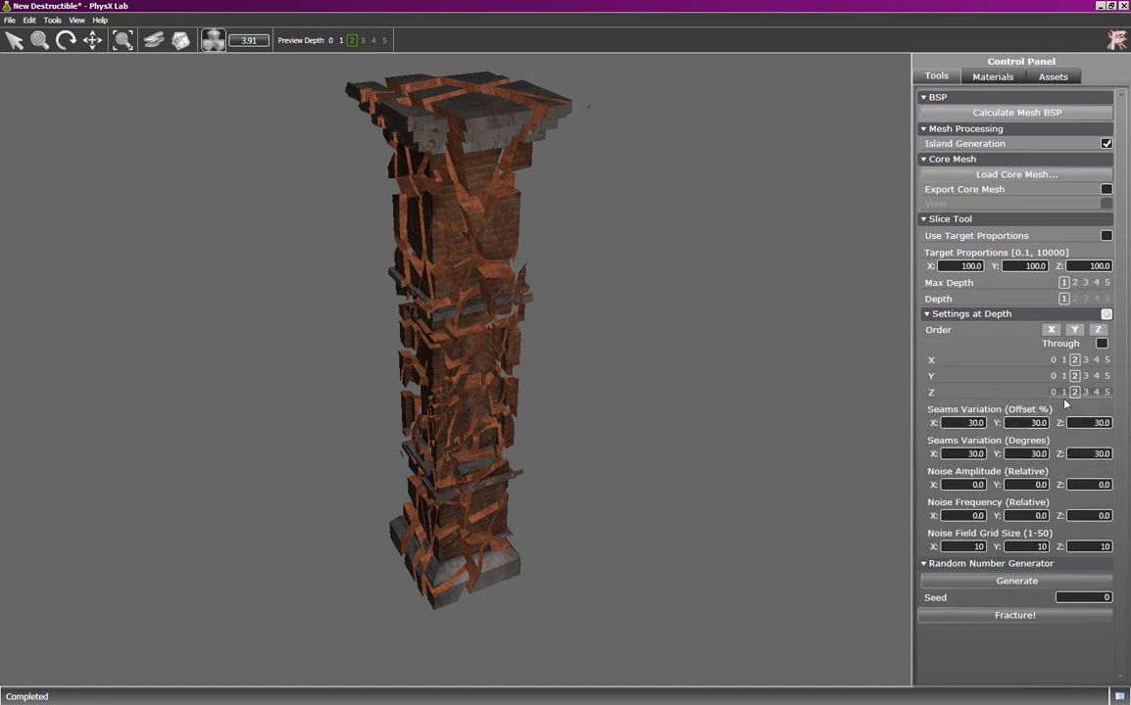
Step: Set the depth-1 per-axis X and Y slices to 0 so the pillar splits only across its height
{"action": "left_click", "coordinate": [1062, 361]}
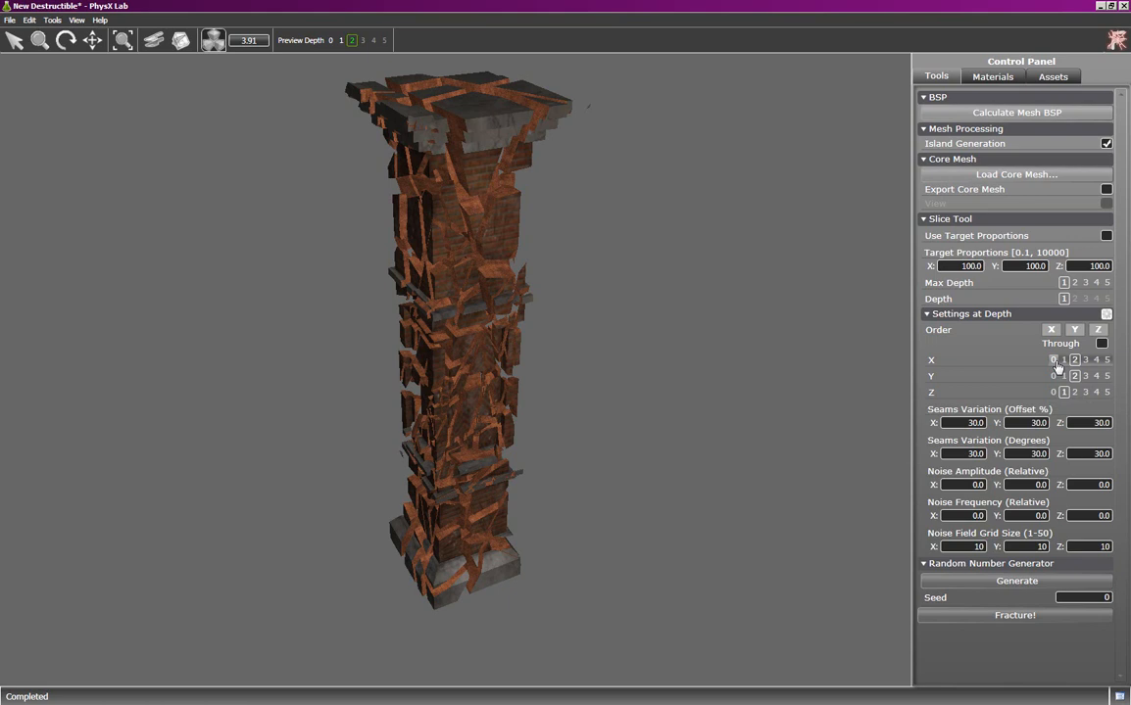
{"action": "left_click", "coordinate": [1054, 361]}
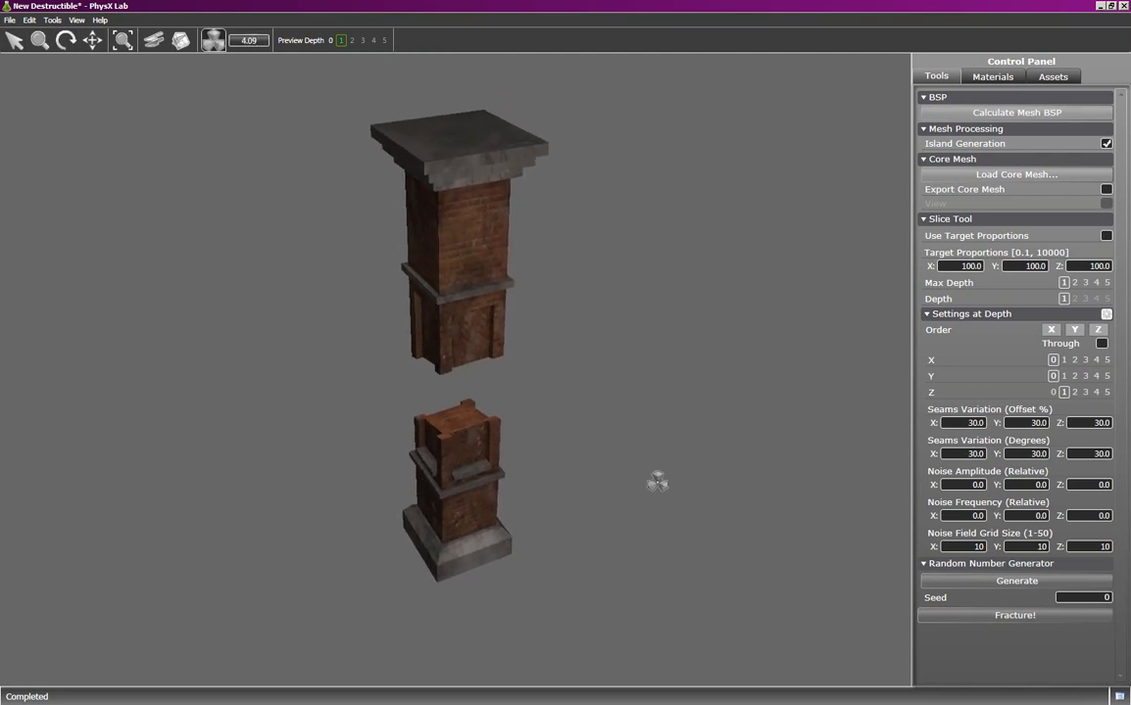
Step: Reduce the preview explode amount so the two sliced pieces sit close together
{"action": "scroll", "scroll_direction": "down", "scroll_amount": 3}
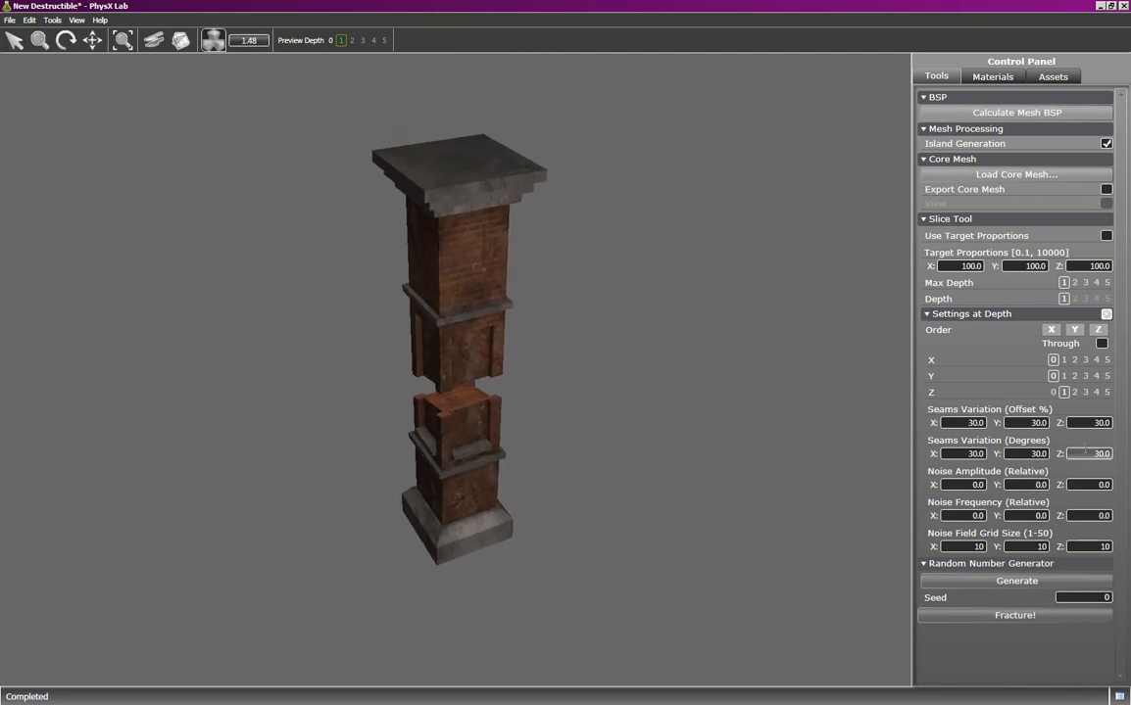
{"action": "mouse_move", "coordinate": [1078, 478]}
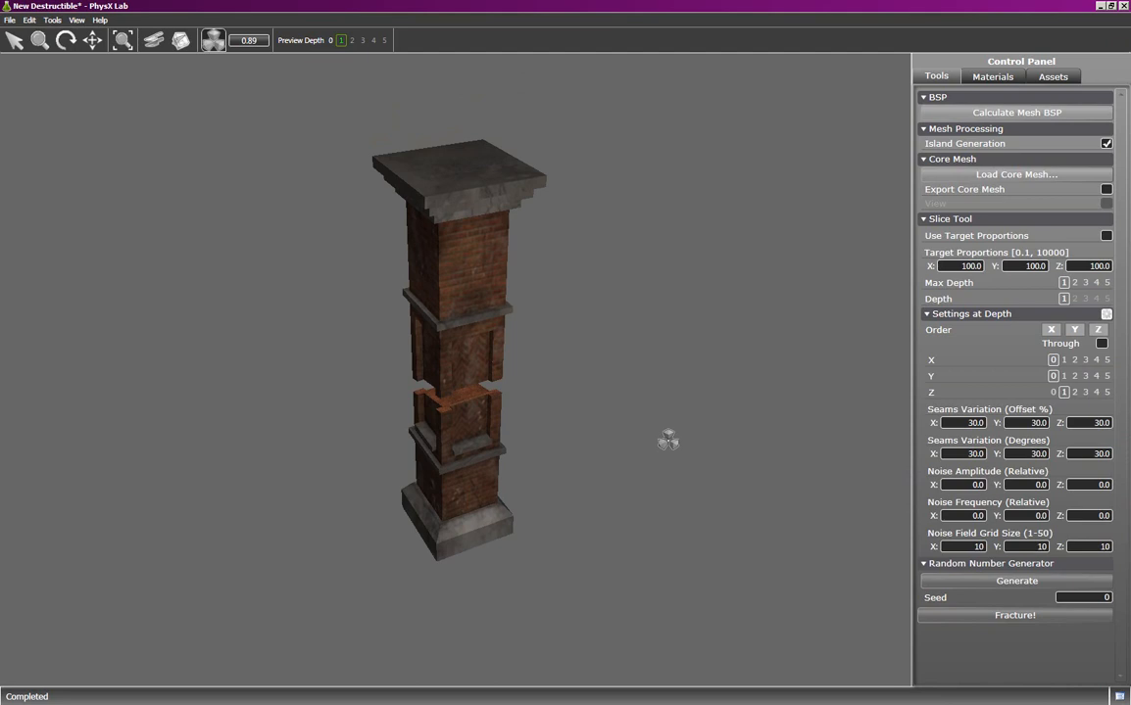
{"action": "mouse_move", "coordinate": [863, 511]}
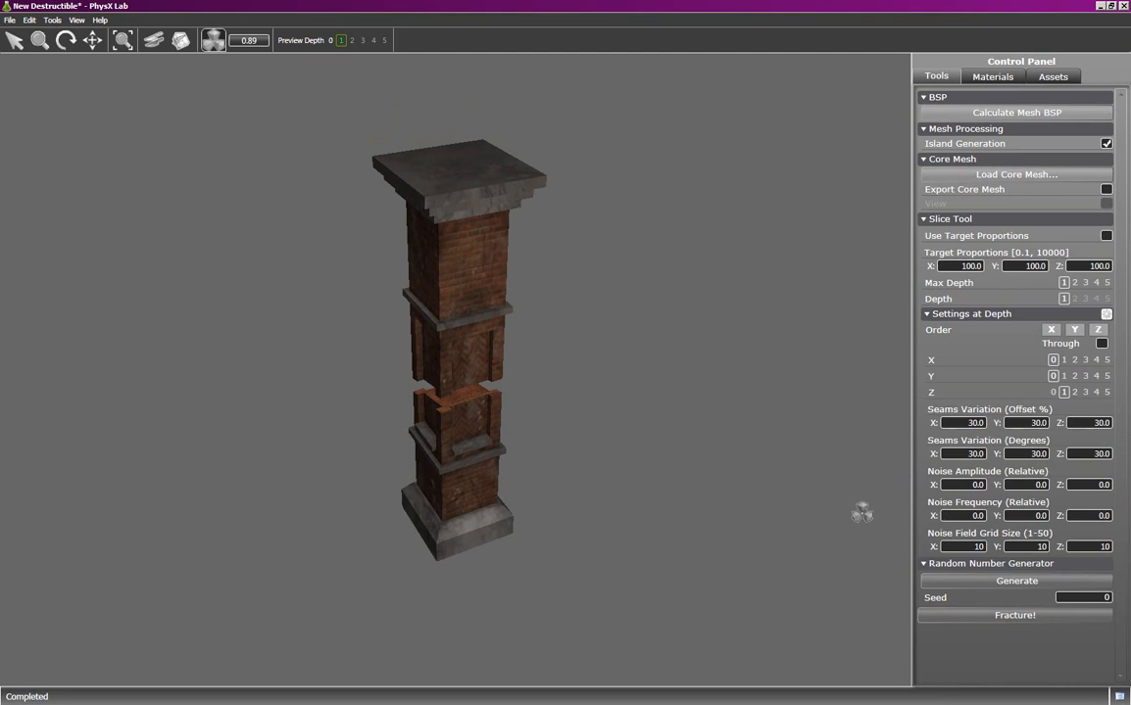
{"action": "mouse_move", "coordinate": [919, 510]}
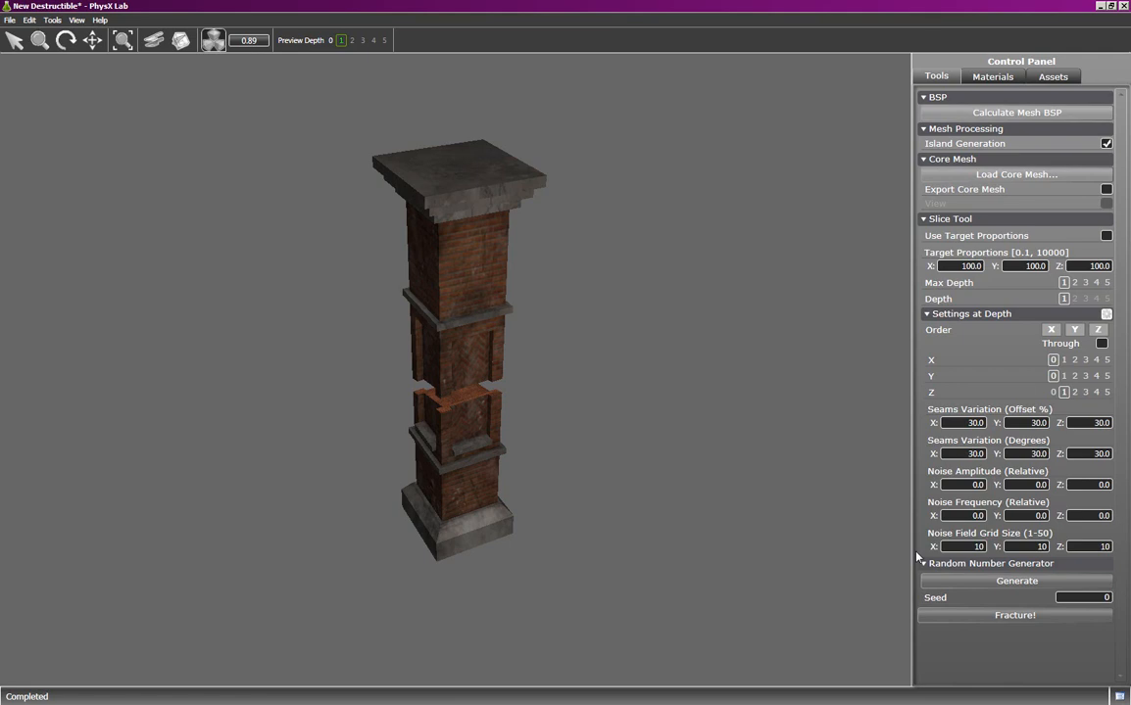
{"action": "mouse_move", "coordinate": [919, 492]}
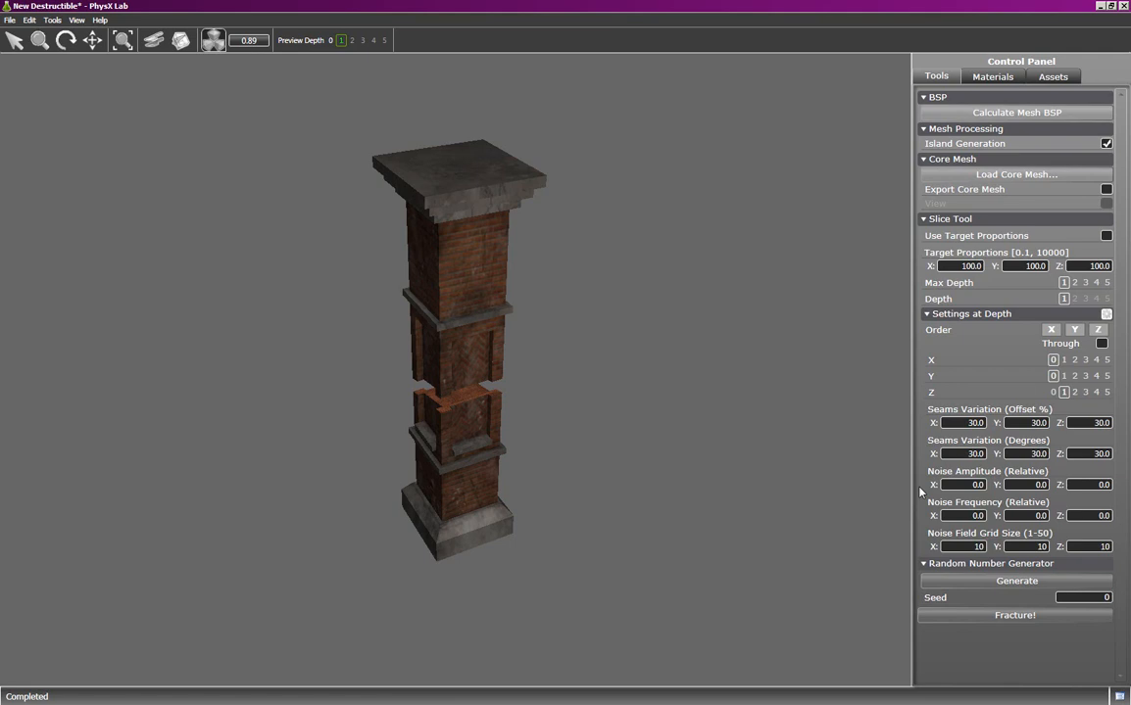
{"action": "mouse_move", "coordinate": [921, 529]}
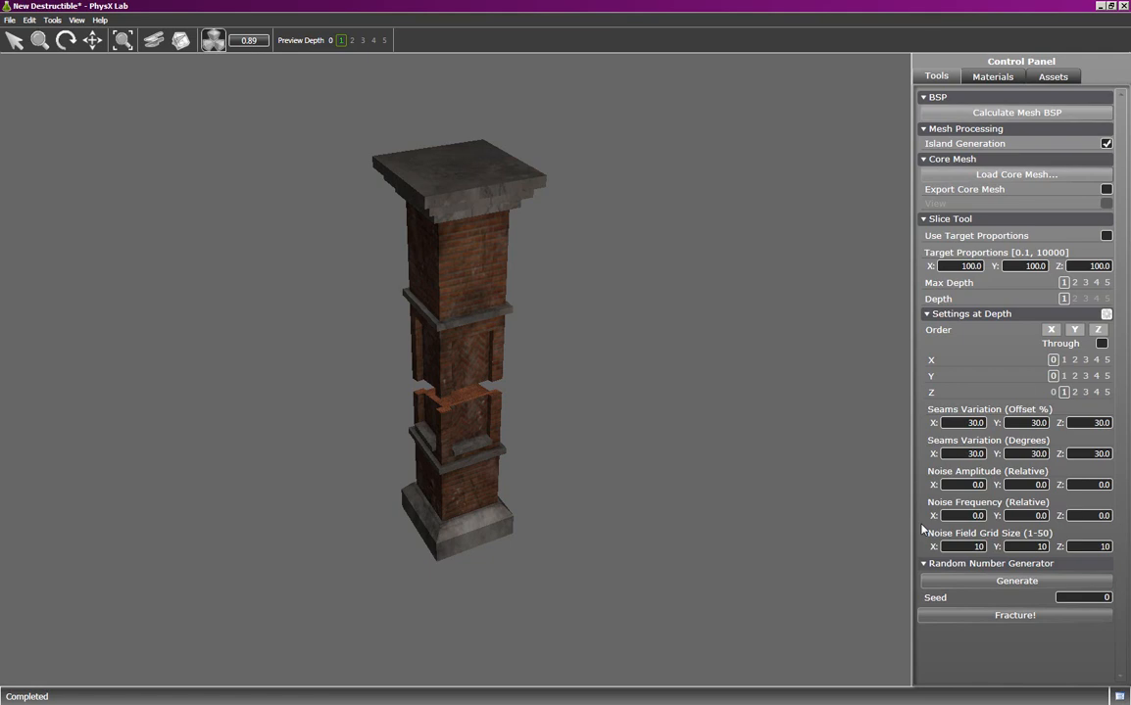
{"action": "mouse_move", "coordinate": [1074, 509]}
{"action": "type", "text": "50"}
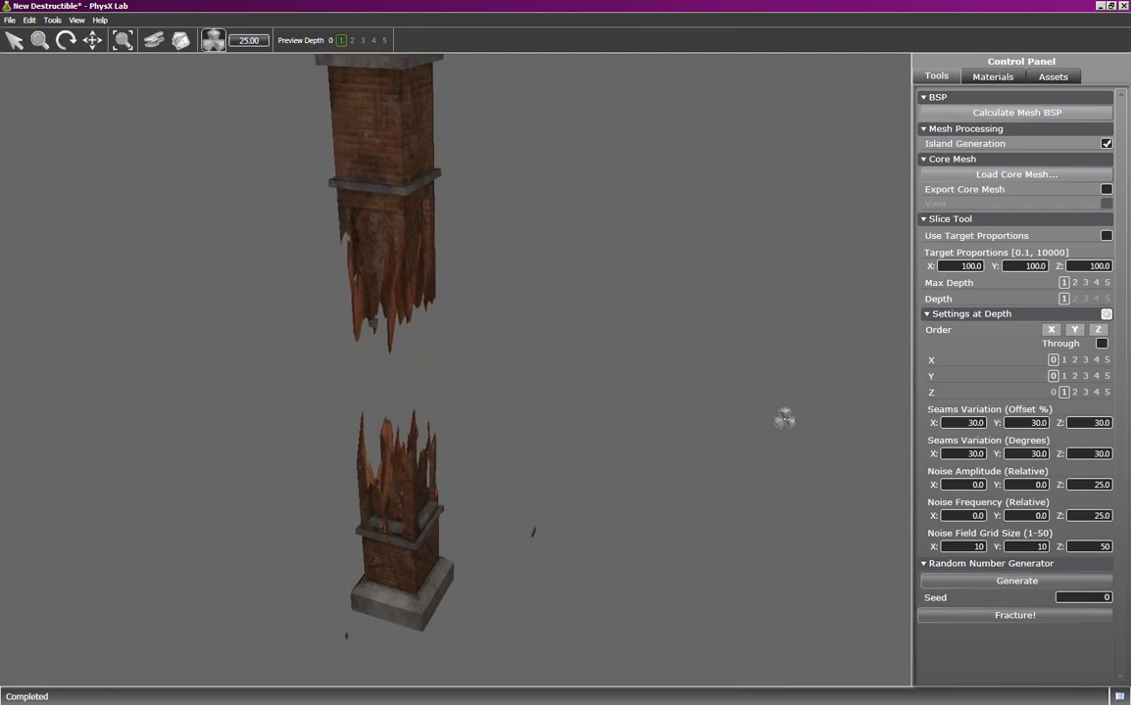
Step: Adjust the preview explode amount to inspect the jagged, noisy cut between the pieces
{"action": "scroll", "scroll_direction": "down", "scroll_amount": 3}
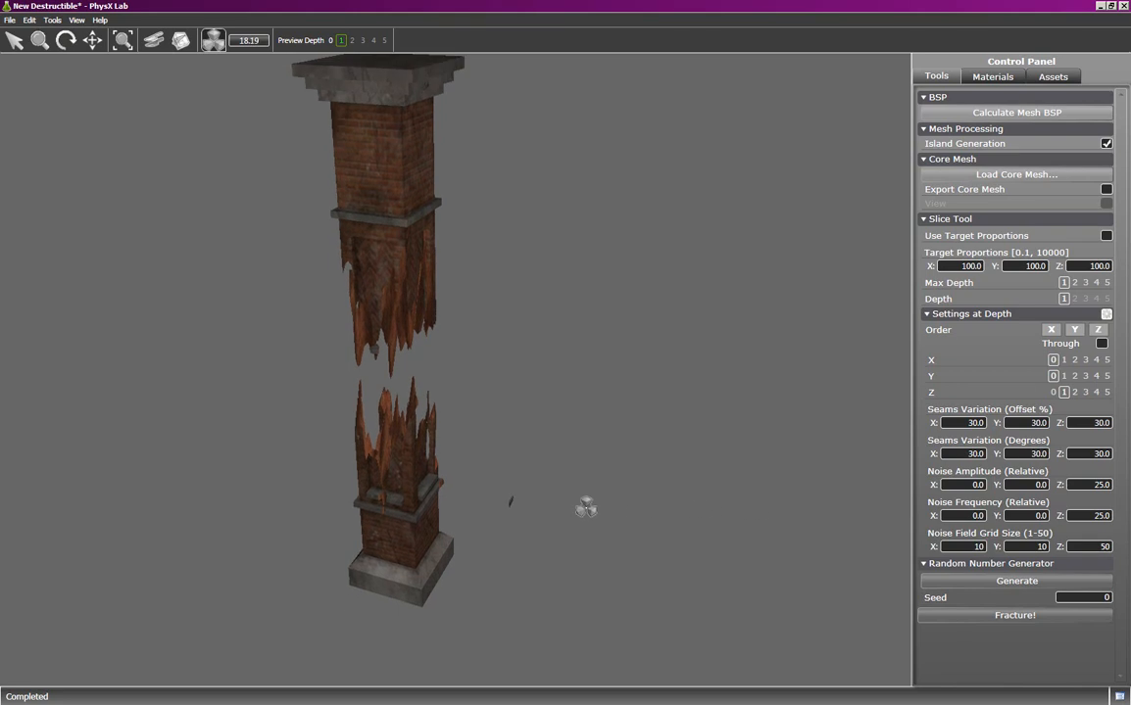
{"action": "mouse_move", "coordinate": [404, 502]}
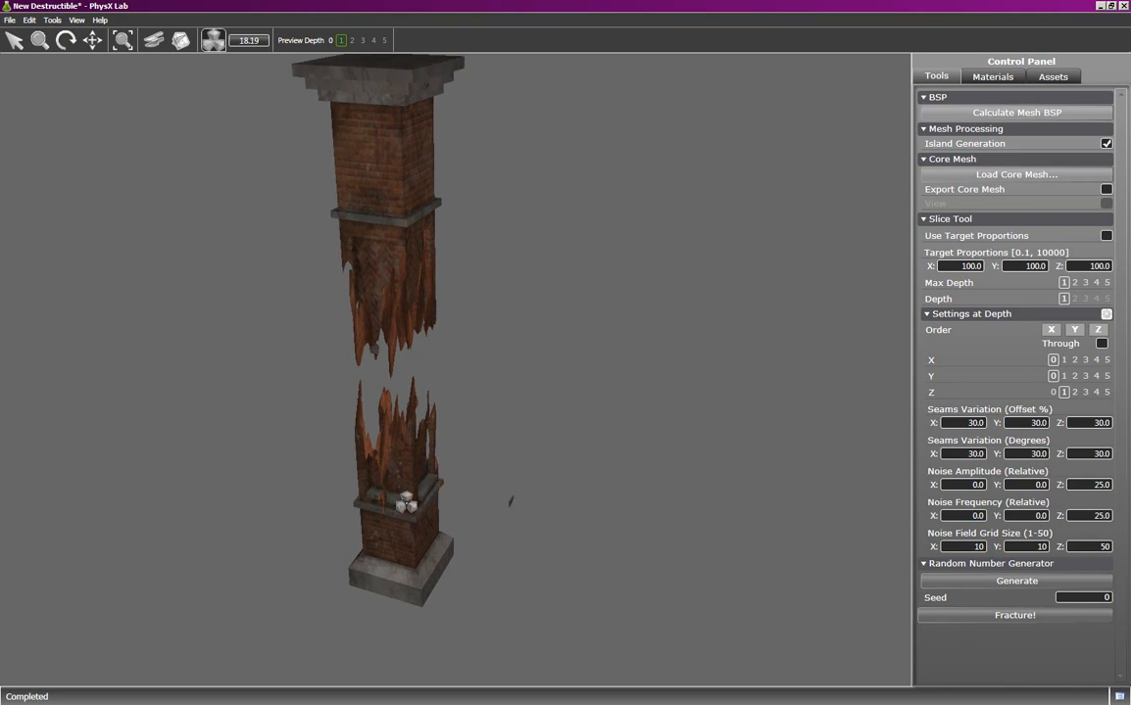
{"action": "mouse_move", "coordinate": [604, 480]}
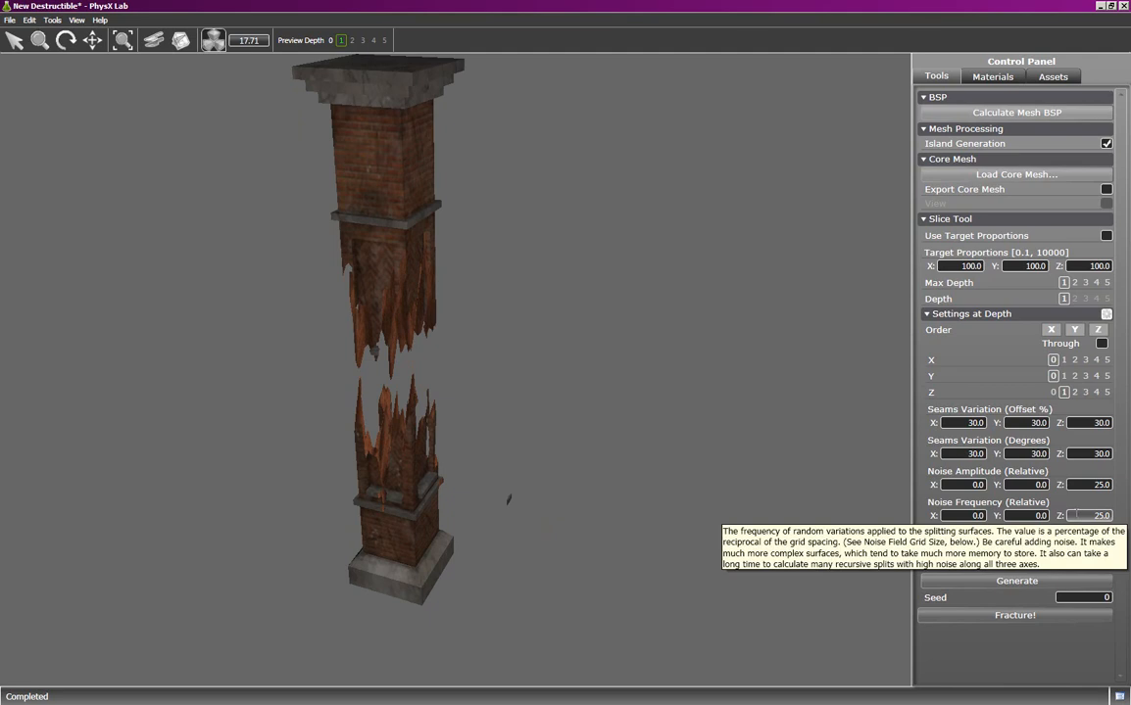
{"action": "mouse_move", "coordinate": [510, 443]}
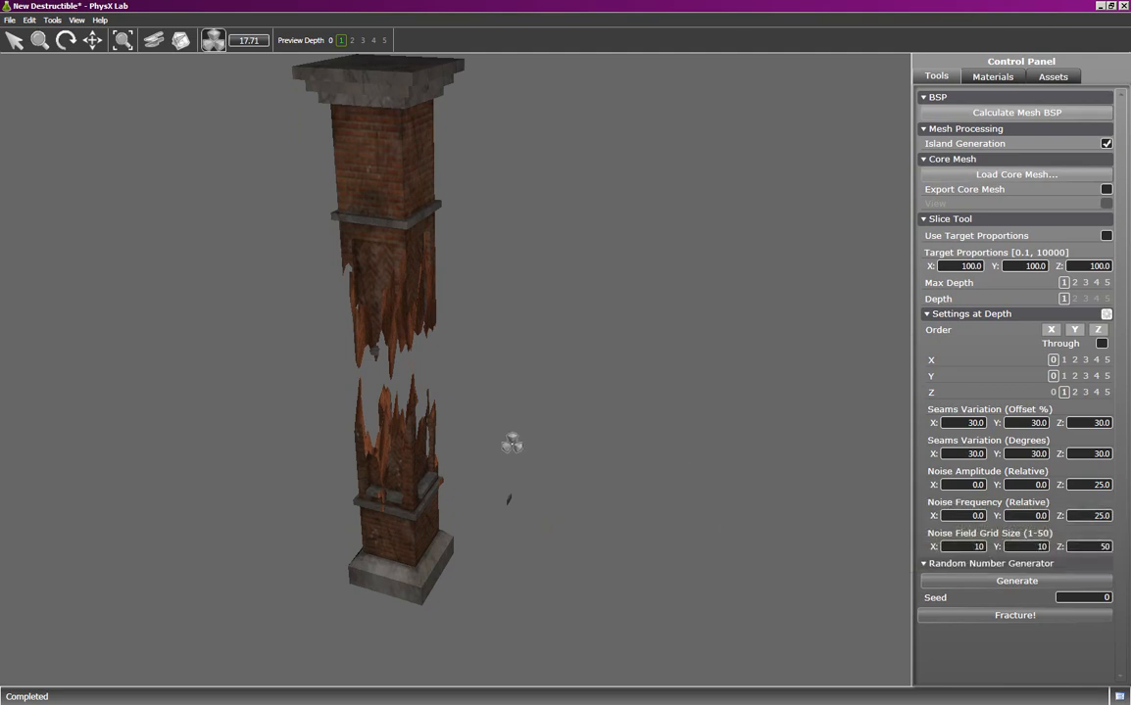
{"action": "mouse_move", "coordinate": [404, 429]}
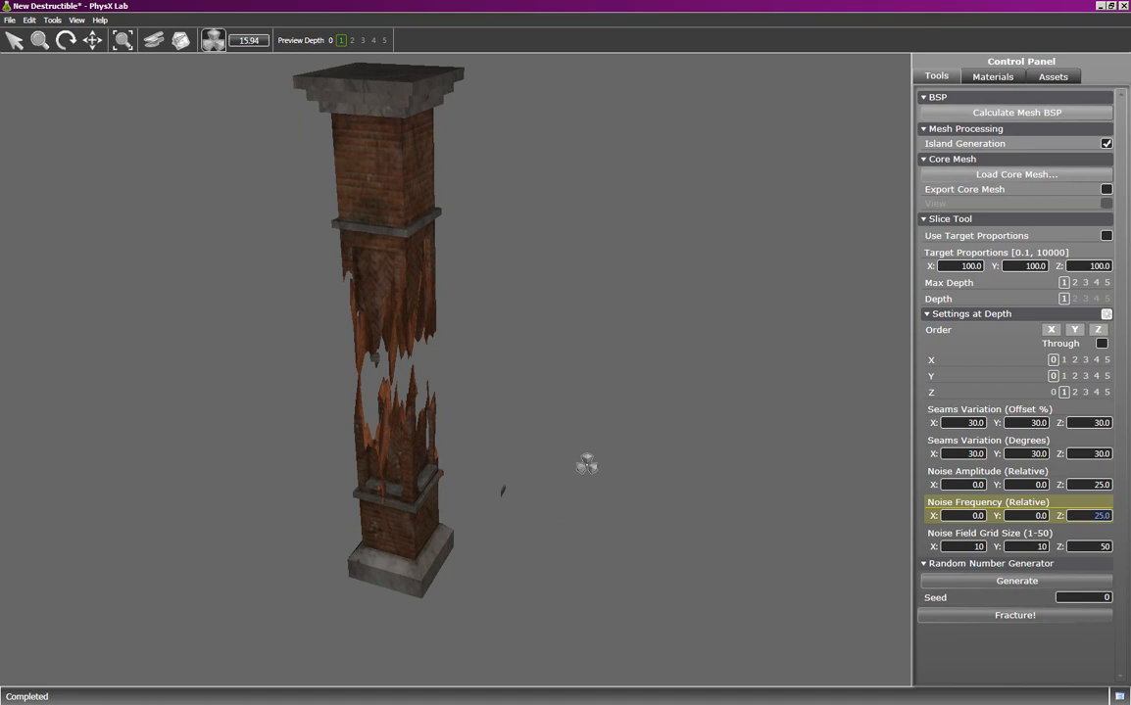
{"action": "mouse_move", "coordinate": [497, 431]}
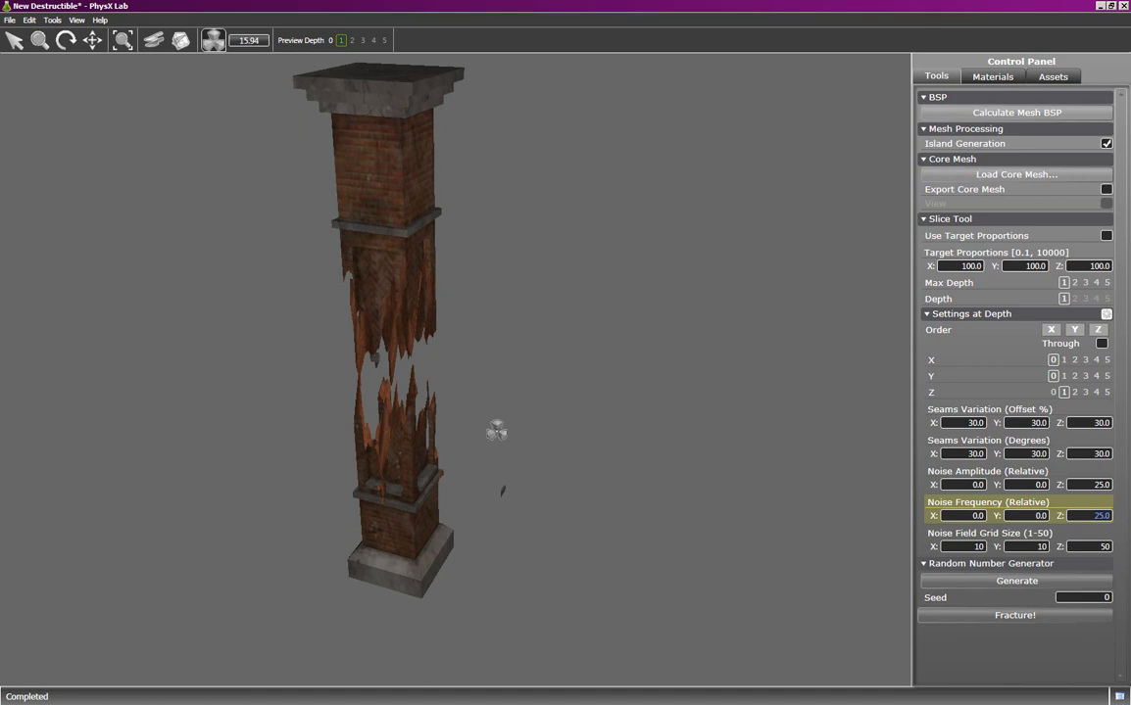
{"action": "mouse_move", "coordinate": [700, 482]}
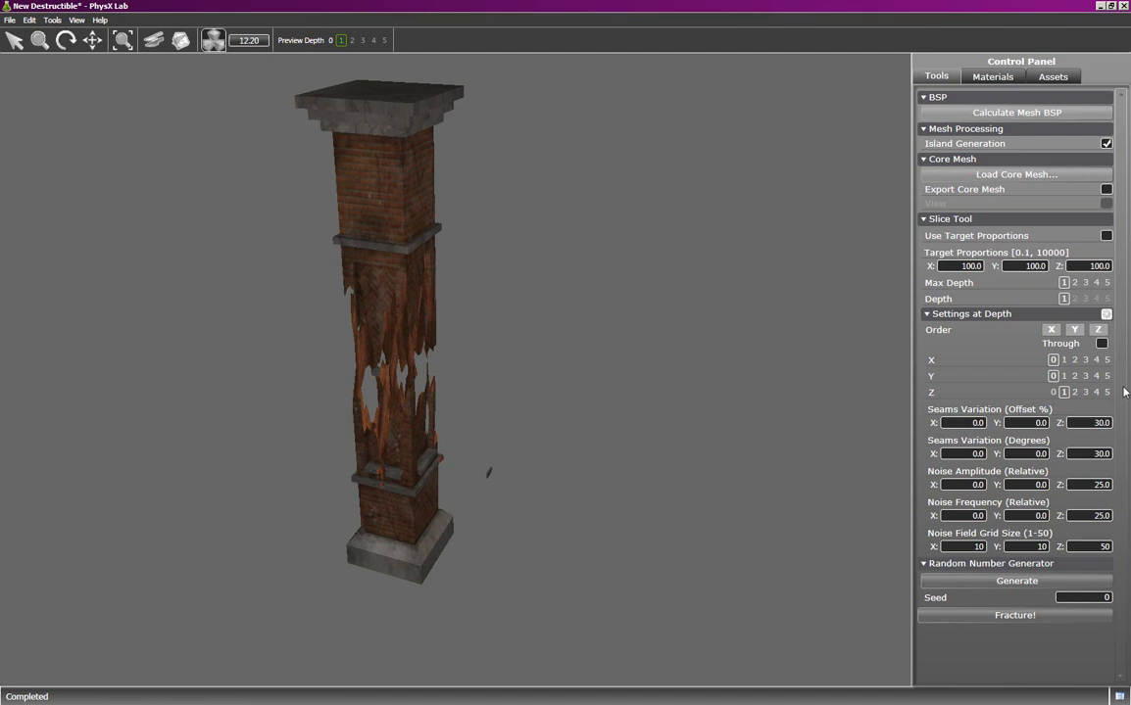
{"action": "mouse_move", "coordinate": [1117, 349]}
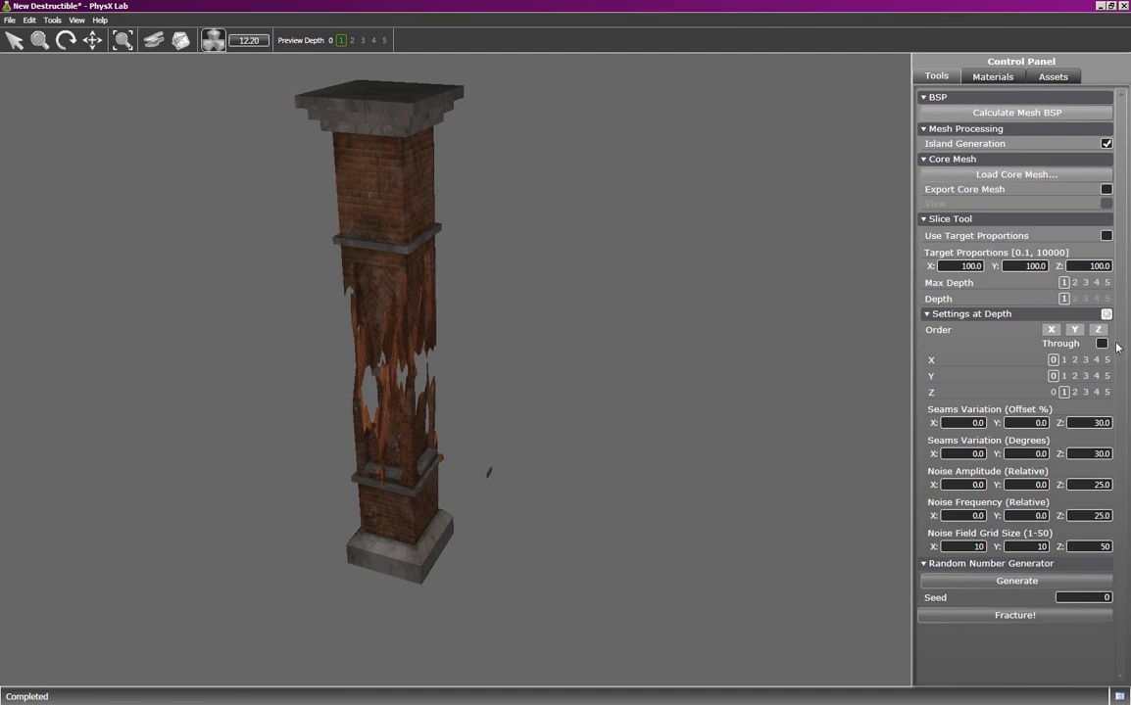
Step: Reset Settings at Depth, set Max Depth 3 and configure slice counts for each depth level
{"action": "left_click", "coordinate": [1105, 314]}
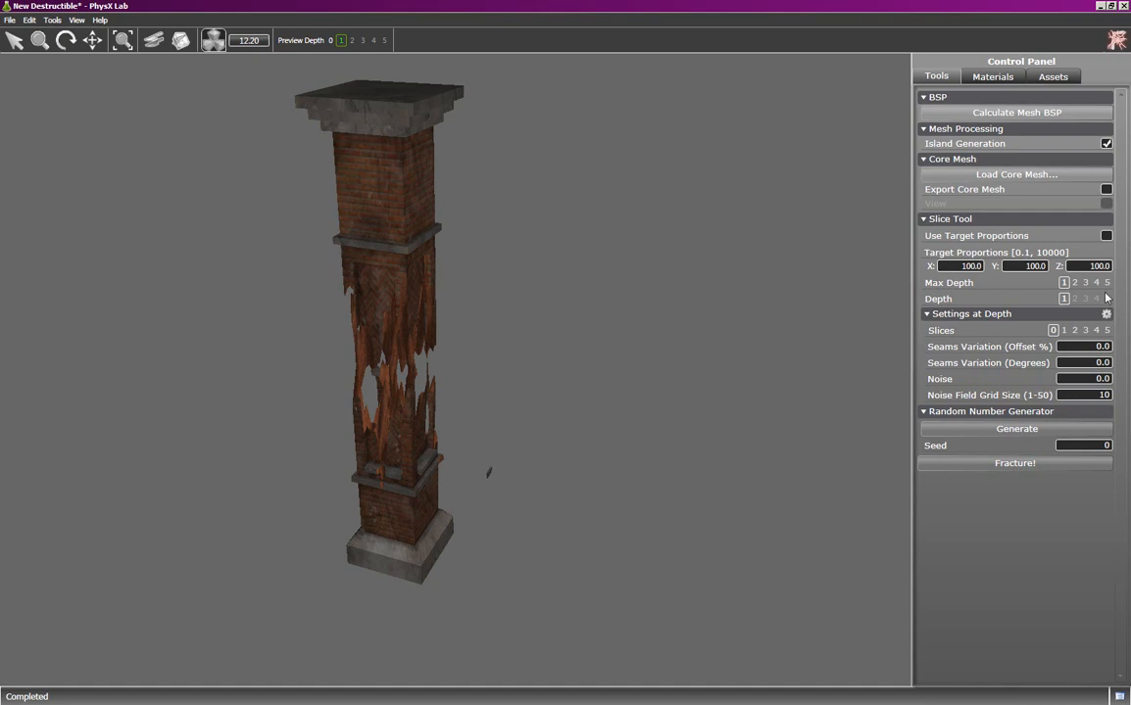
{"action": "mouse_move", "coordinate": [1086, 288]}
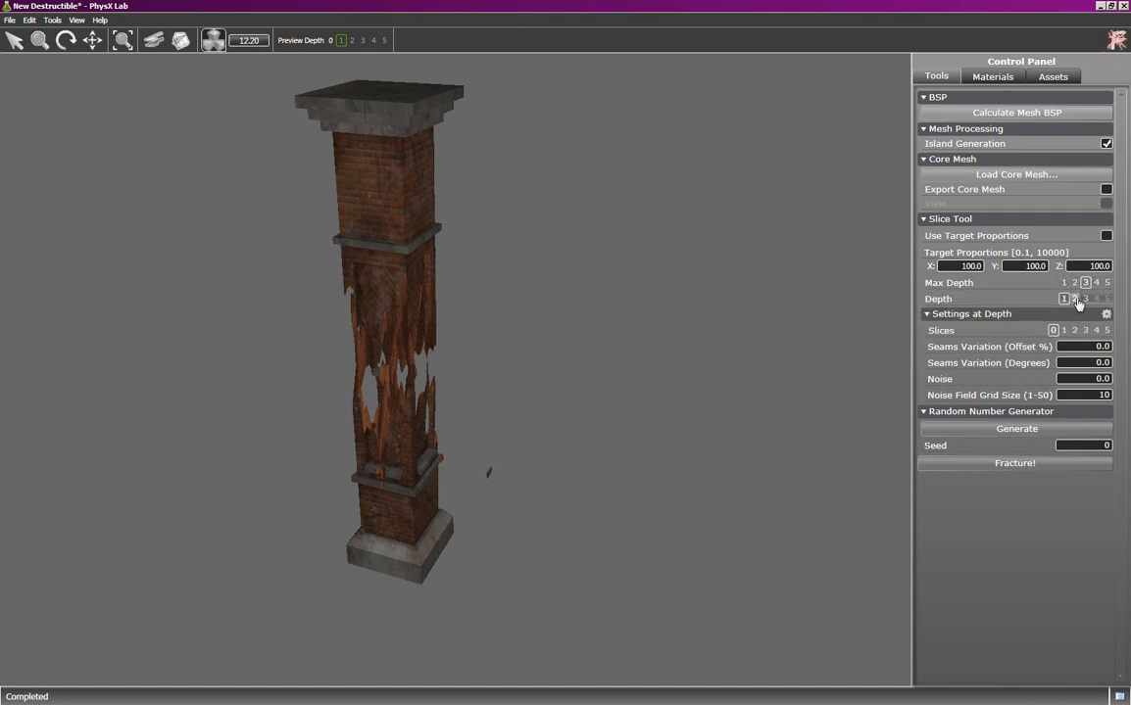
{"action": "left_click", "coordinate": [1074, 298]}
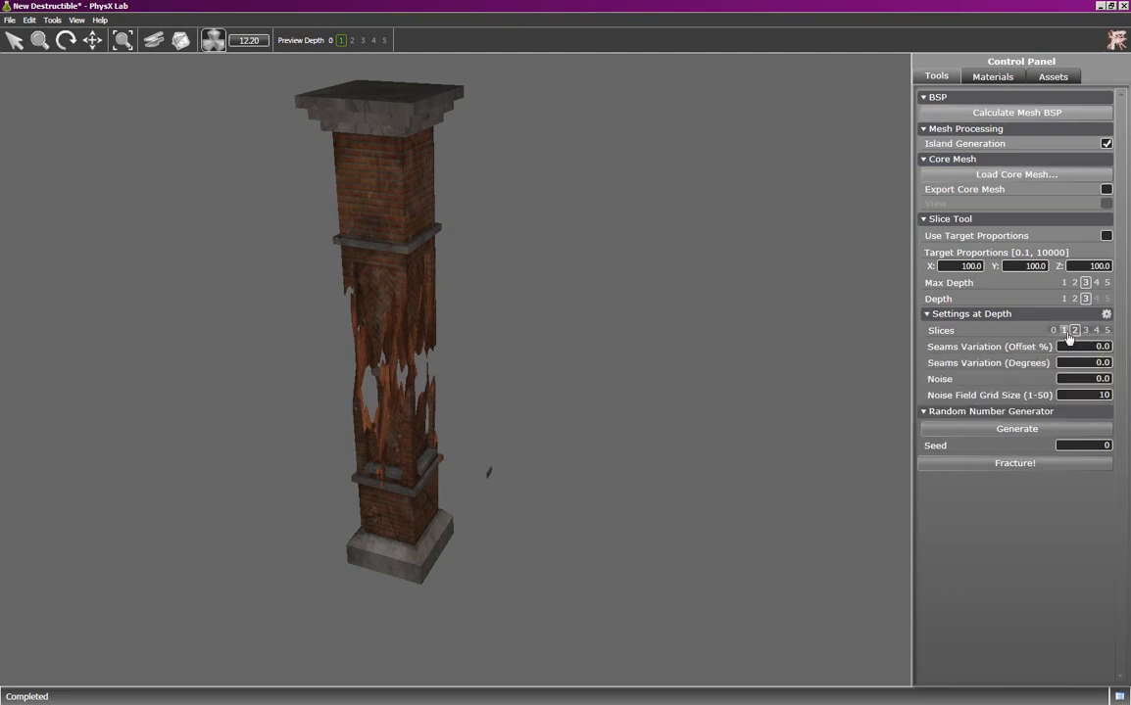
{"action": "left_click", "coordinate": [1074, 298]}
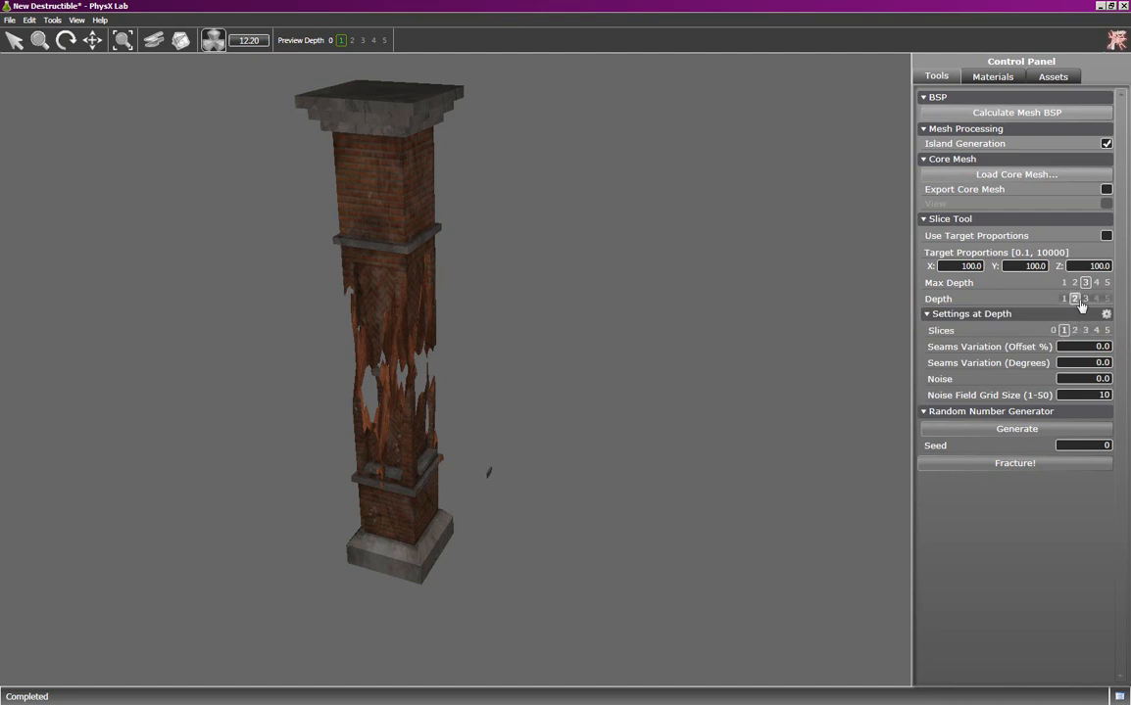
{"action": "left_click", "coordinate": [1064, 298]}
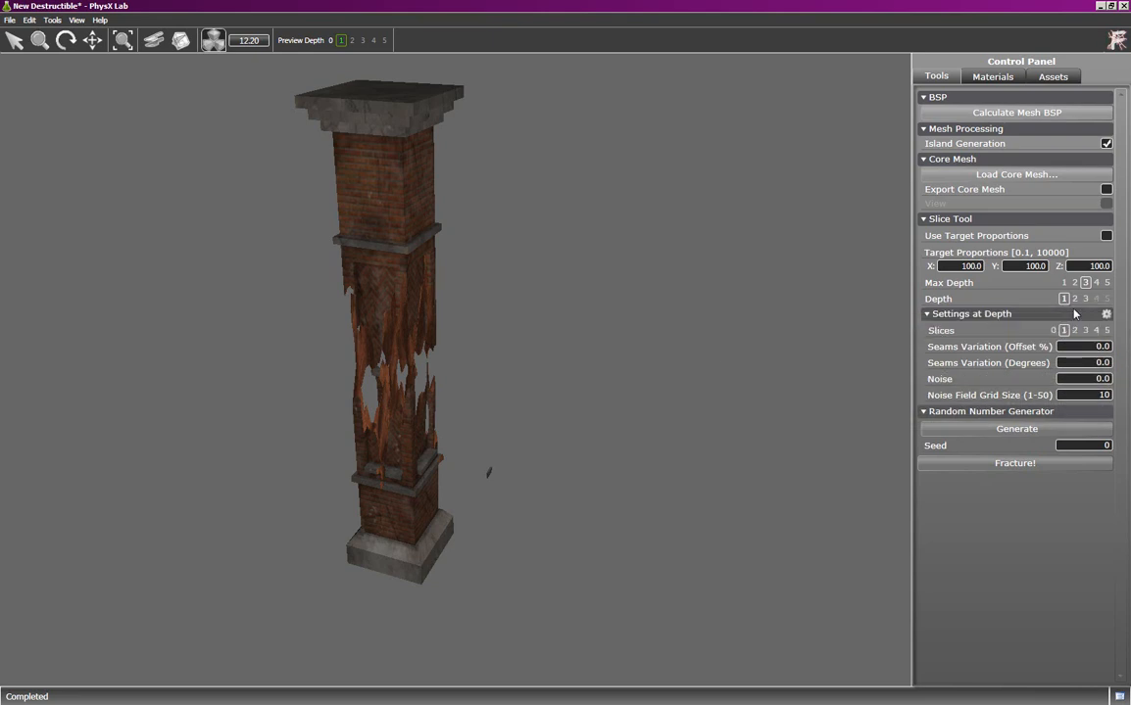
{"action": "left_click", "coordinate": [1074, 298]}
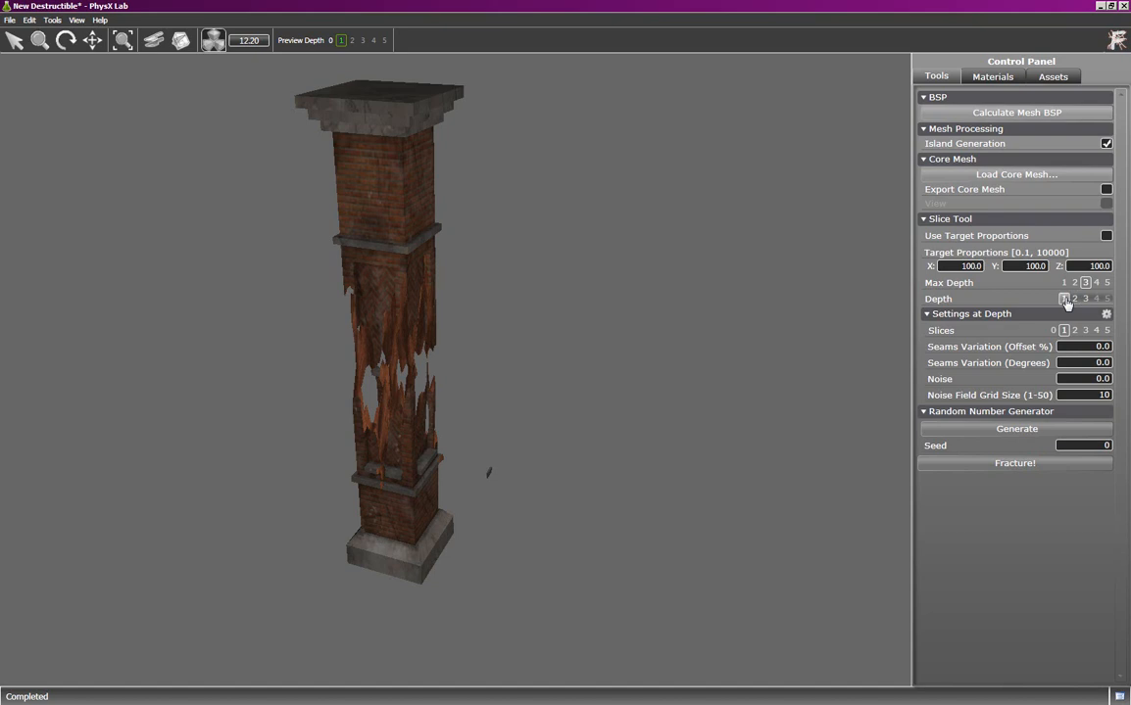
{"action": "mouse_move", "coordinate": [1016, 463]}
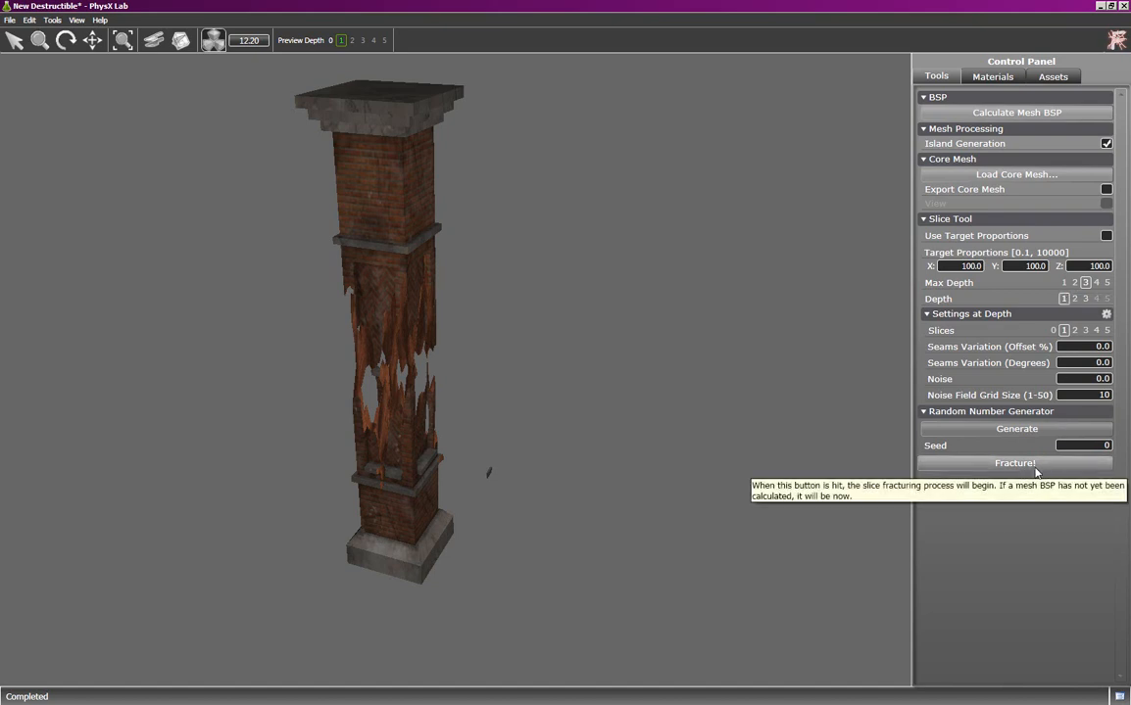
Step: Start the three-level slice fracture of the pillar
{"action": "left_click", "coordinate": [1015, 463]}
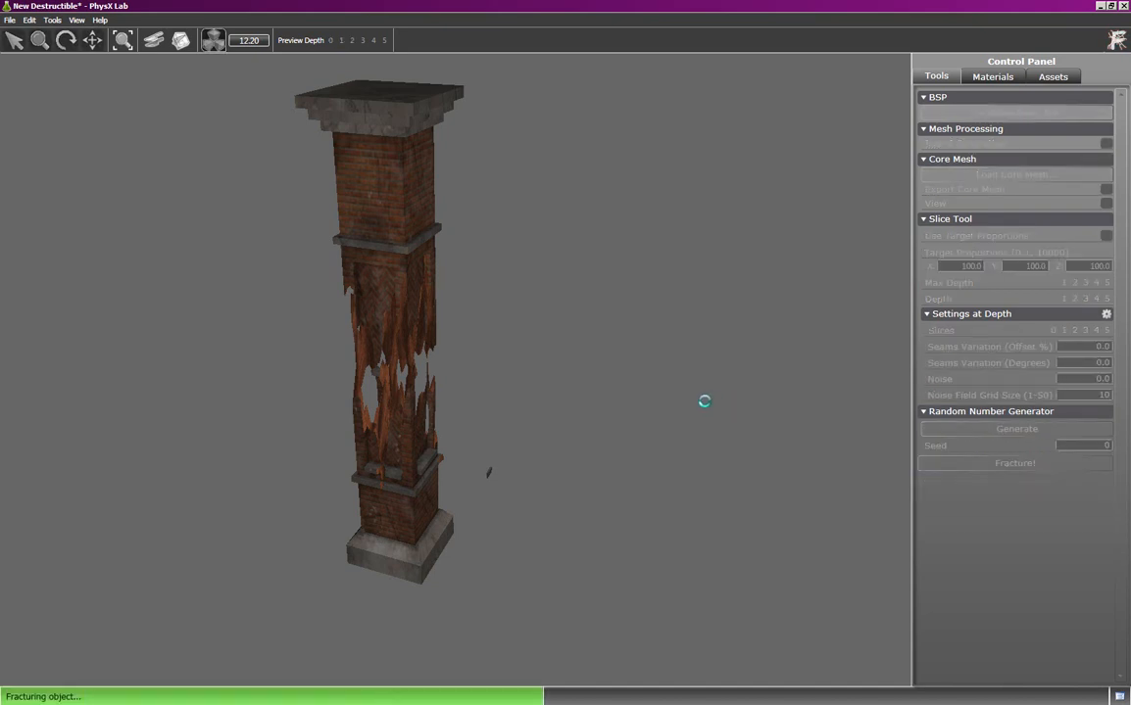
Step: Review the fractured pillar at Preview Depth 1, 2 and 3 — halves, quarters and thin slabs
{"action": "left_click", "coordinate": [1015, 463]}
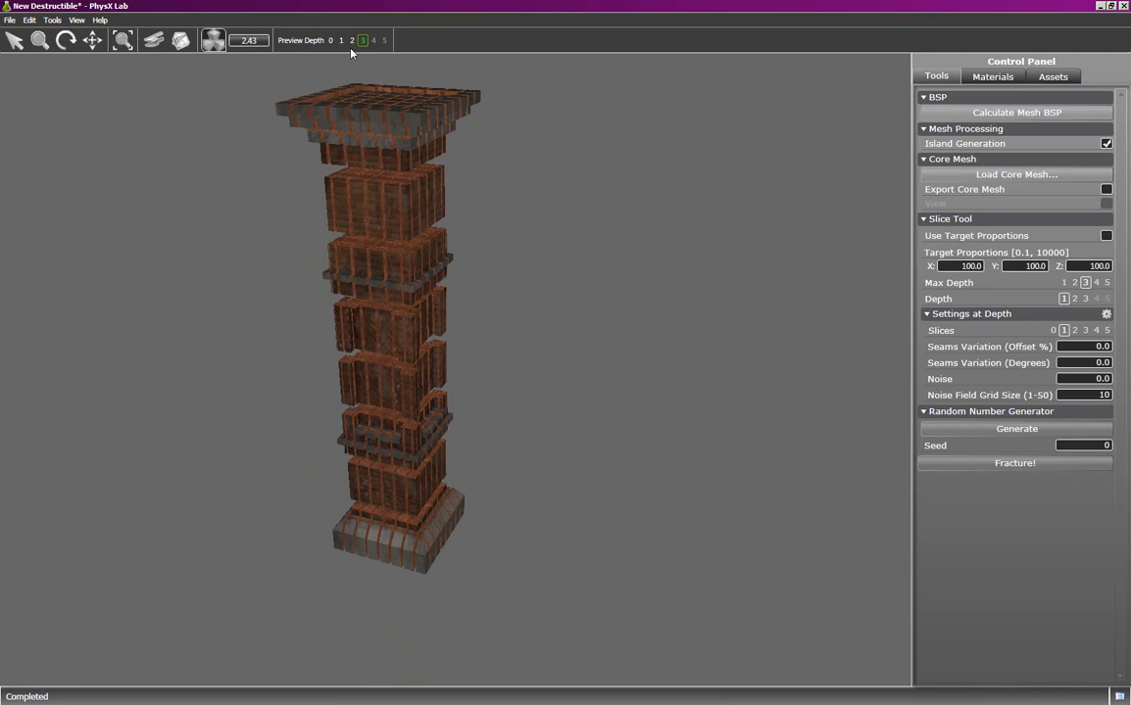
{"action": "left_click", "coordinate": [341, 39]}
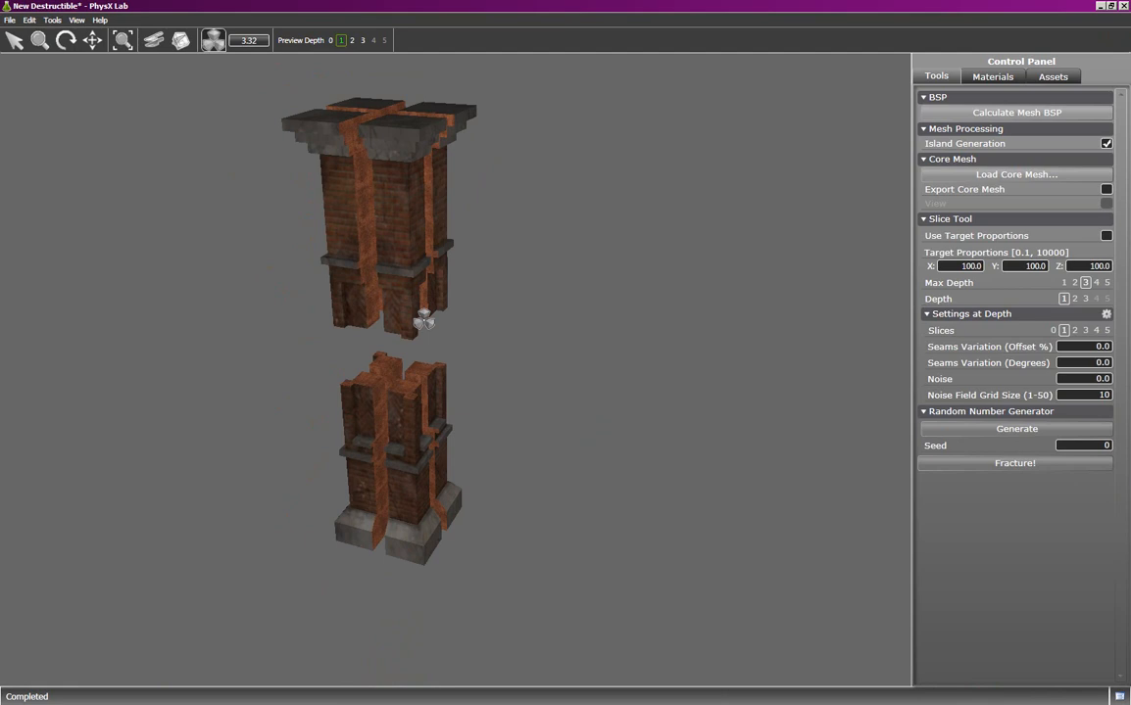
{"action": "mouse_move", "coordinate": [446, 174]}
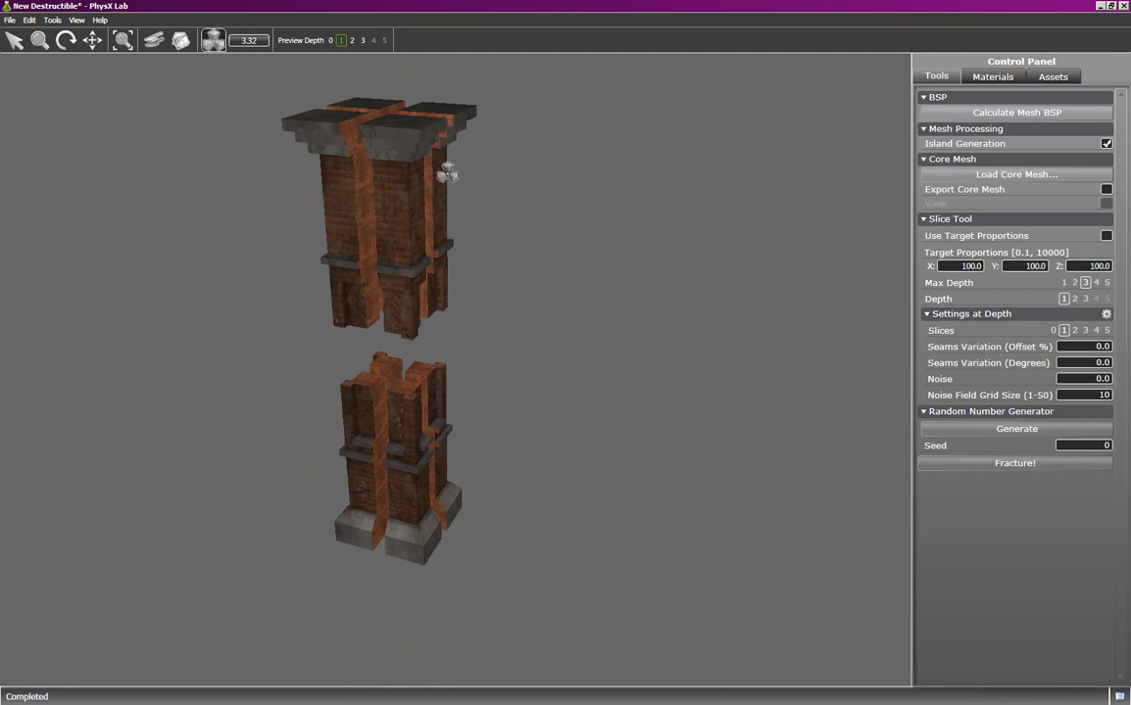
{"action": "left_click", "coordinate": [353, 39]}
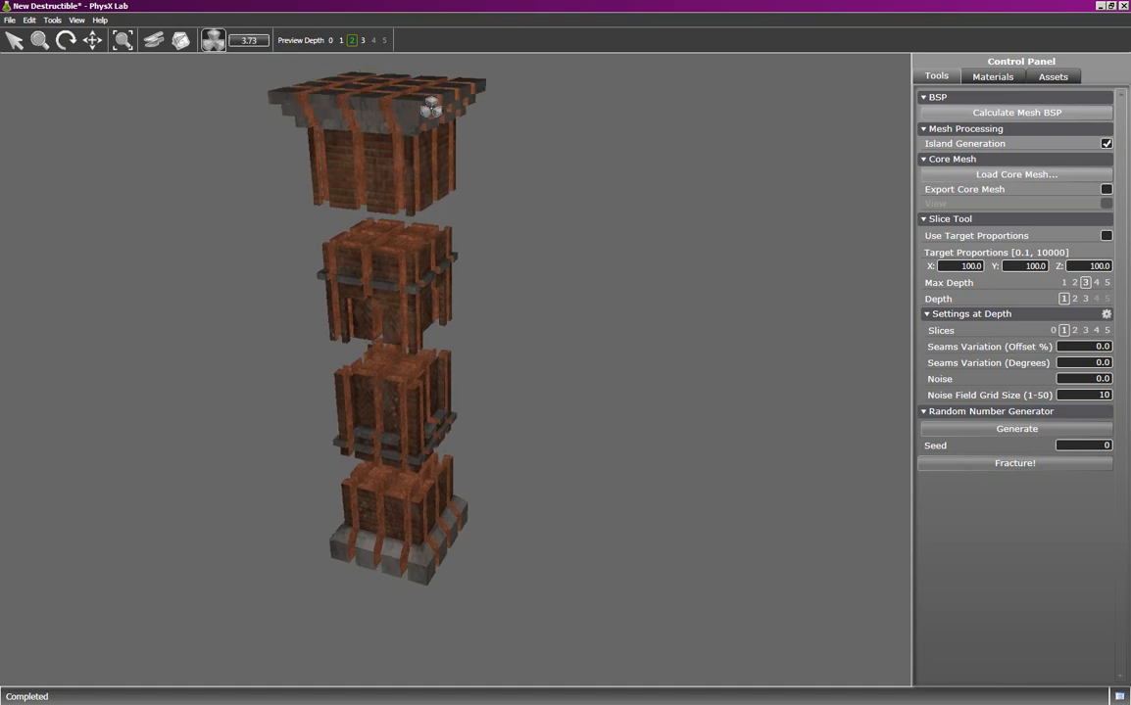
{"action": "left_click", "coordinate": [363, 39]}
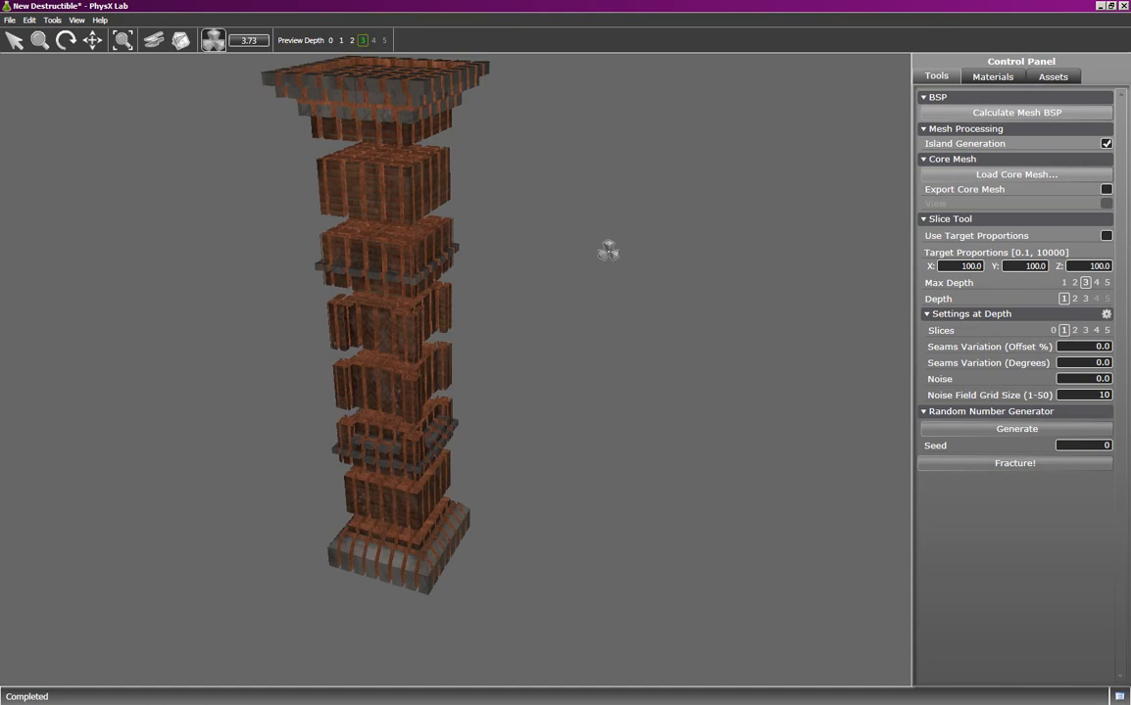
{"action": "scroll", "scroll_direction": "down", "scroll_amount": 3}
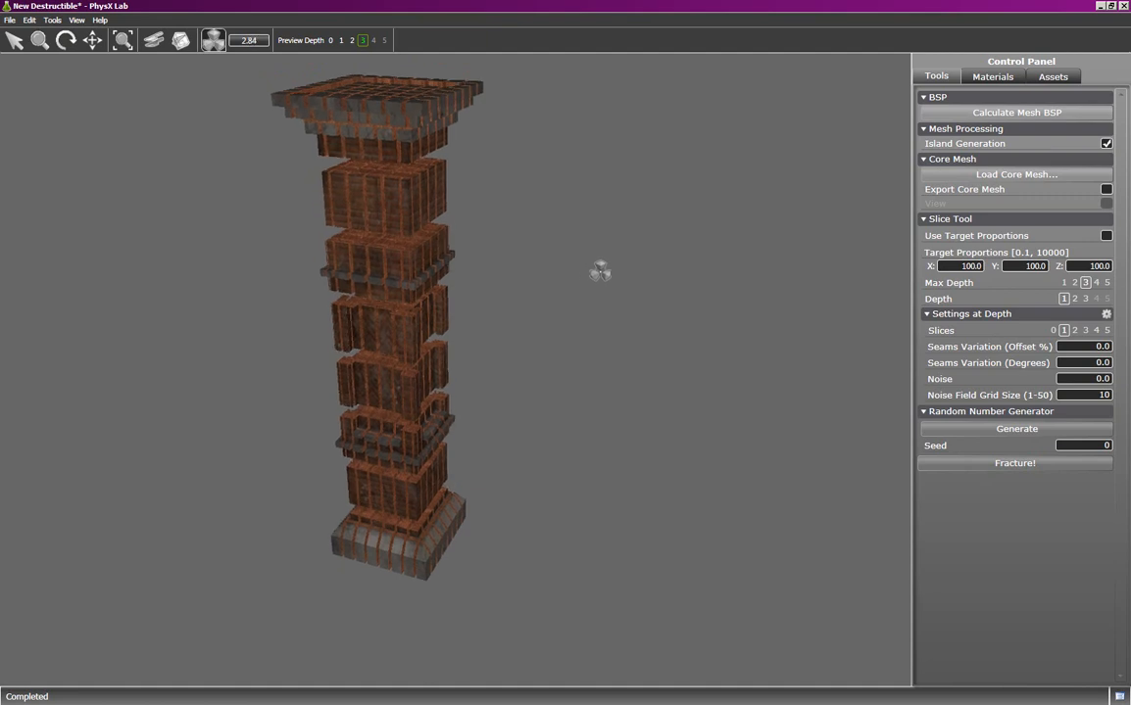
Step: Enable Use Target Proportions in the Slice Tool settings
{"action": "left_click", "coordinate": [1105, 235]}
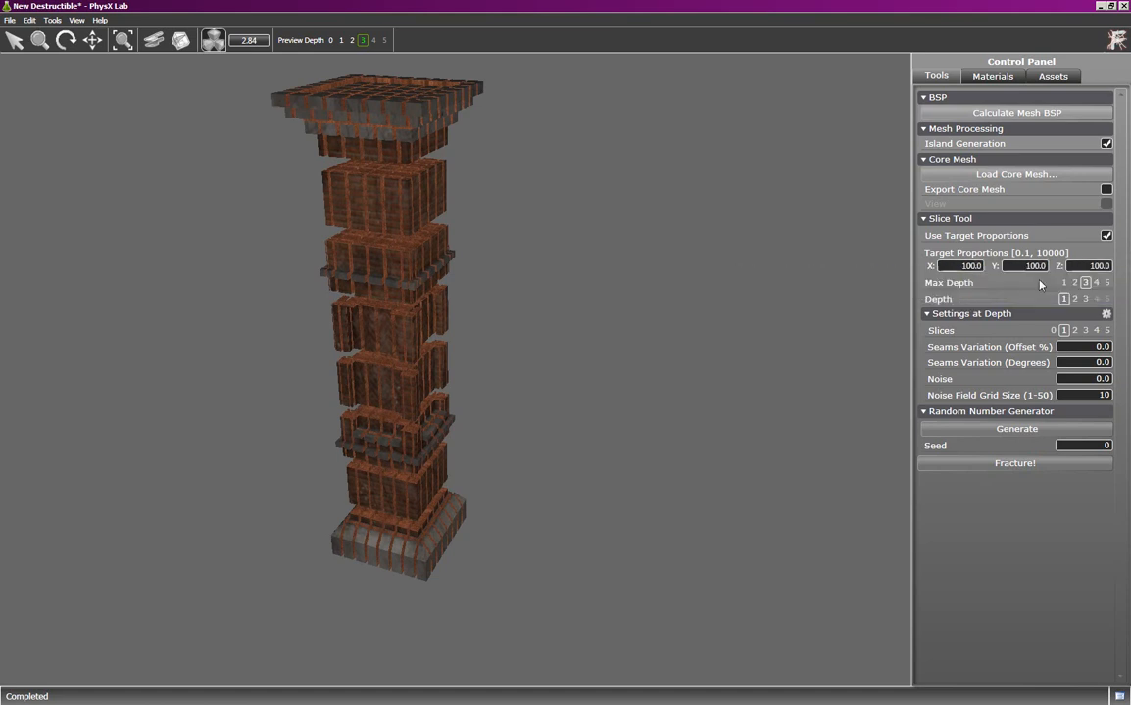
{"action": "mouse_move", "coordinate": [1015, 462]}
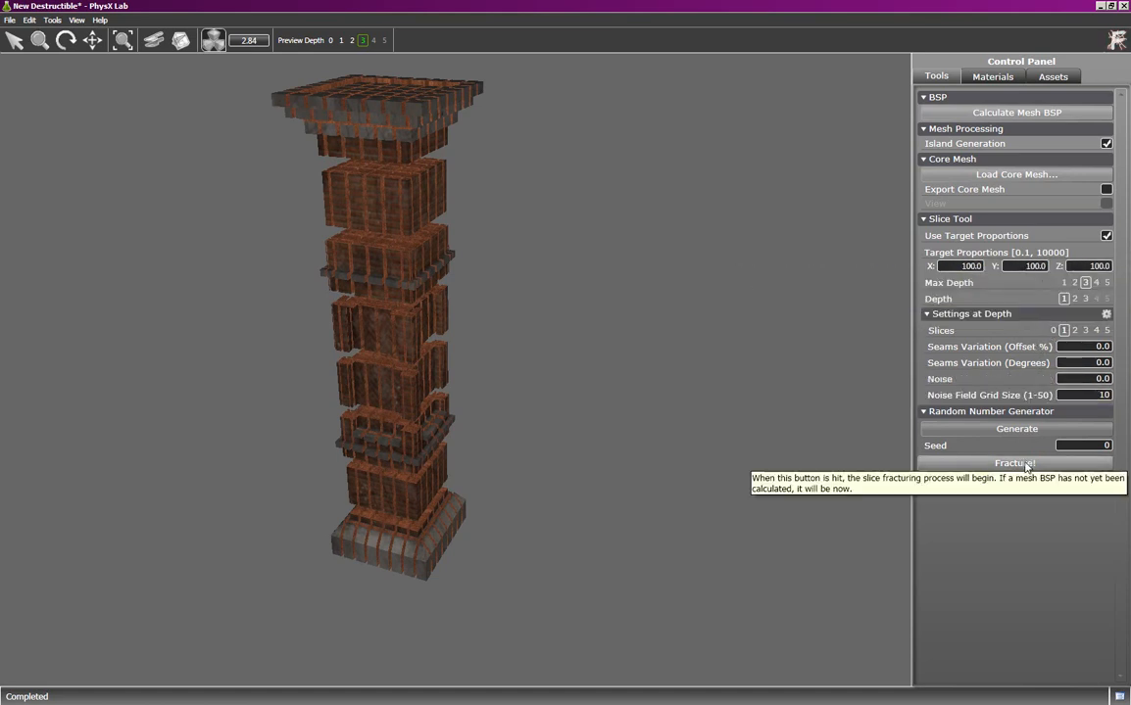
Step: Re-fracture the pillar into a dense grid of small, evenly proportioned cubic chunks
{"action": "left_click", "coordinate": [1015, 463]}
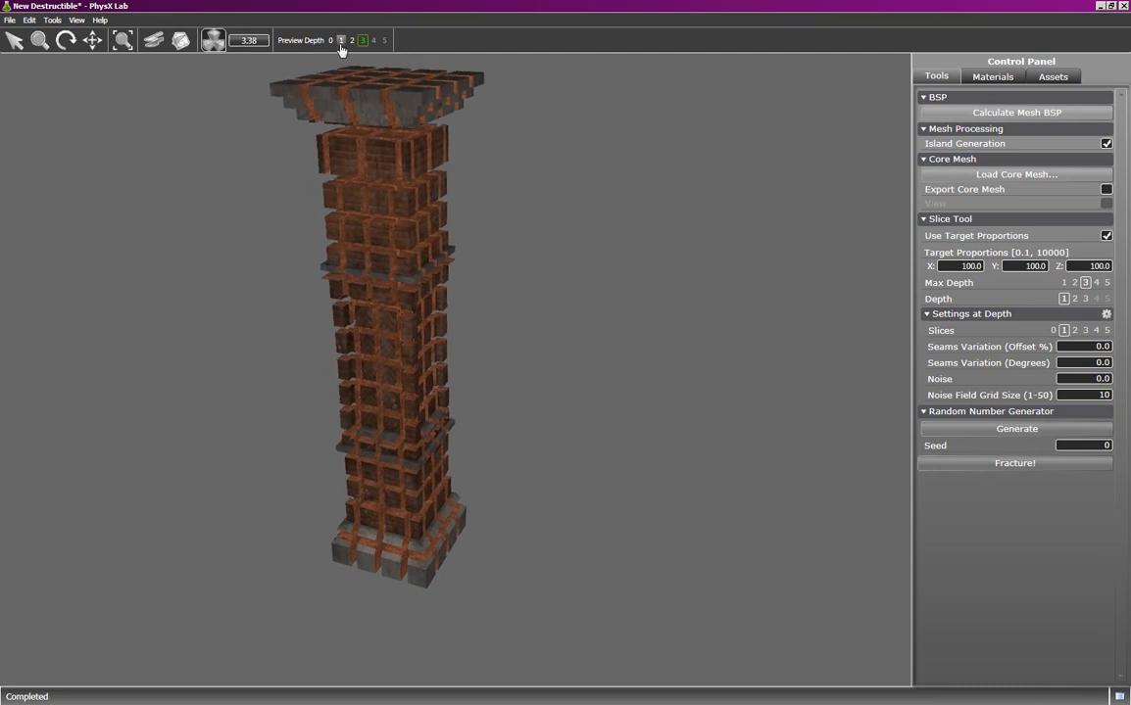
{"action": "left_click", "coordinate": [341, 39]}
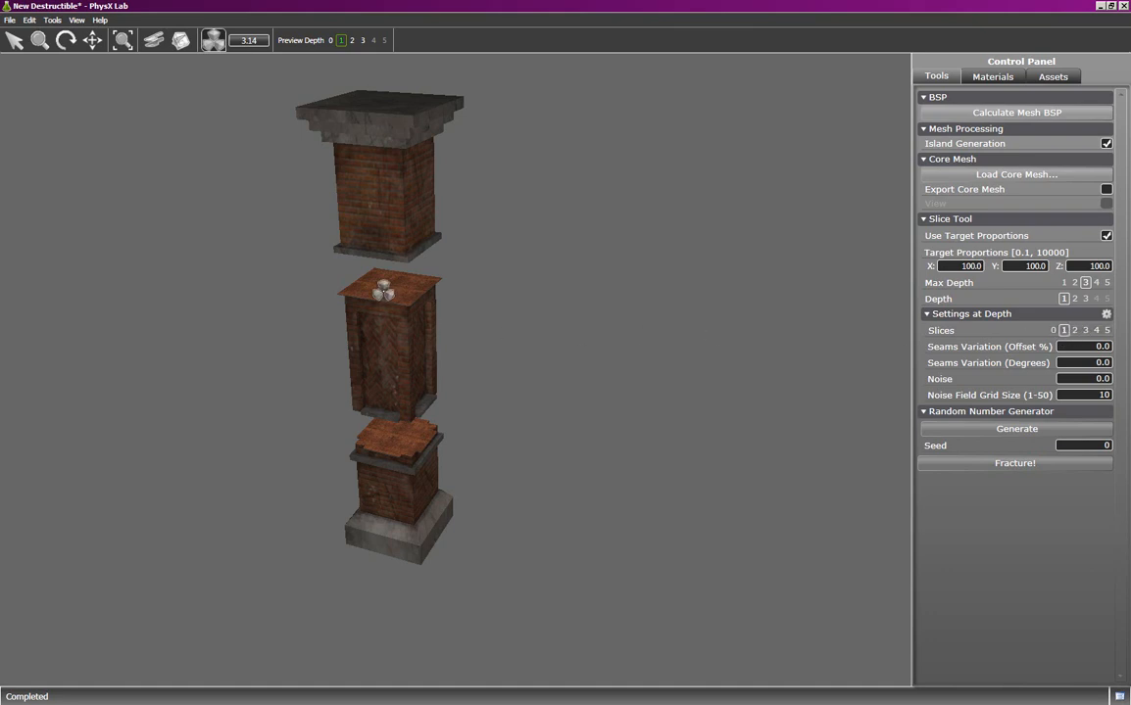
{"action": "mouse_move", "coordinate": [447, 443]}
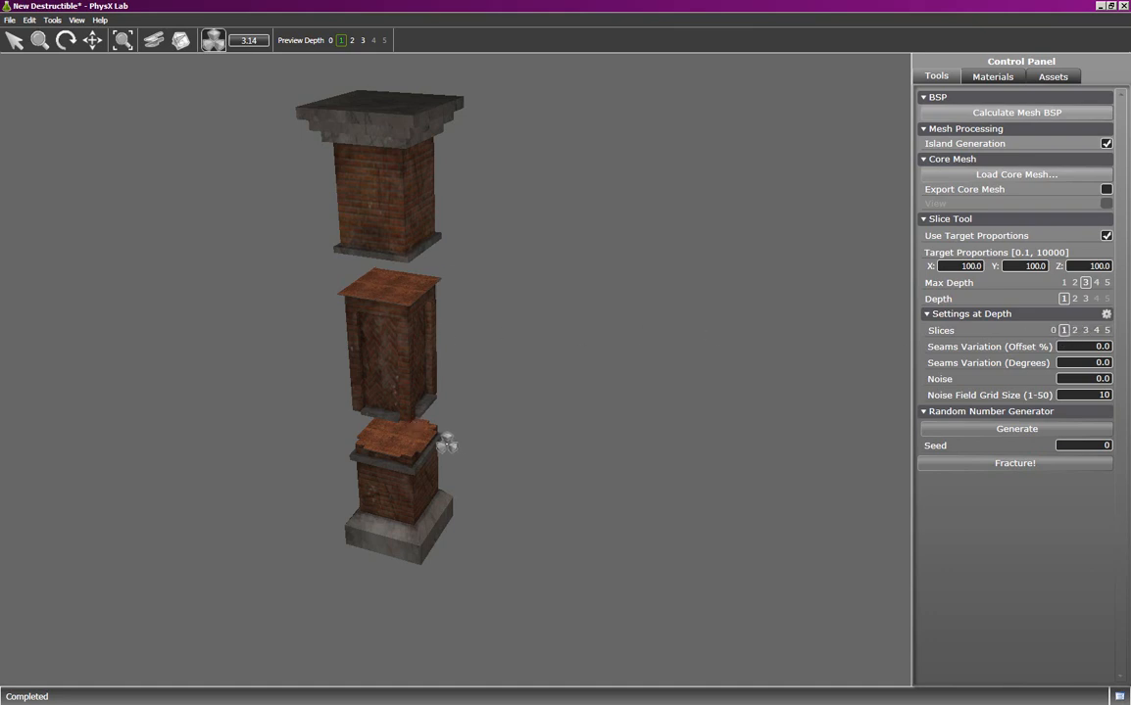
{"action": "mouse_move", "coordinate": [457, 484]}
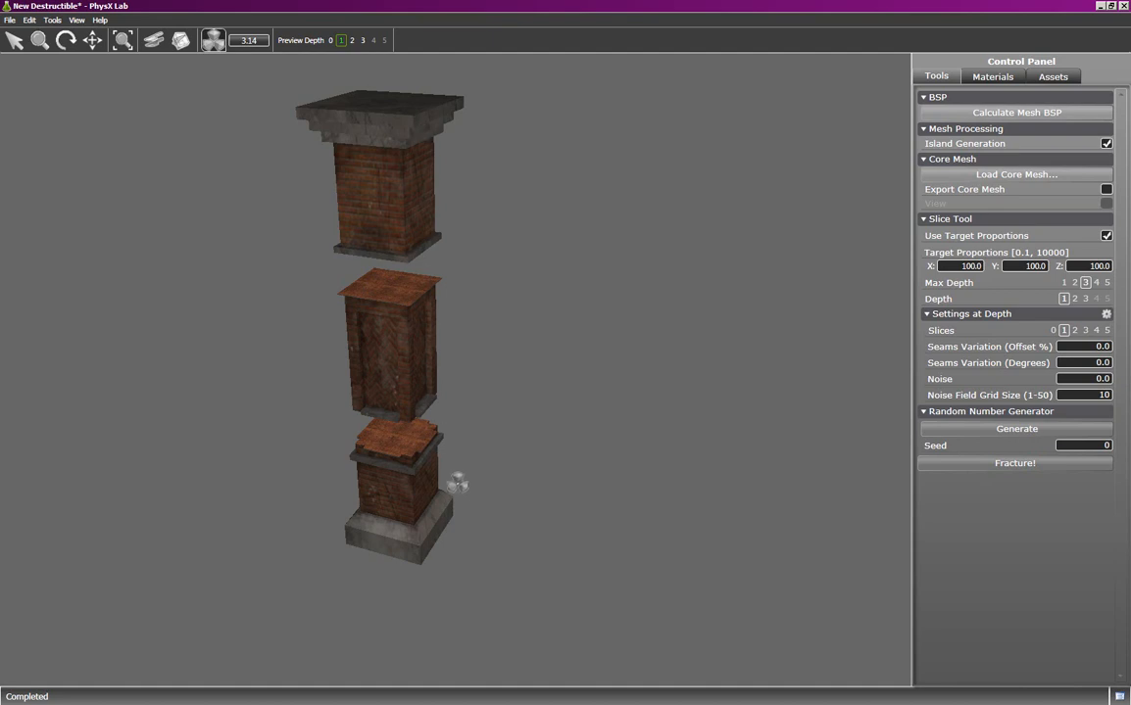
{"action": "mouse_move", "coordinate": [462, 529]}
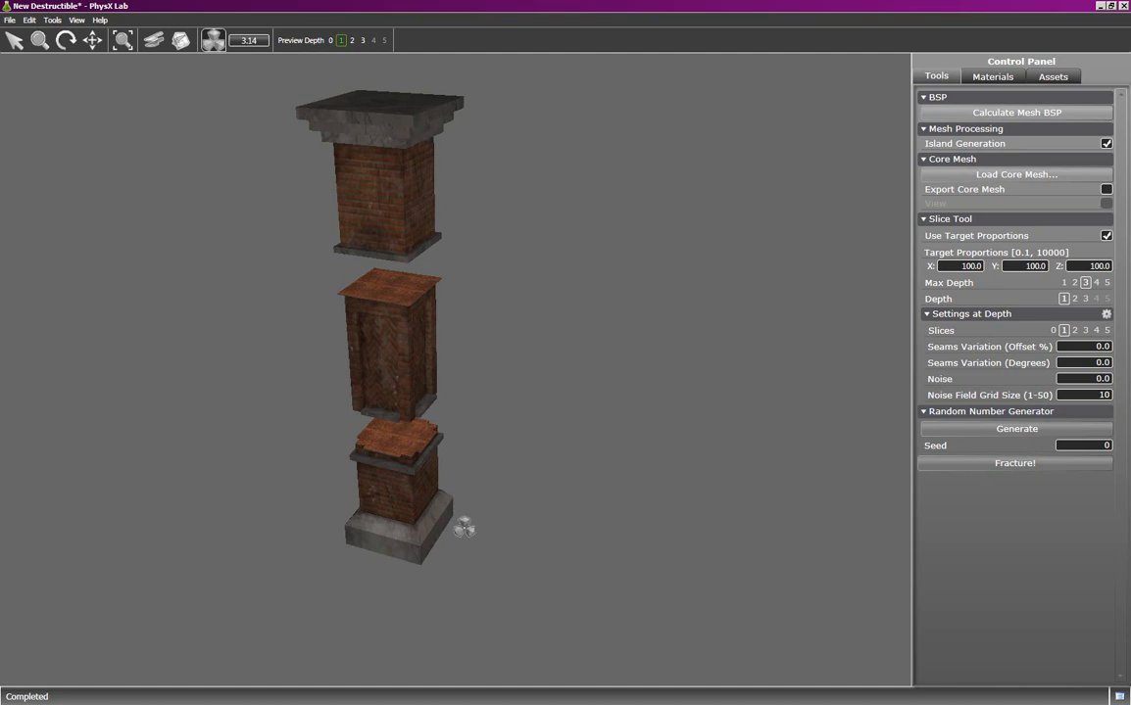
{"action": "left_click", "coordinate": [353, 39]}
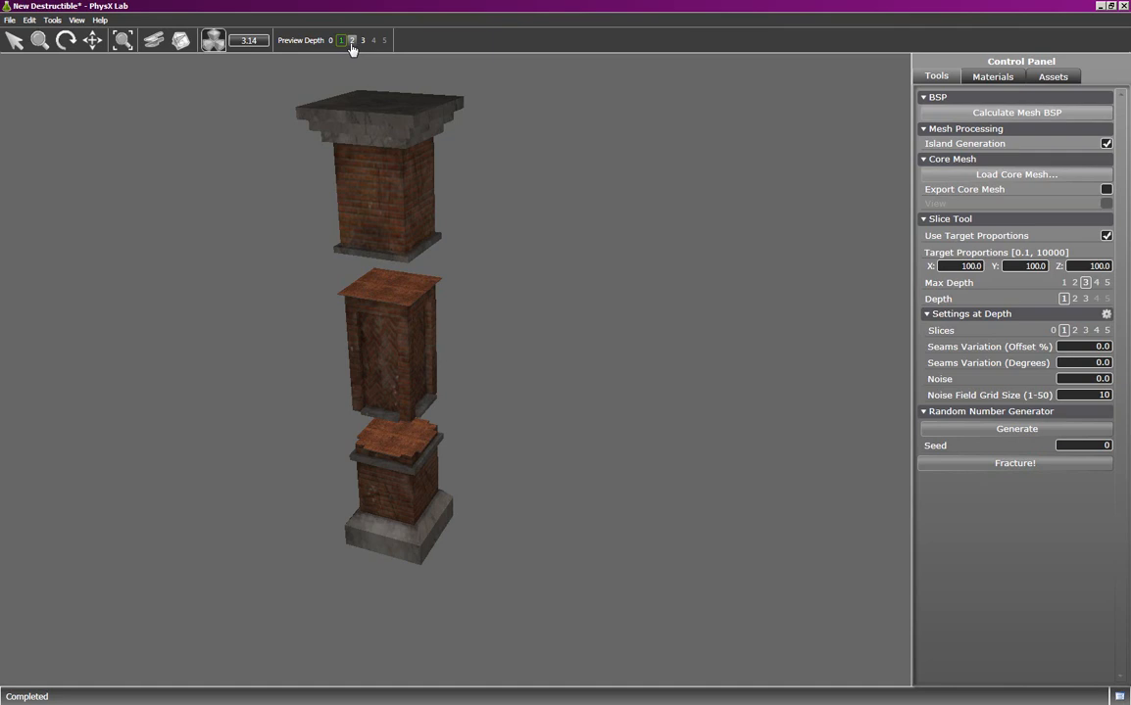
{"action": "left_click", "coordinate": [341, 39]}
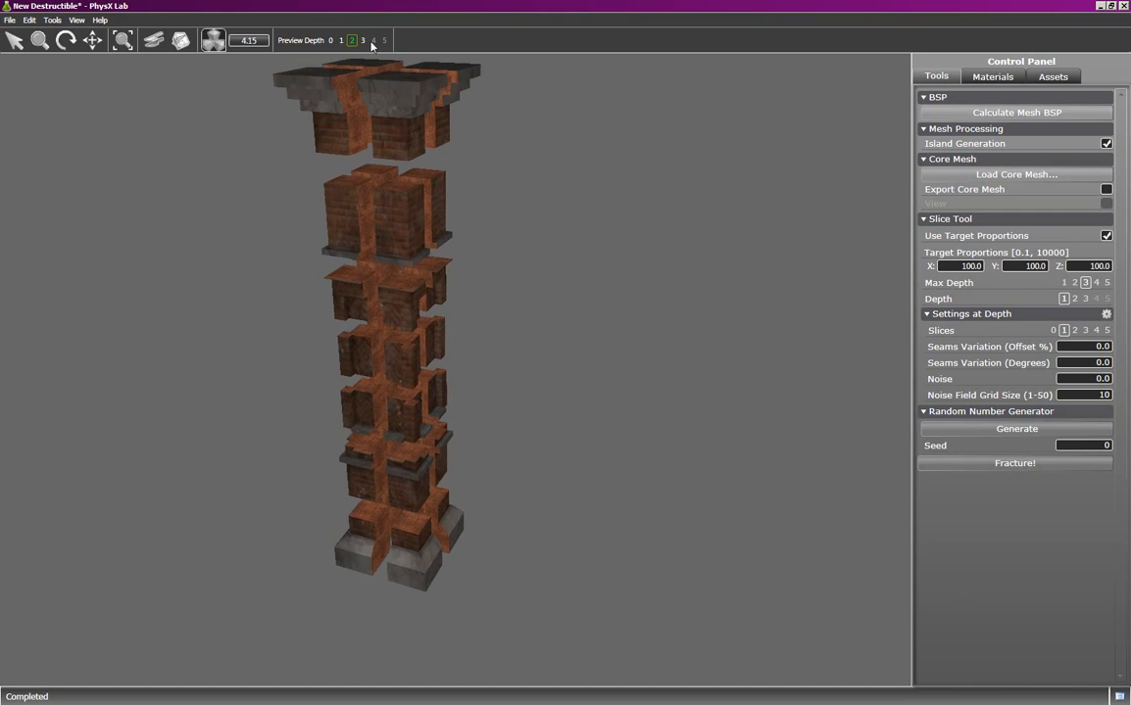
{"action": "left_click", "coordinate": [363, 39]}
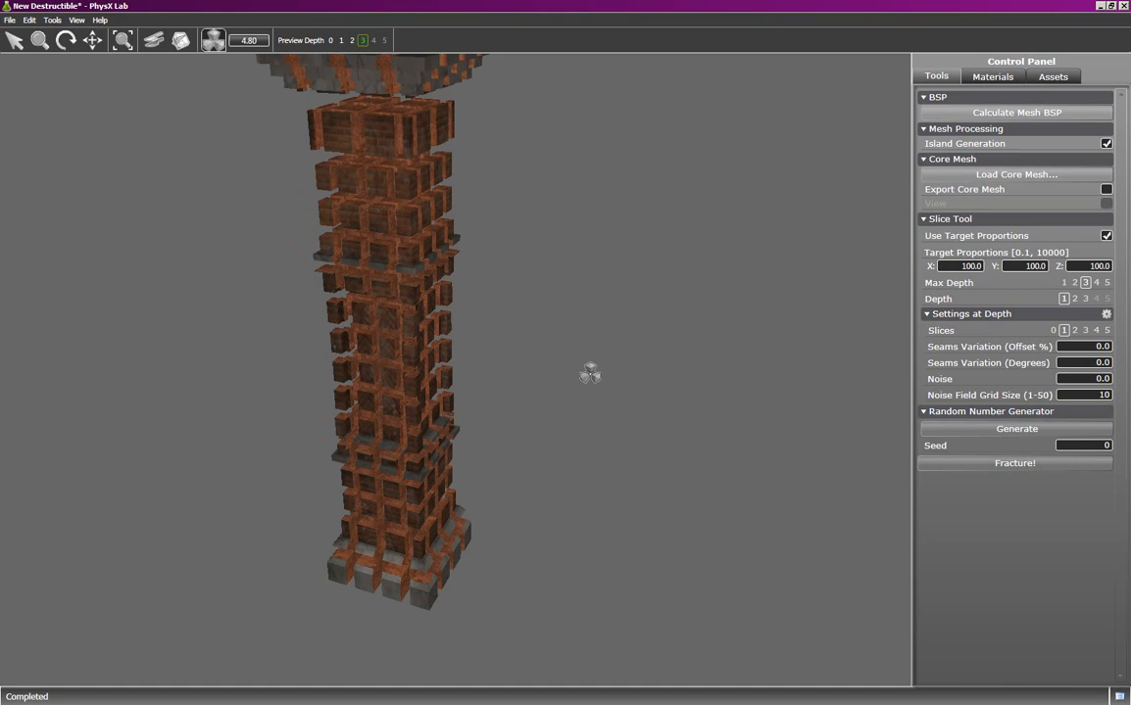
{"action": "scroll", "scroll_direction": "down", "scroll_amount": 3}
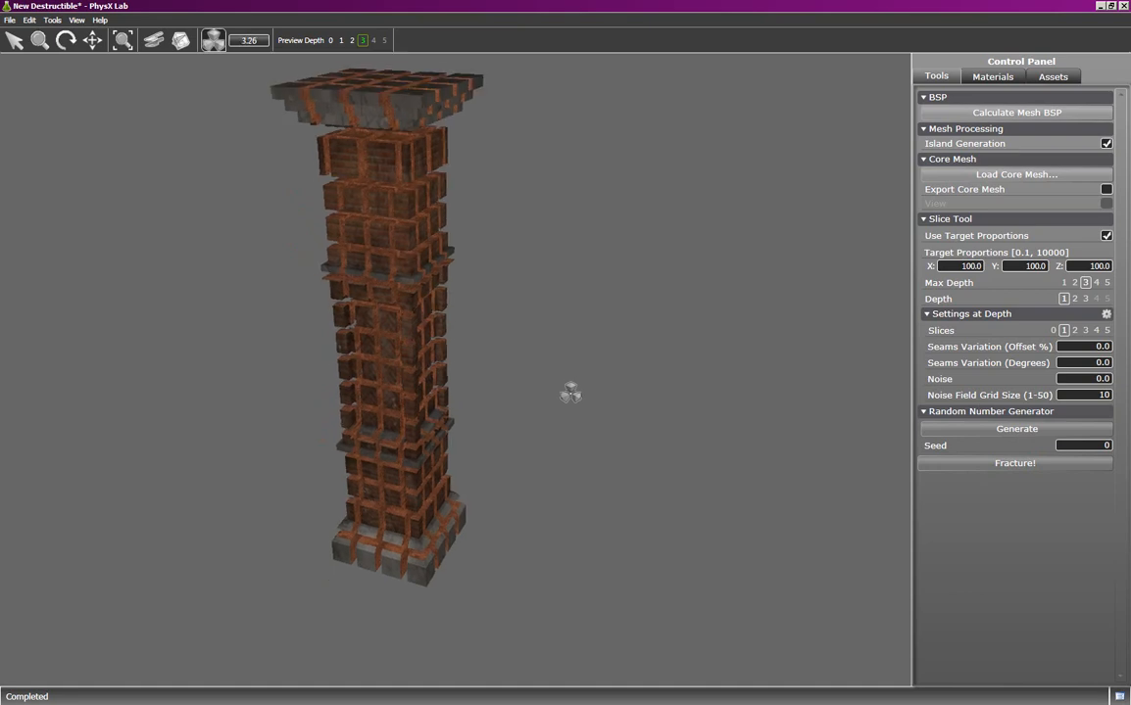